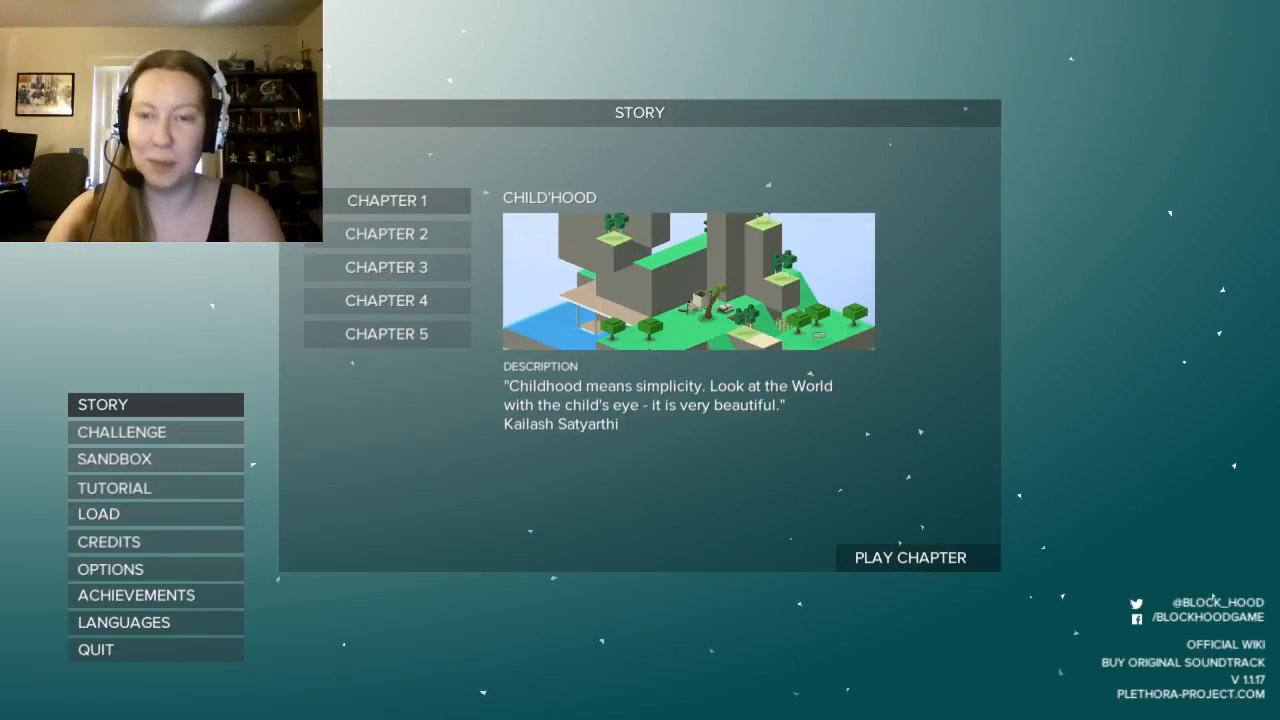
mouse_move(156, 496)
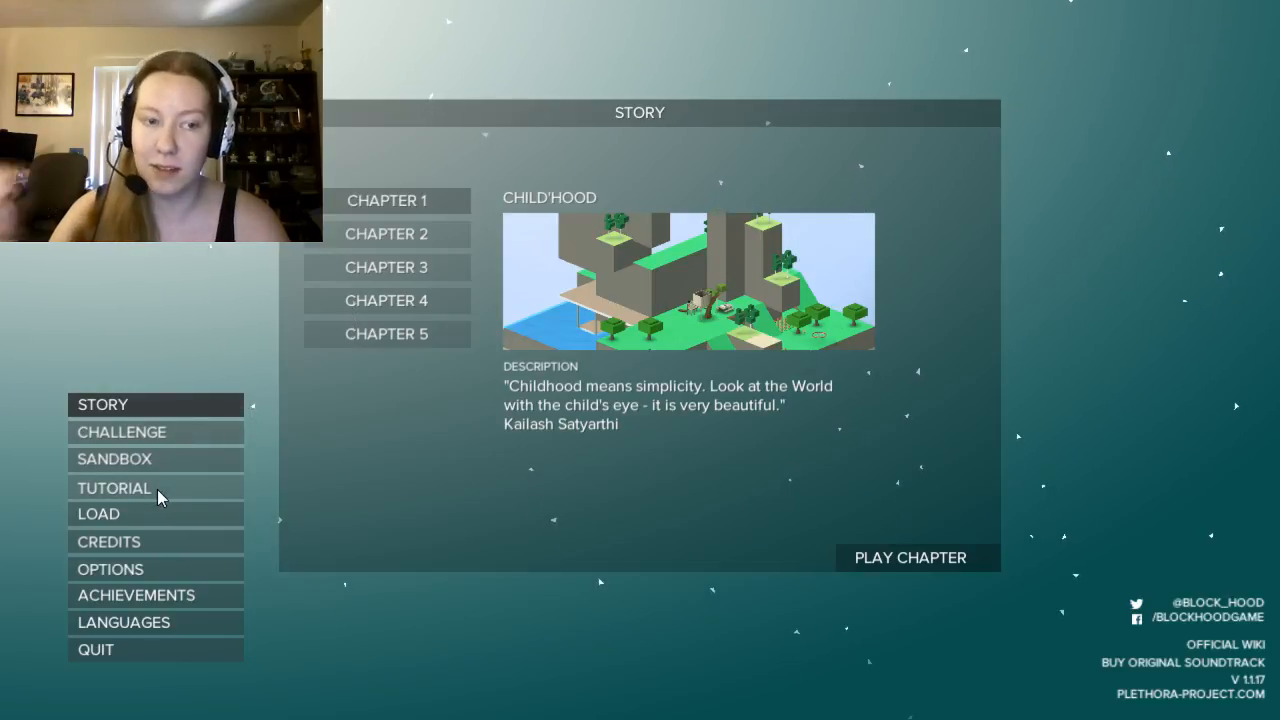
mouse_move(184, 404)
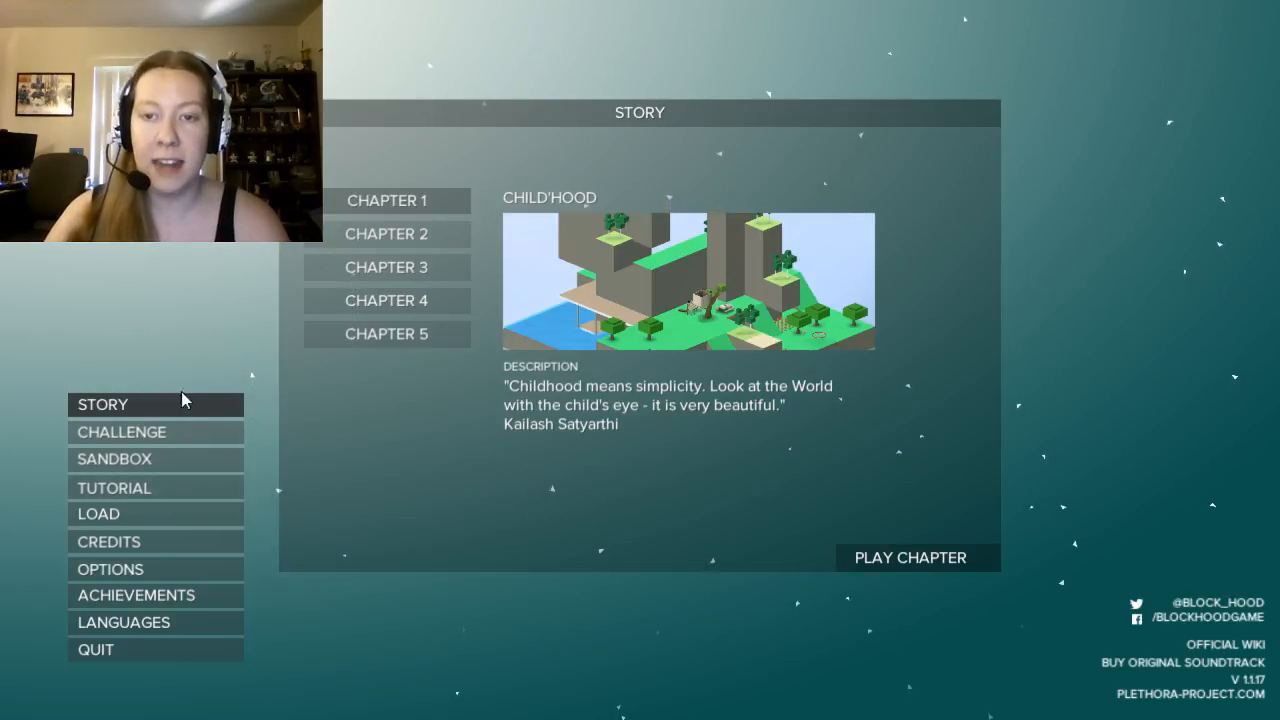
mouse_move(220, 374)
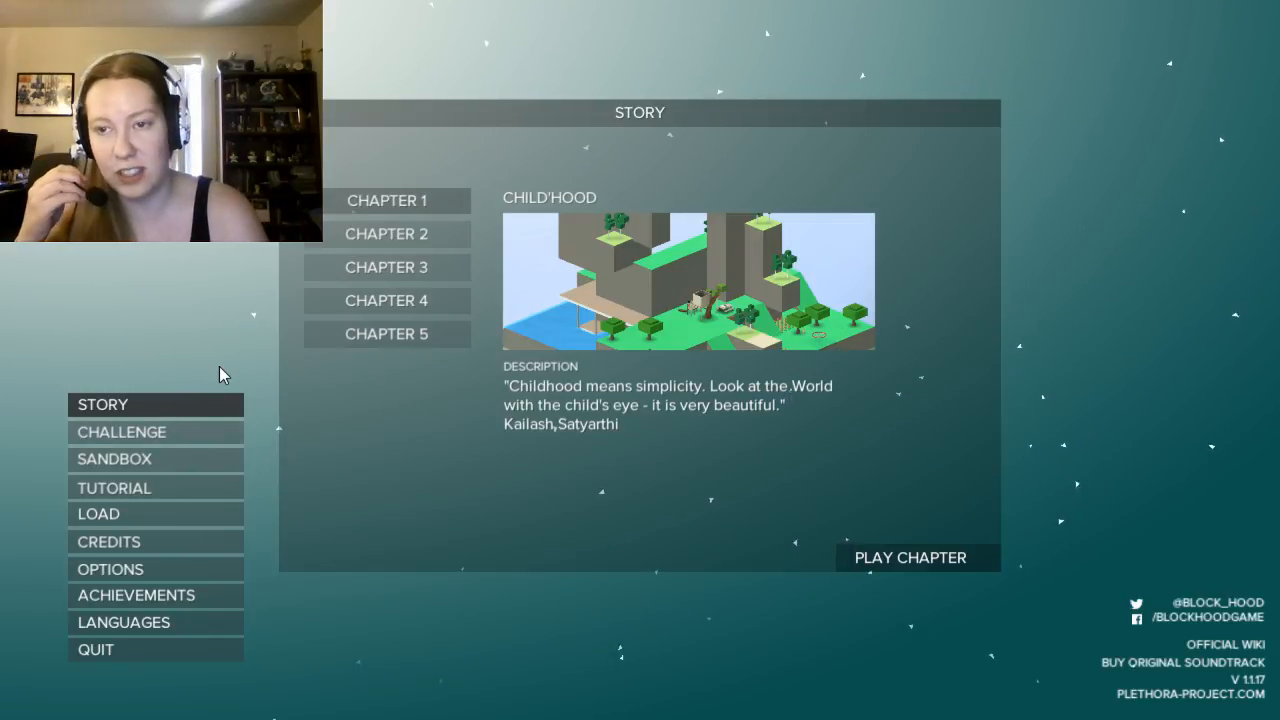
mouse_move(422, 172)
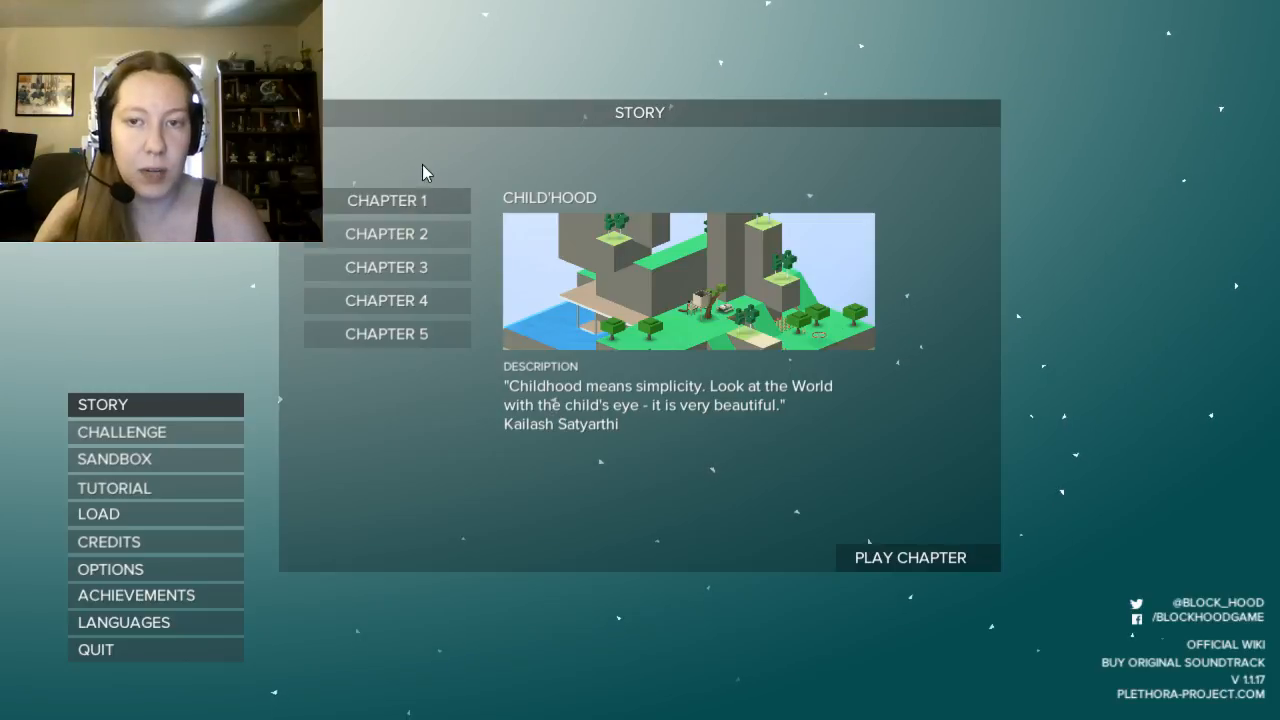
mouse_move(924, 604)
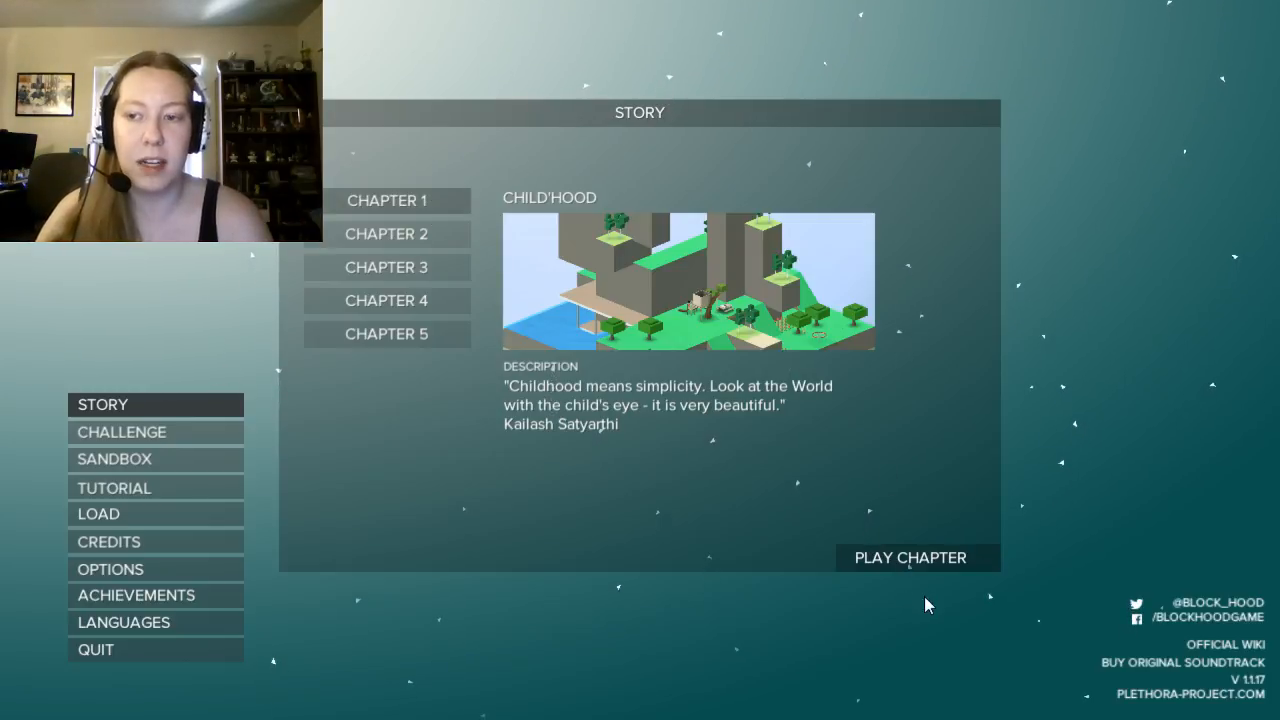
Start playing the Childhood chapter so Story Chapter 1 begins loading.
click(908, 556)
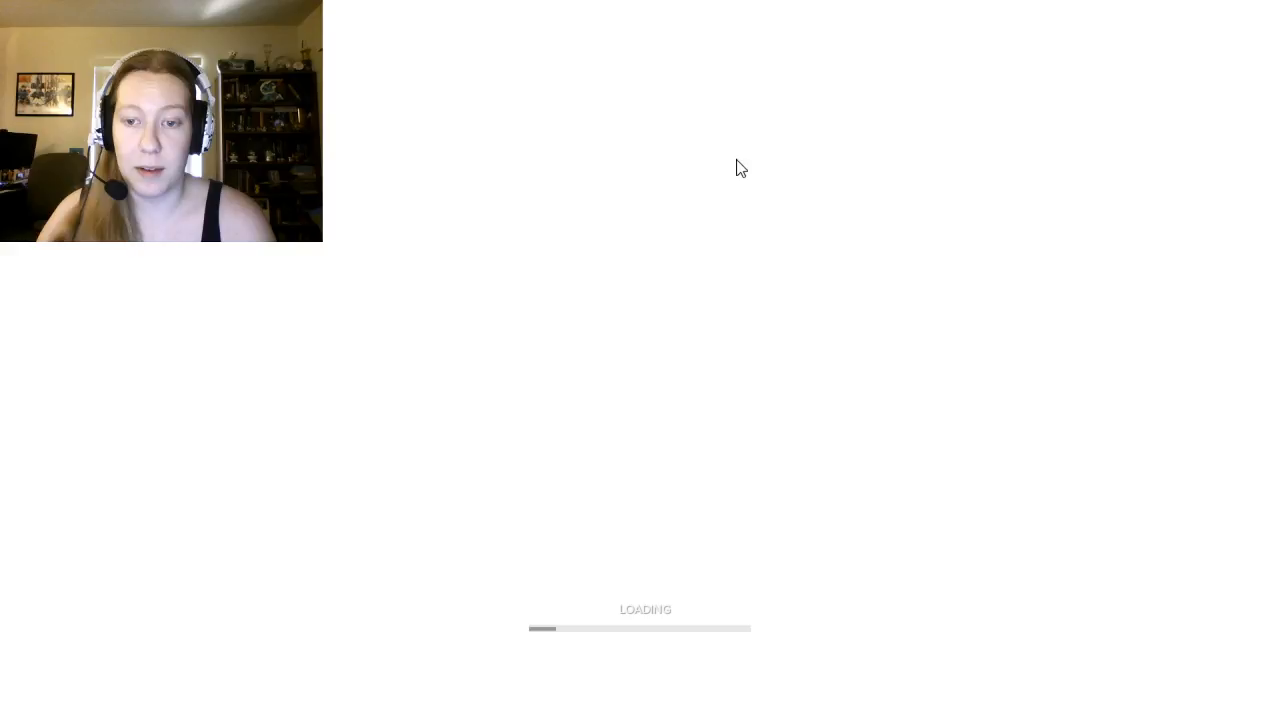
mouse_move(816, 652)
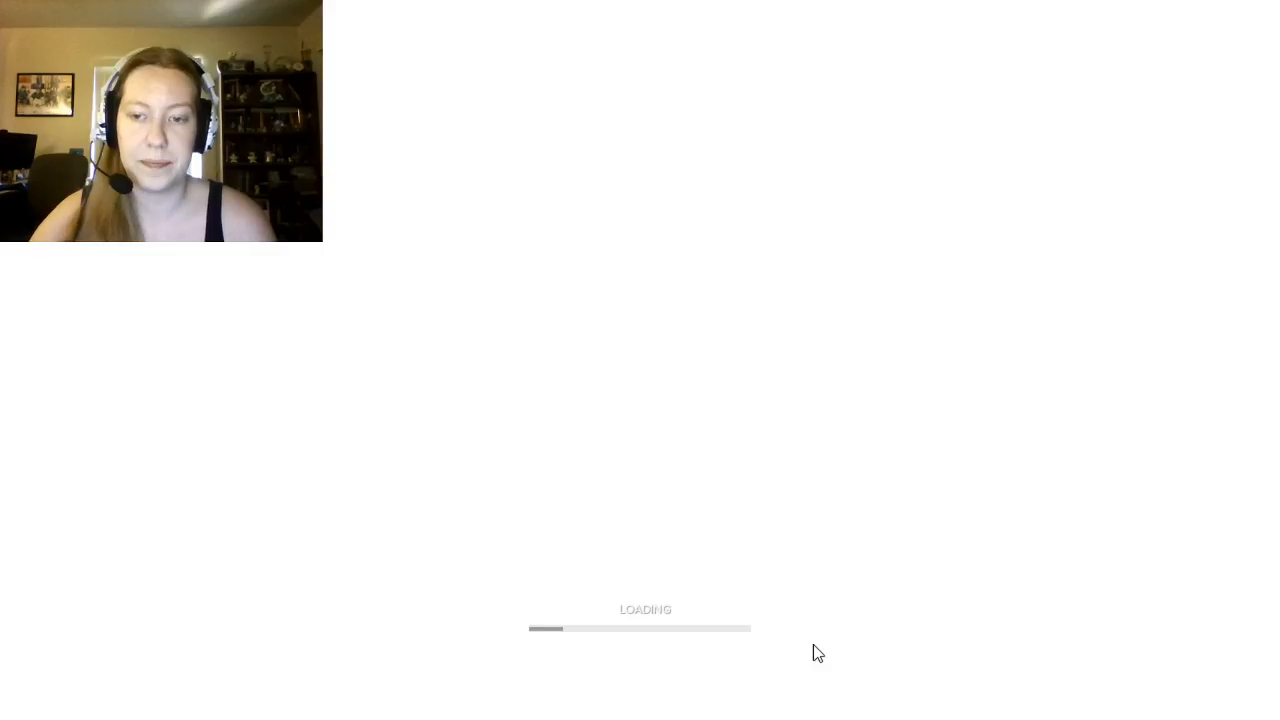
mouse_move(932, 264)
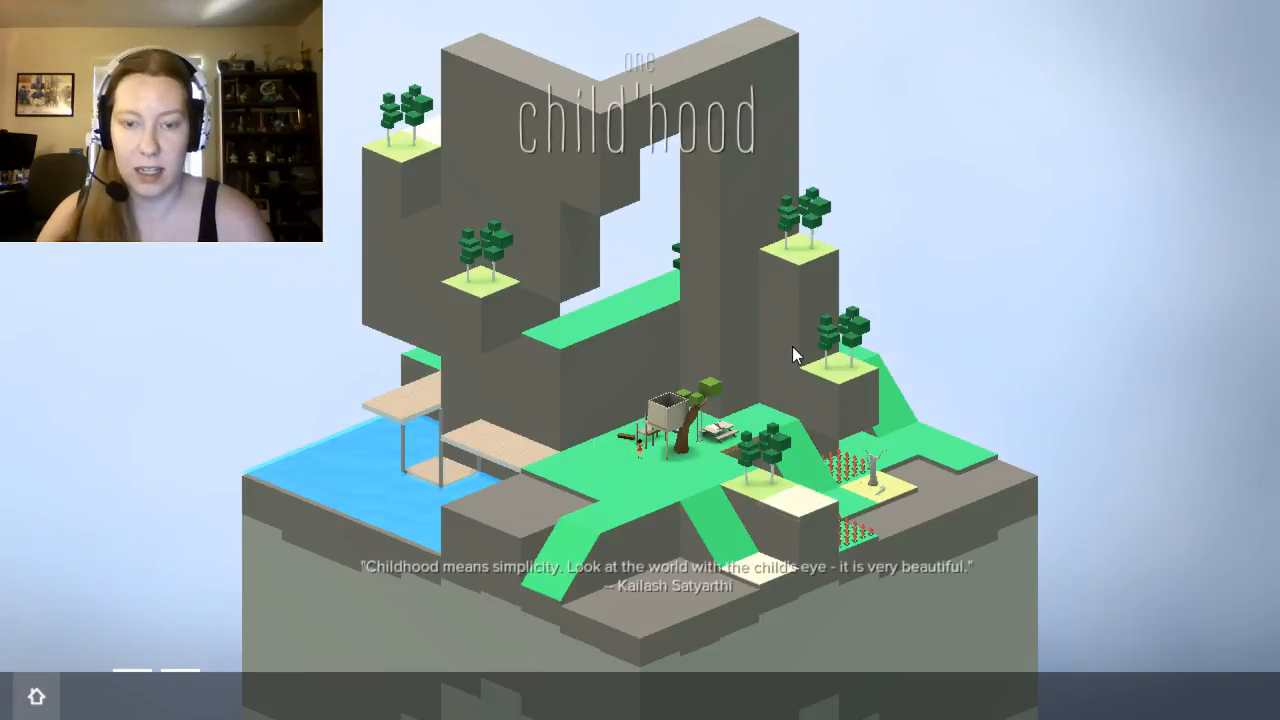
mouse_move(796, 332)
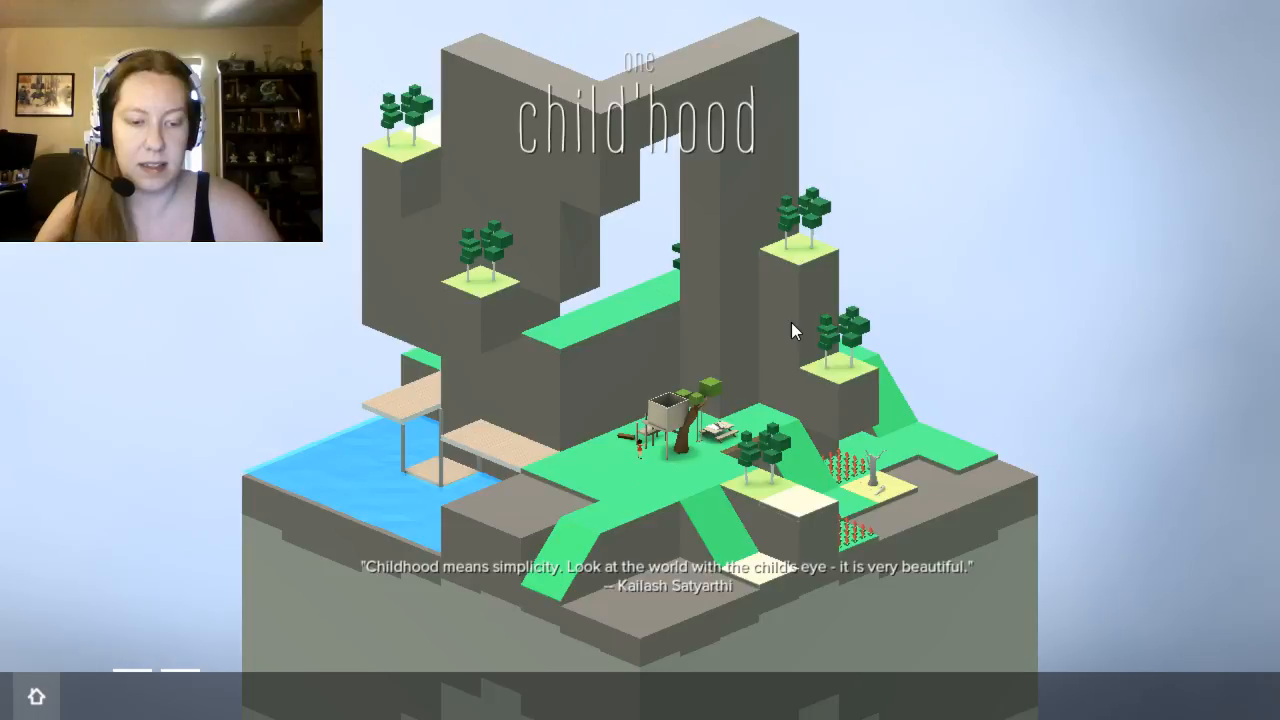
mouse_move(784, 332)
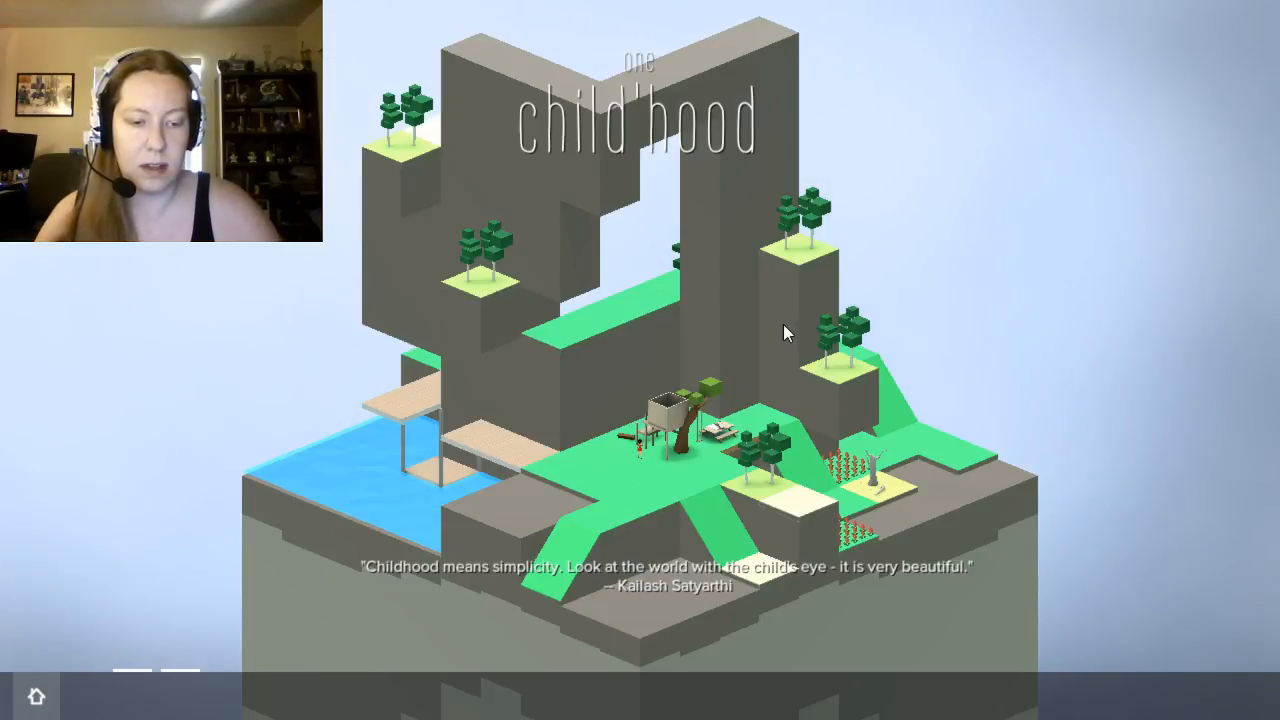
mouse_move(500, 544)
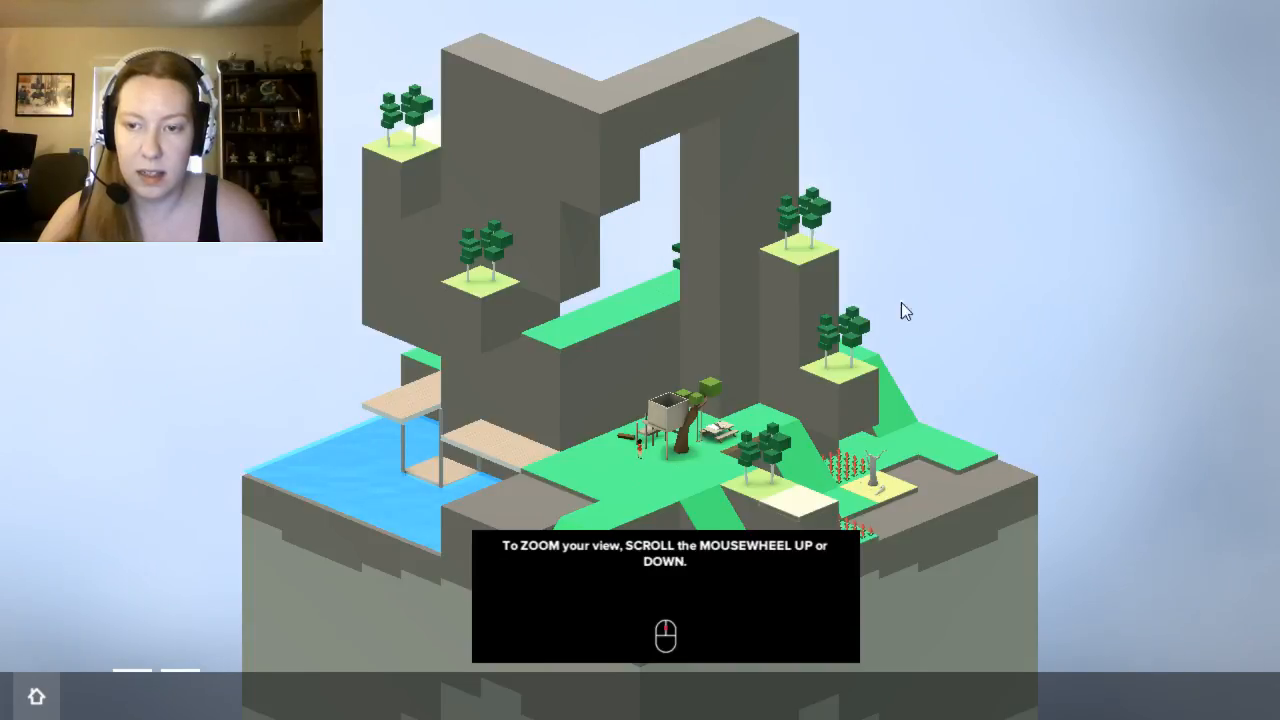
Zoom, pan across the island and rotate the camera toward the walkway over the water.
scroll(up, 3)
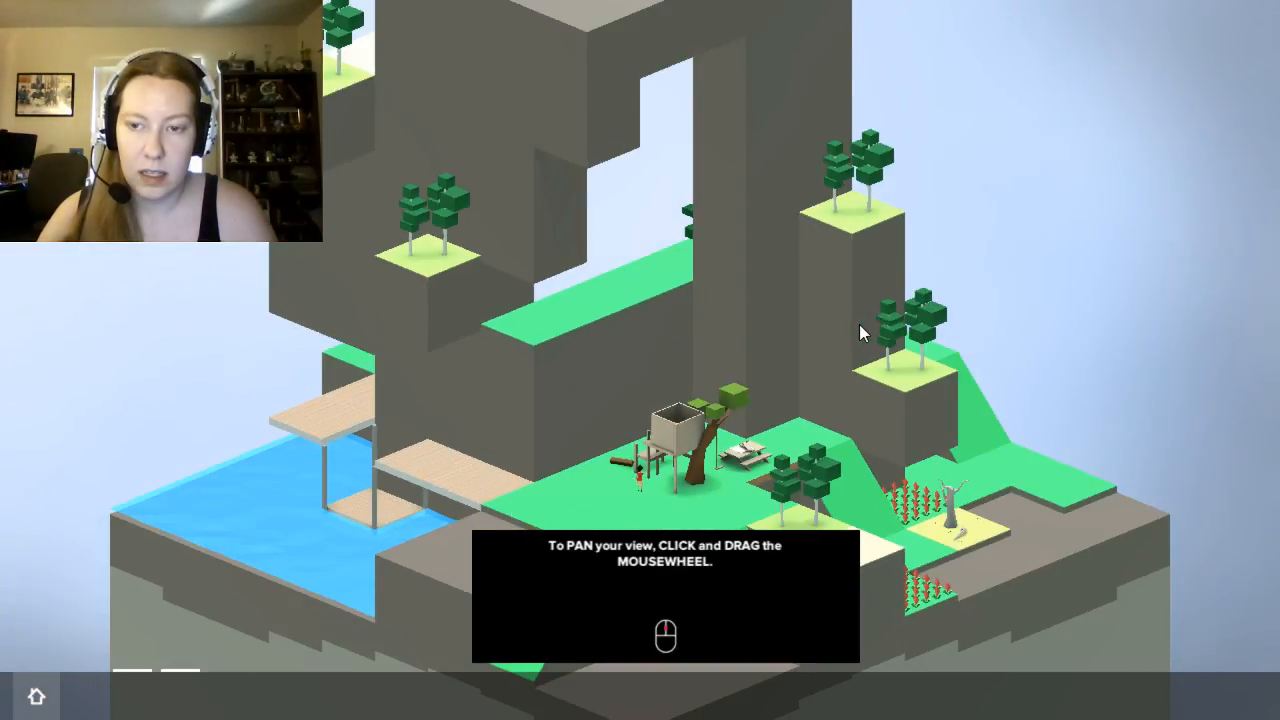
drag(864, 332, 964, 348)
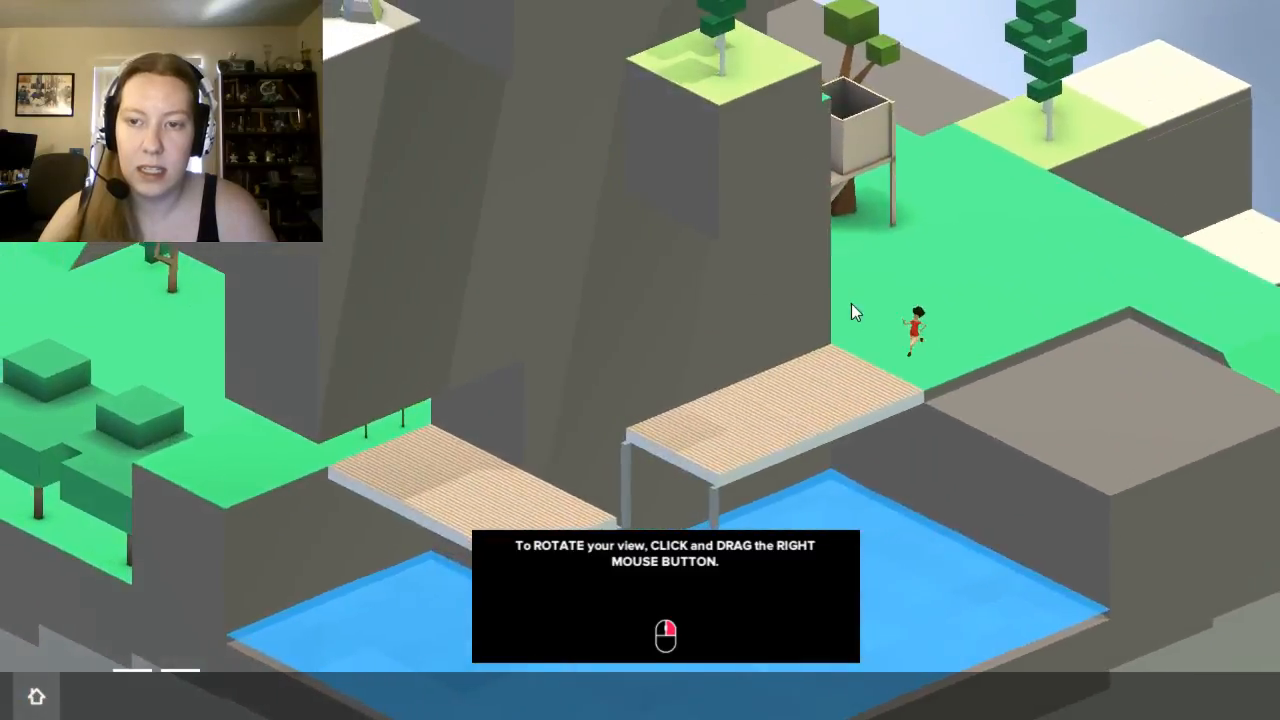
drag(856, 310, 940, 304)
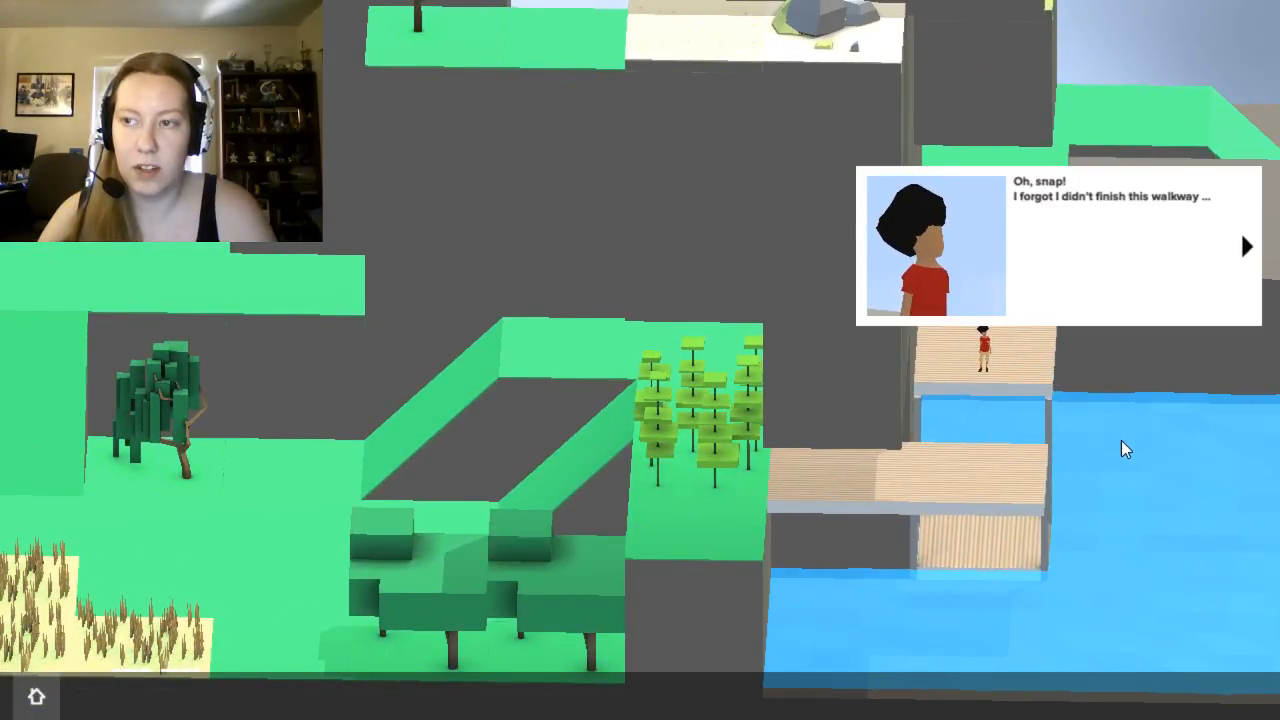
Advance the child's dialogue and the tutorial tip on building corridor blocks.
click(1244, 248)
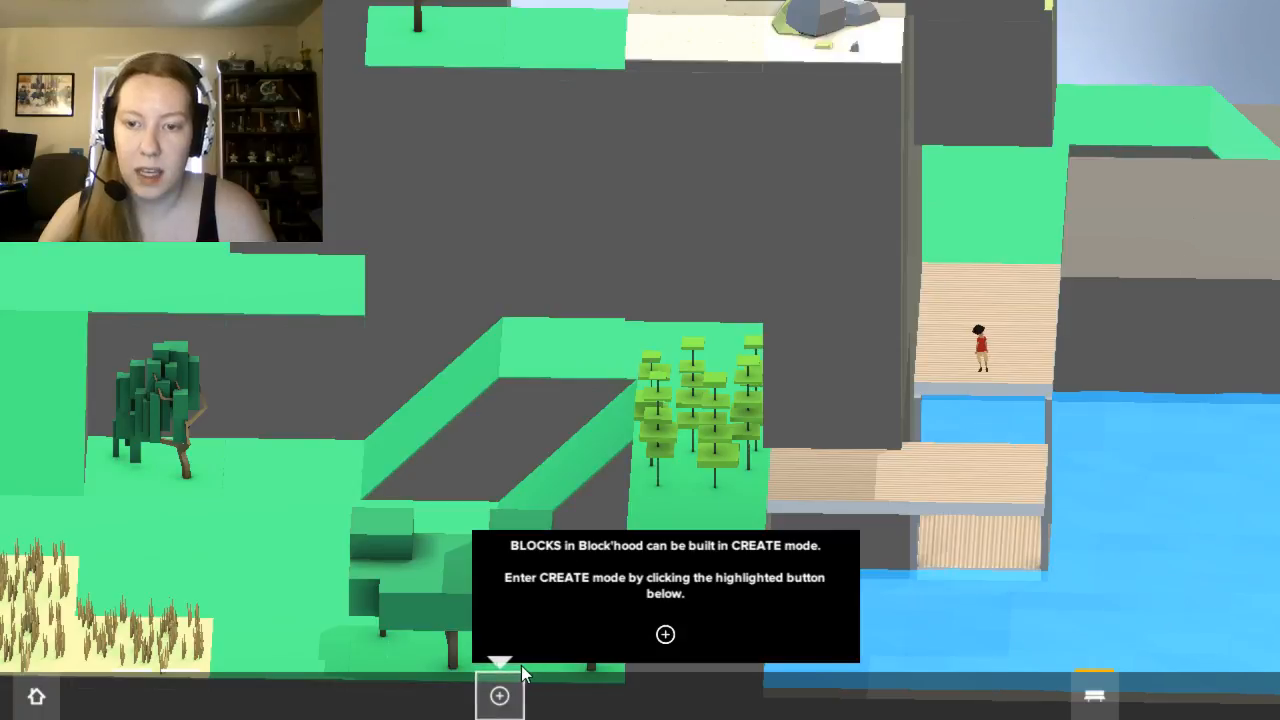
mouse_move(500, 696)
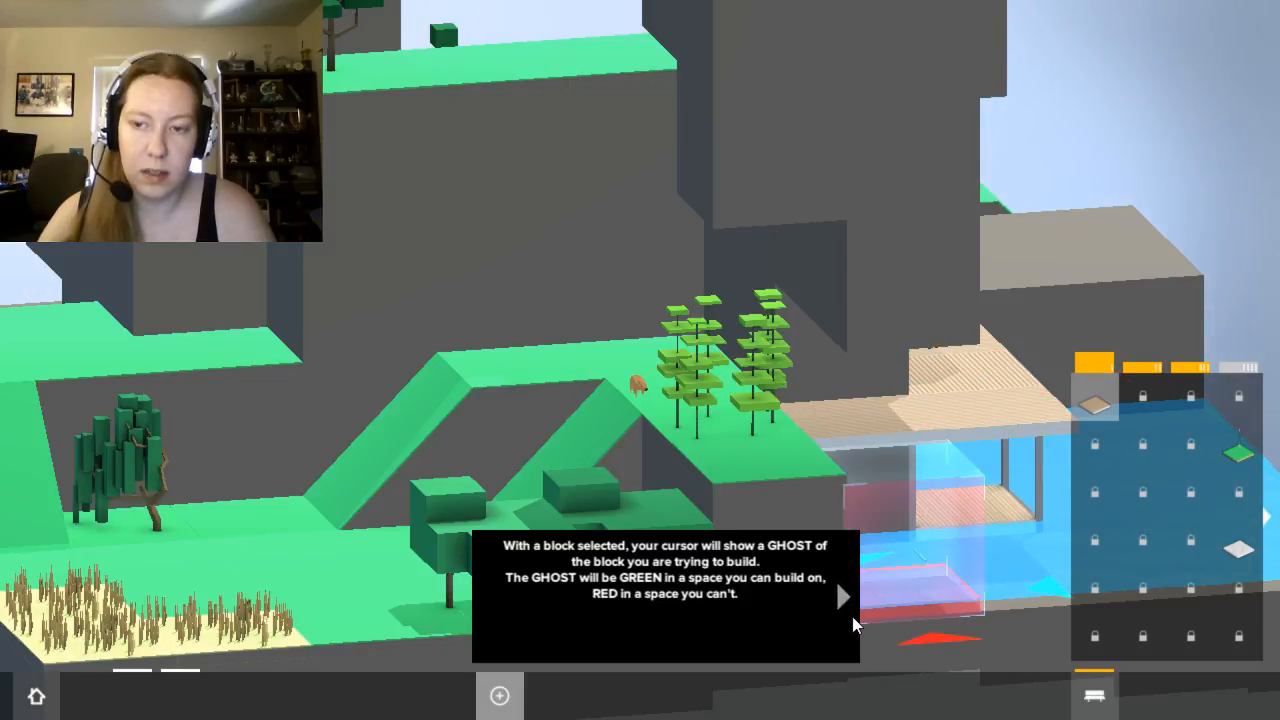
click(844, 596)
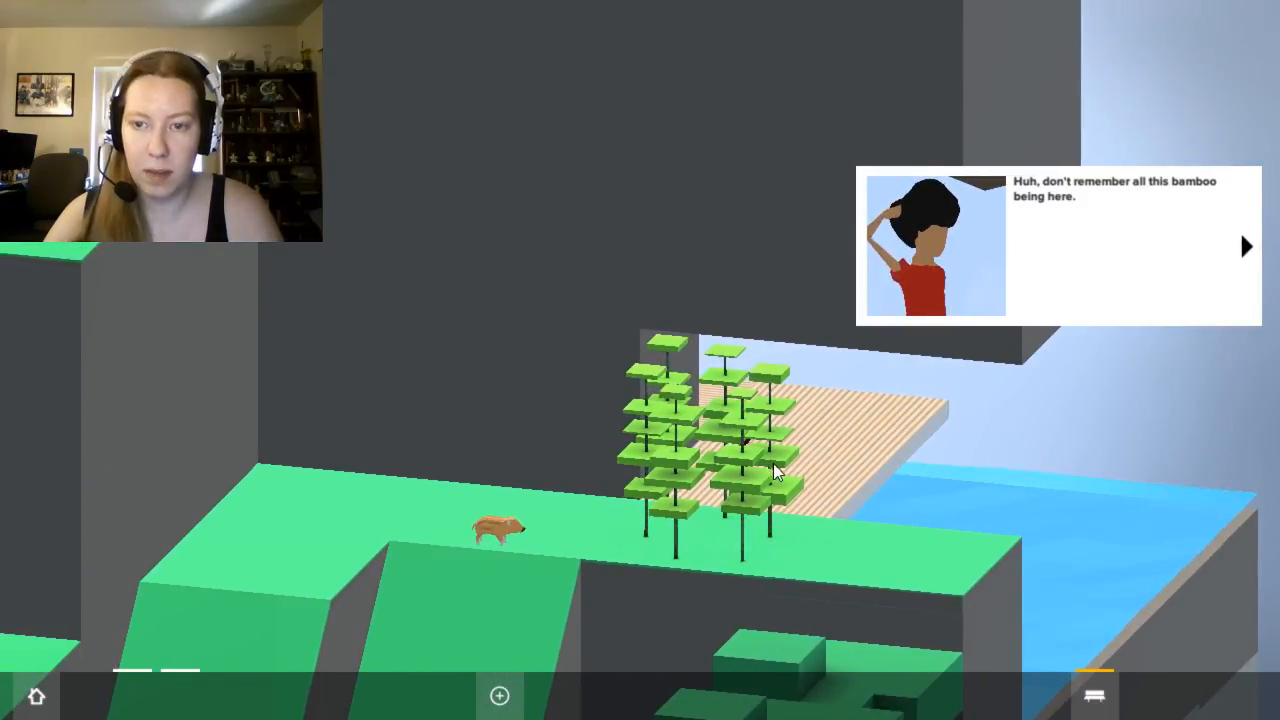
Advance the dialogue and place a corridor block filling the walkway's empty gap.
click(1244, 246)
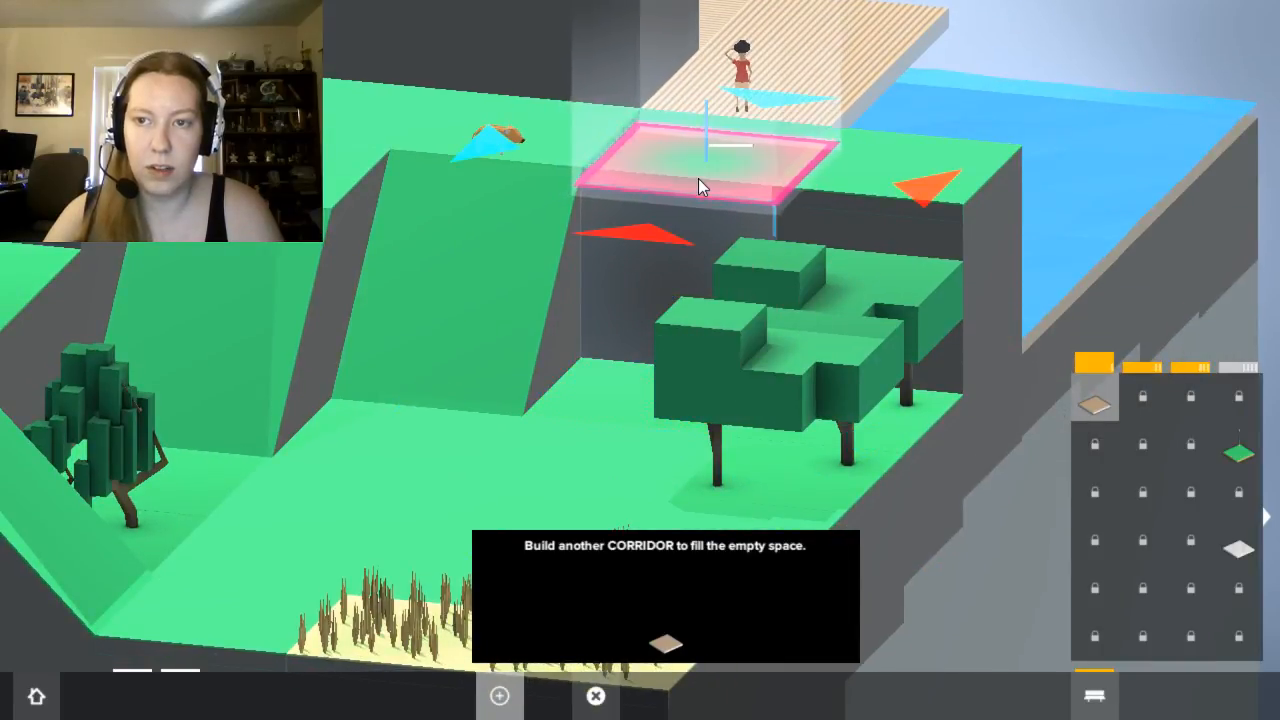
click(704, 184)
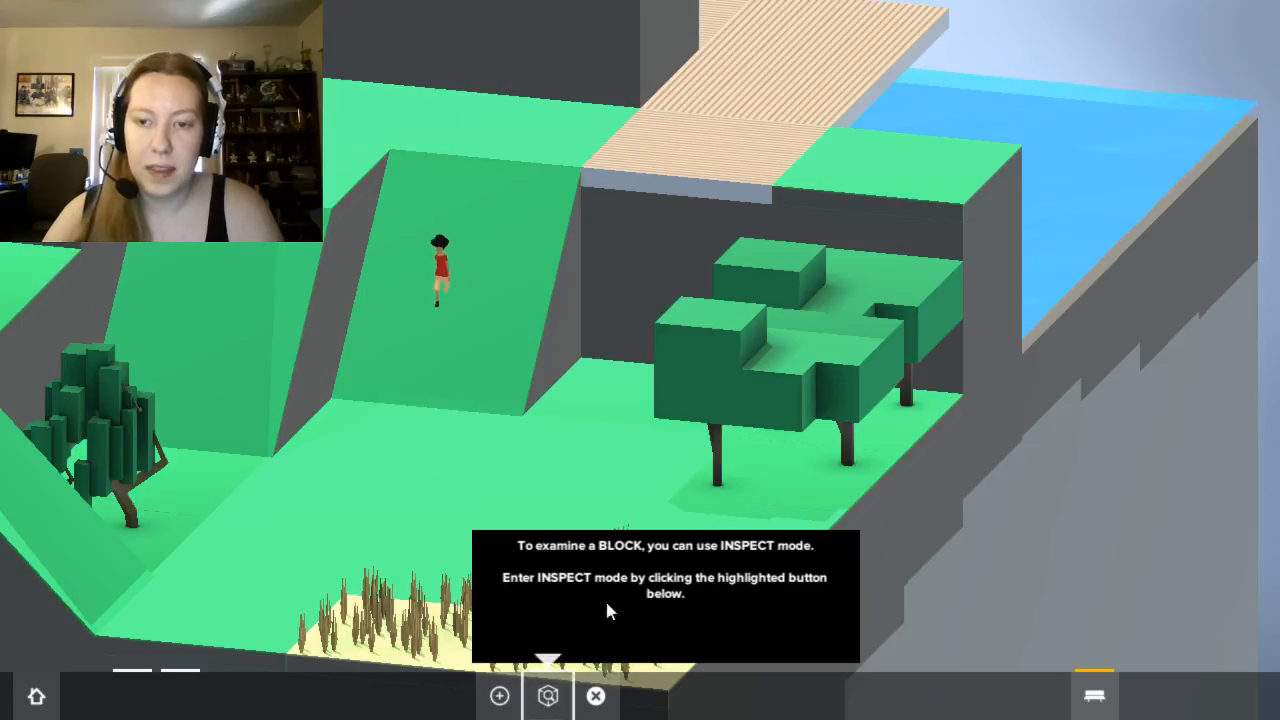
Switch the bottom toolbar to Inspect mode for examining blocks.
click(548, 696)
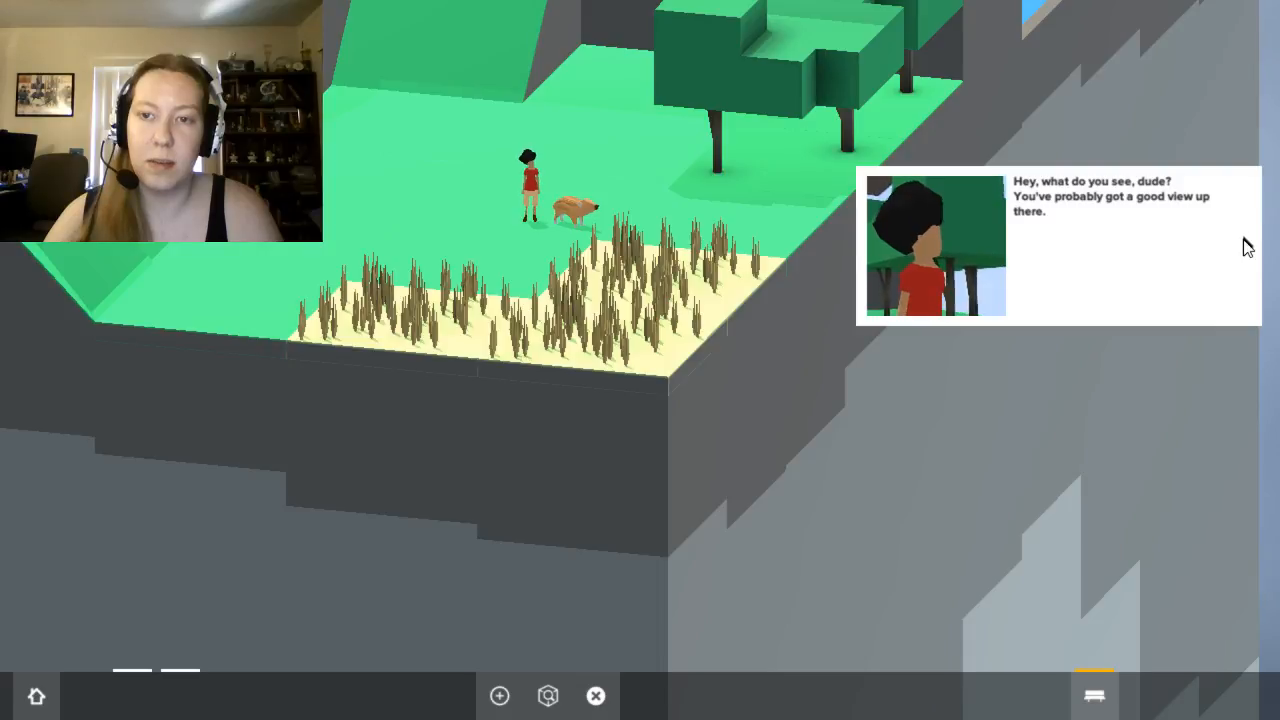
Inspect the grass space under the piglet, revealing groundwater input and leisure output, then continue the tutorial.
click(548, 696)
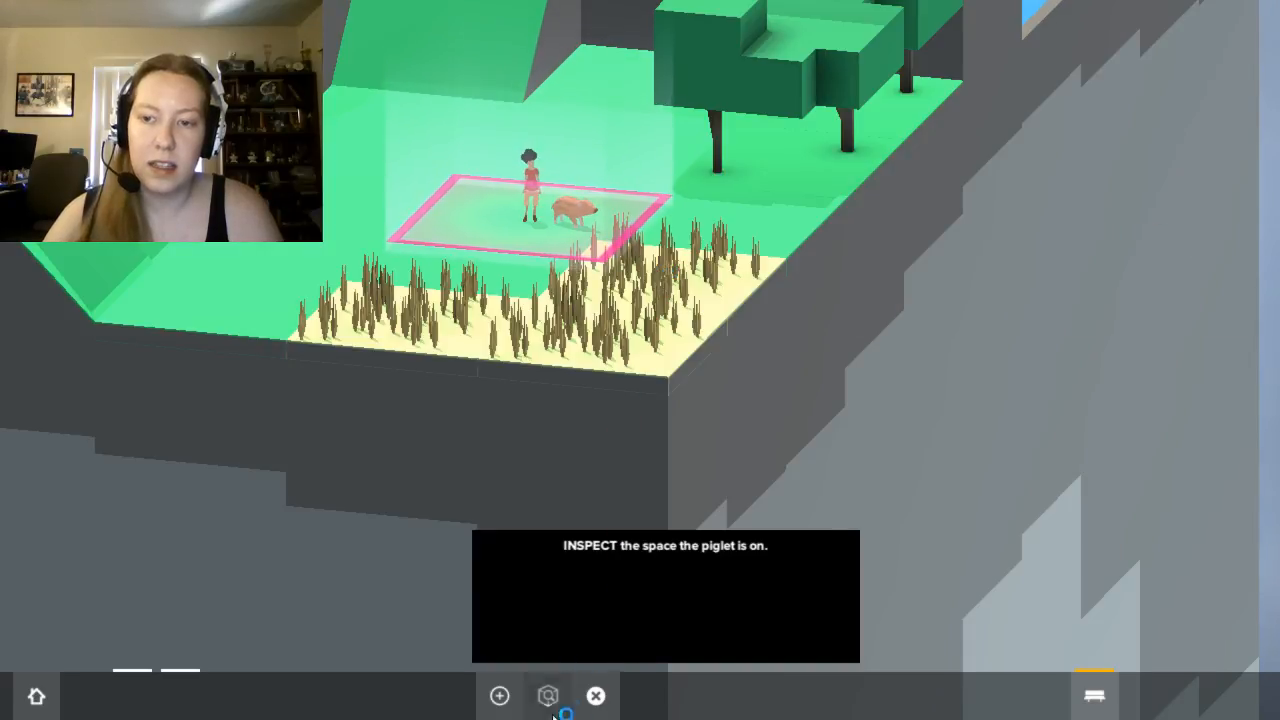
click(530, 210)
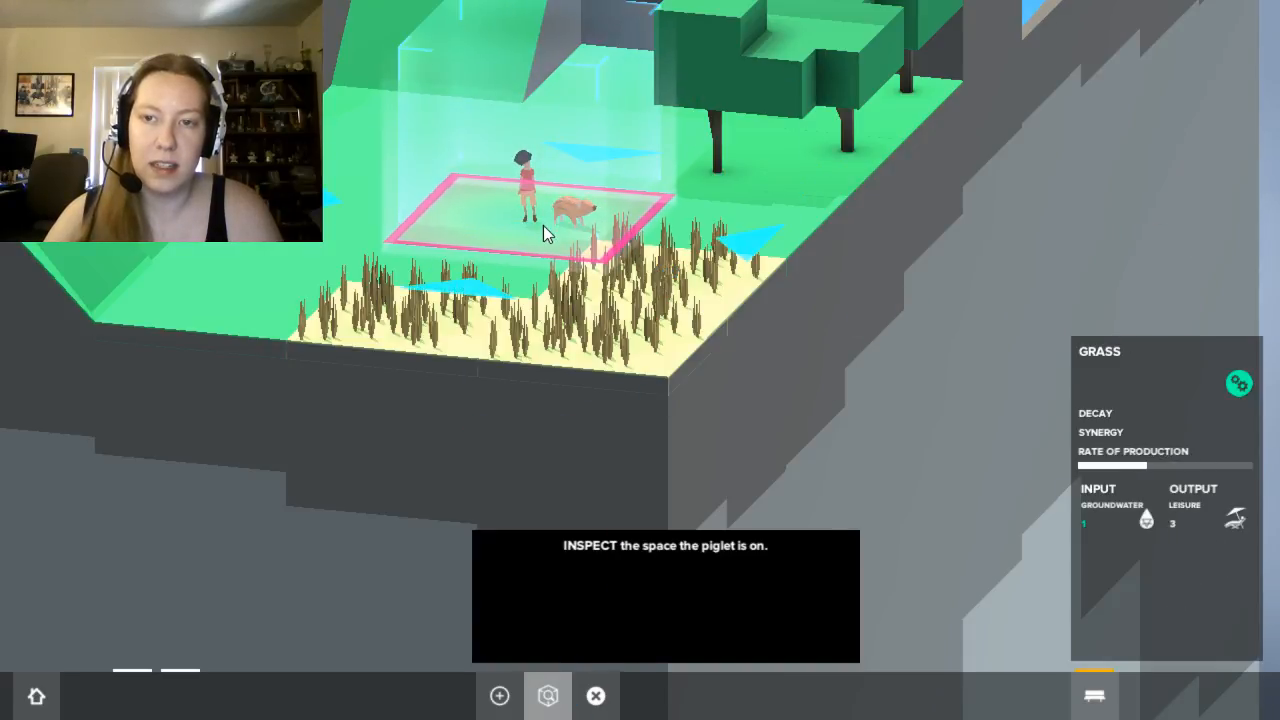
click(520, 210)
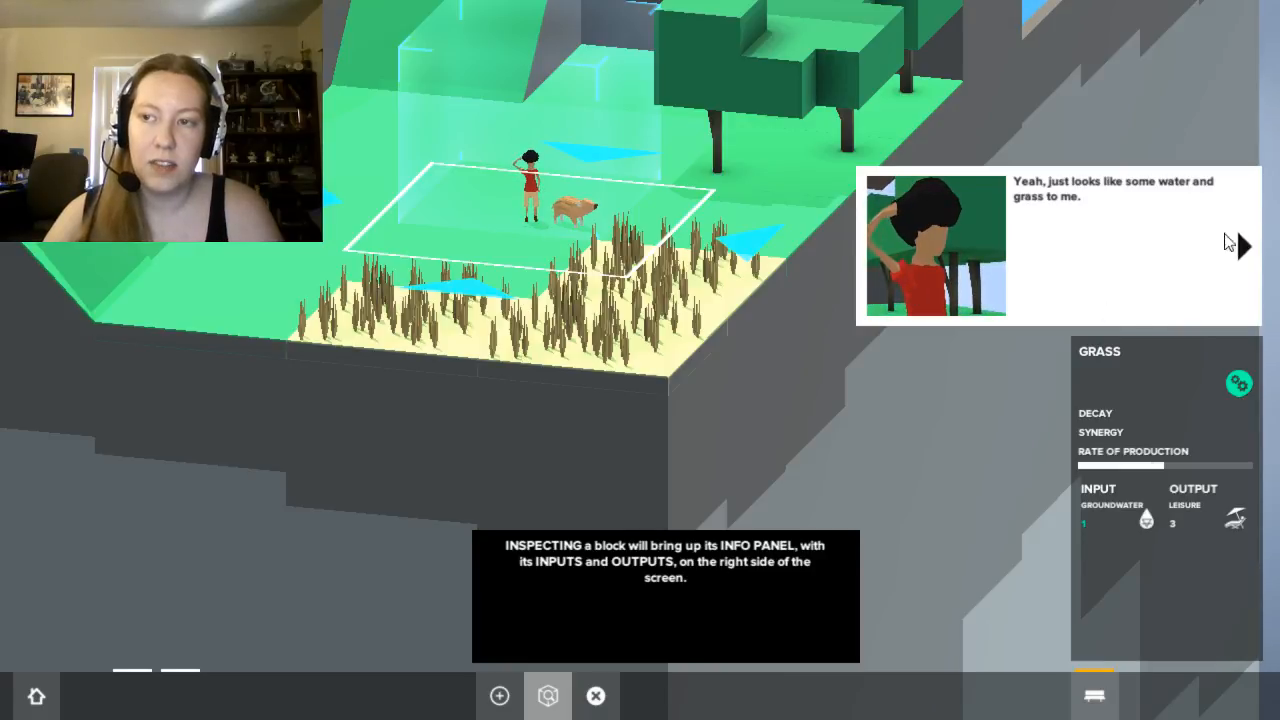
click(1244, 246)
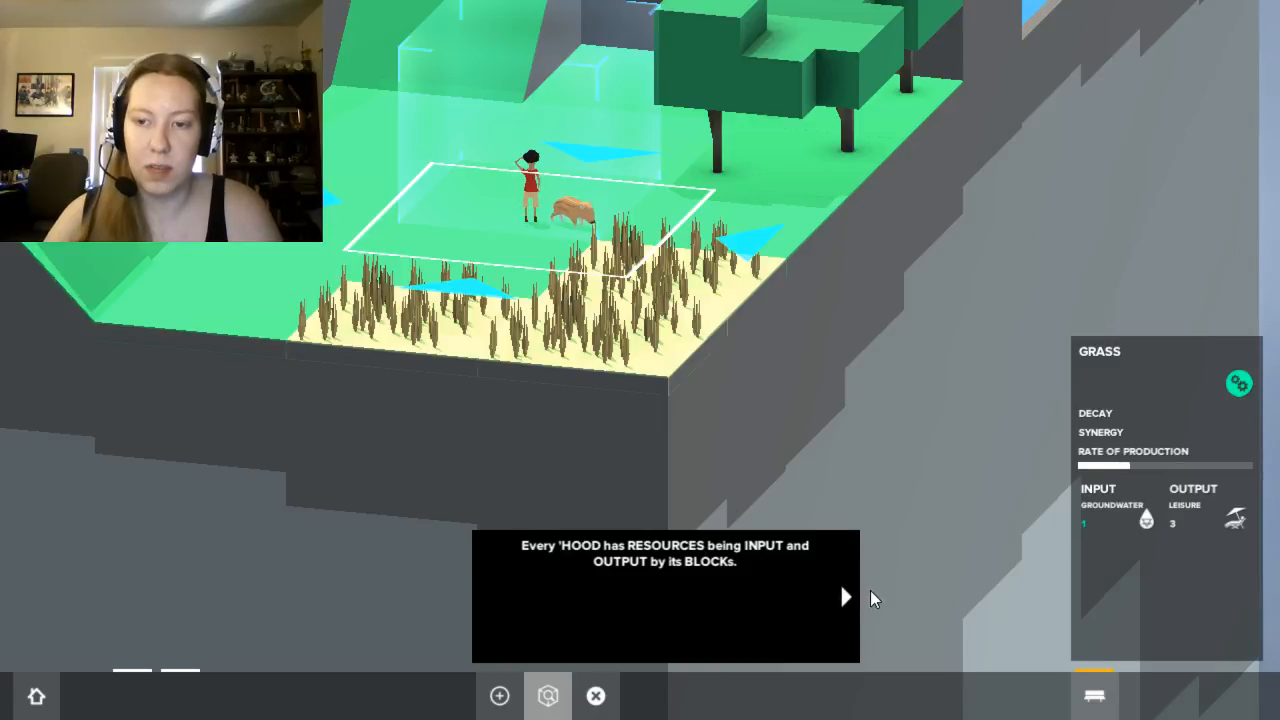
click(844, 596)
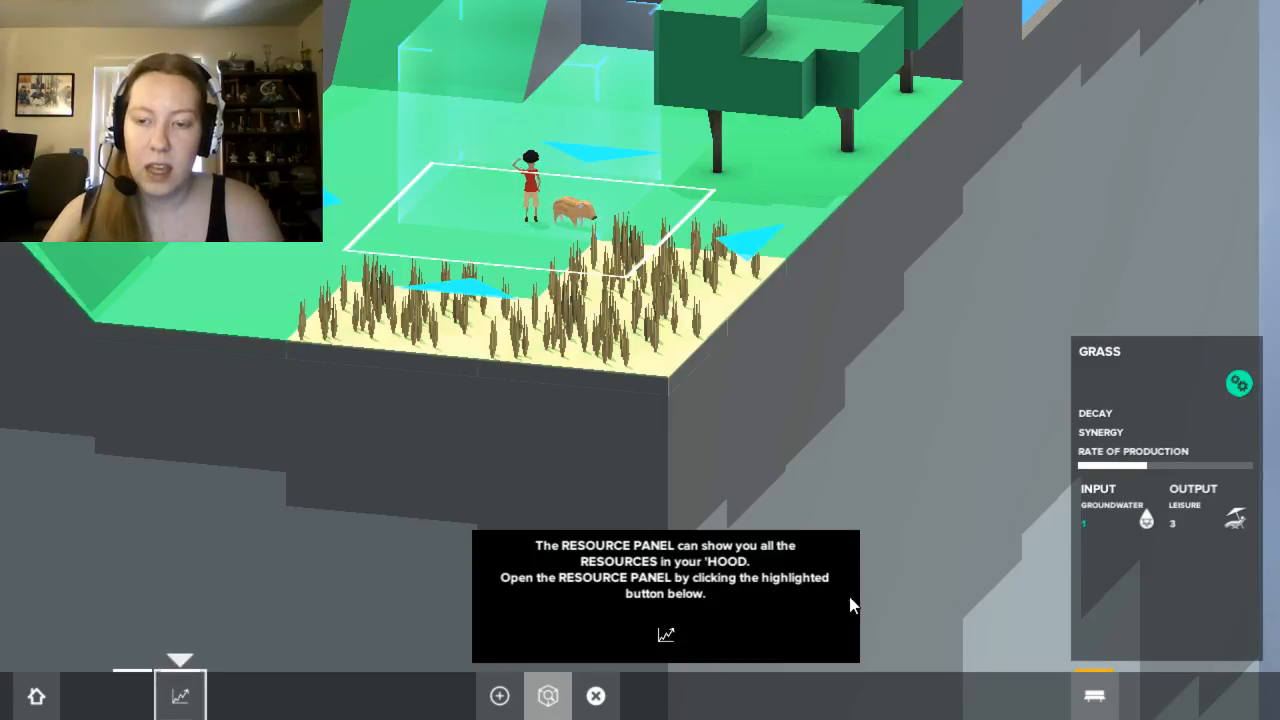
mouse_move(920, 630)
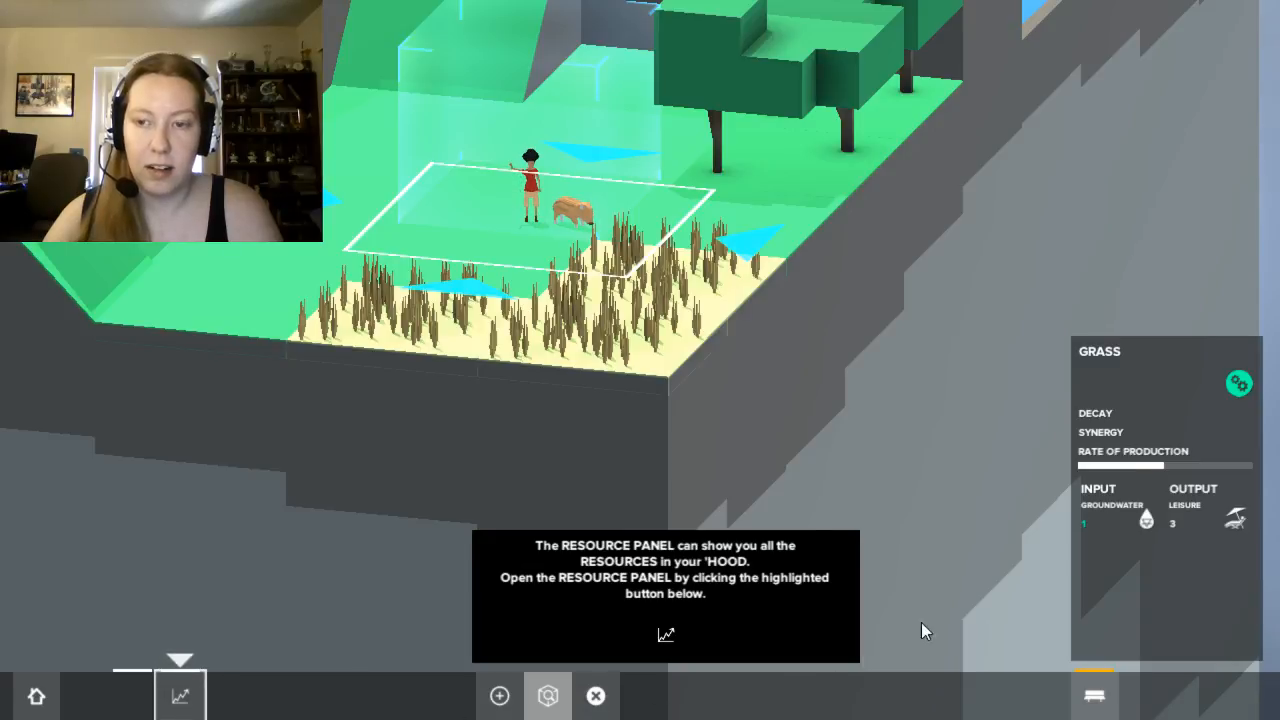
mouse_move(820, 610)
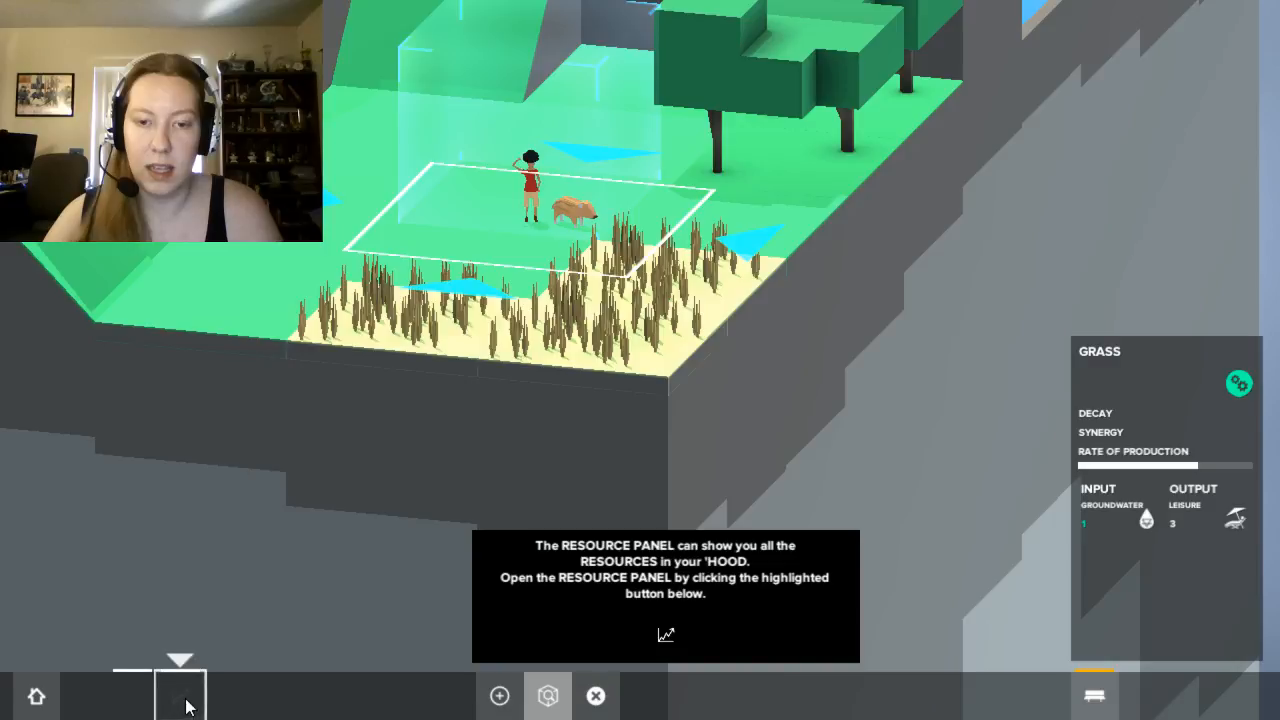
Show the neighbourhood resource panel and advance the dialogue to the acorn task.
click(180, 696)
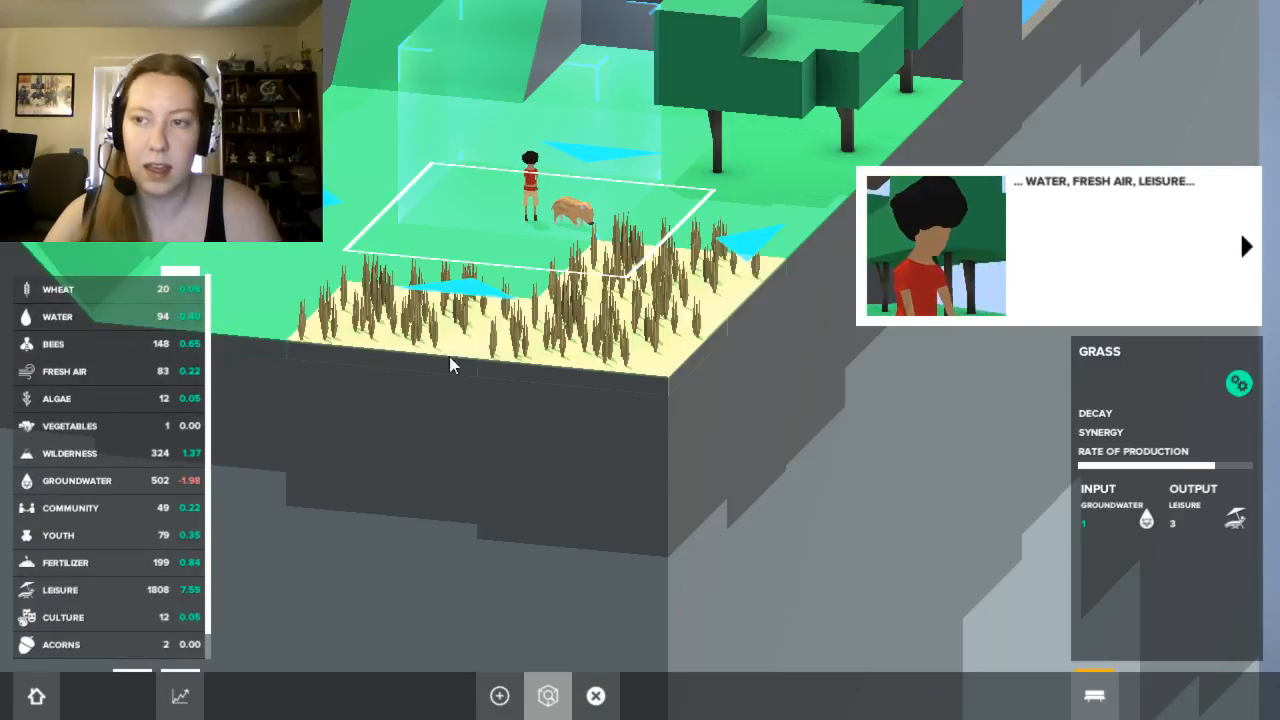
click(1246, 246)
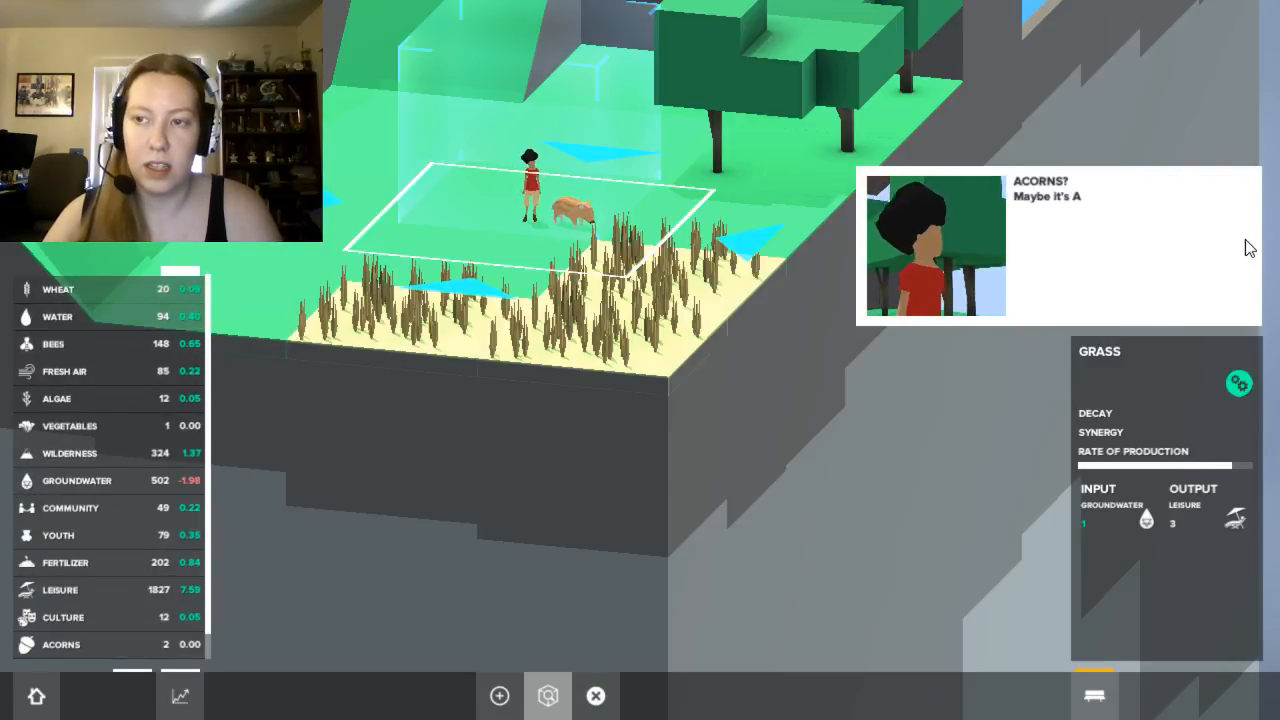
mouse_move(136, 408)
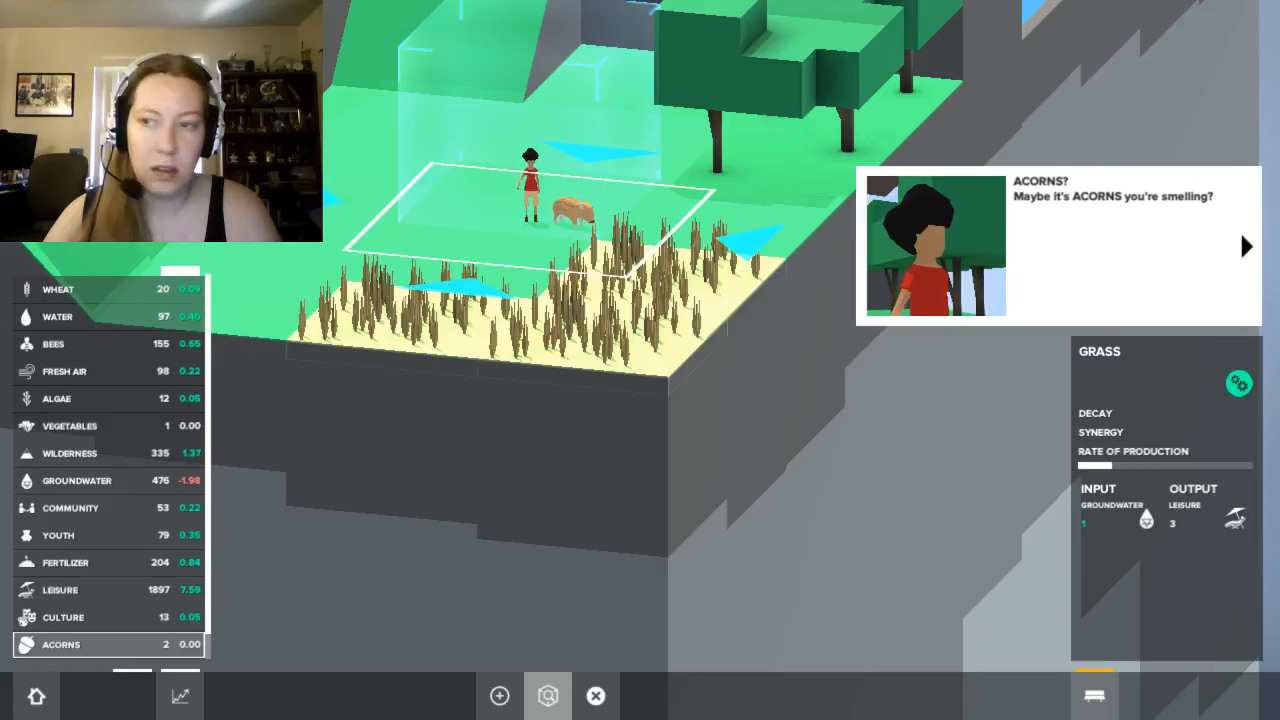
click(1244, 246)
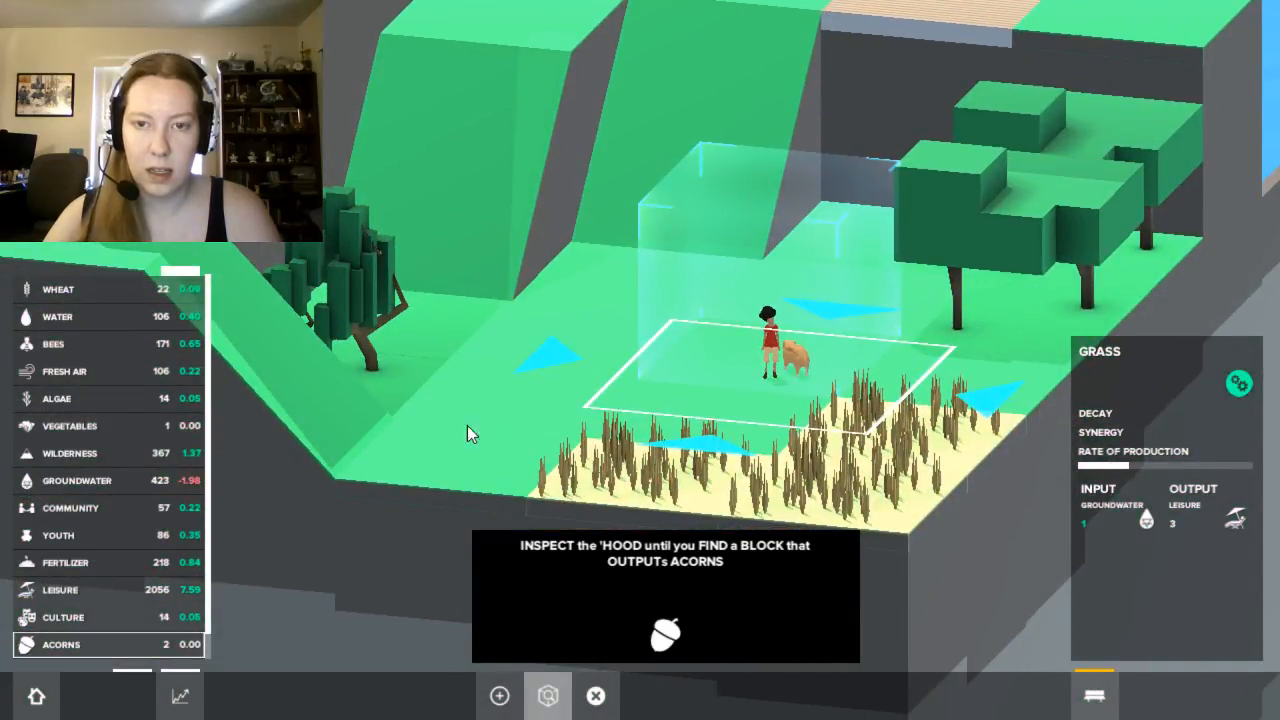
Inspect the willow tree to check what it consumes and produces.
click(364, 300)
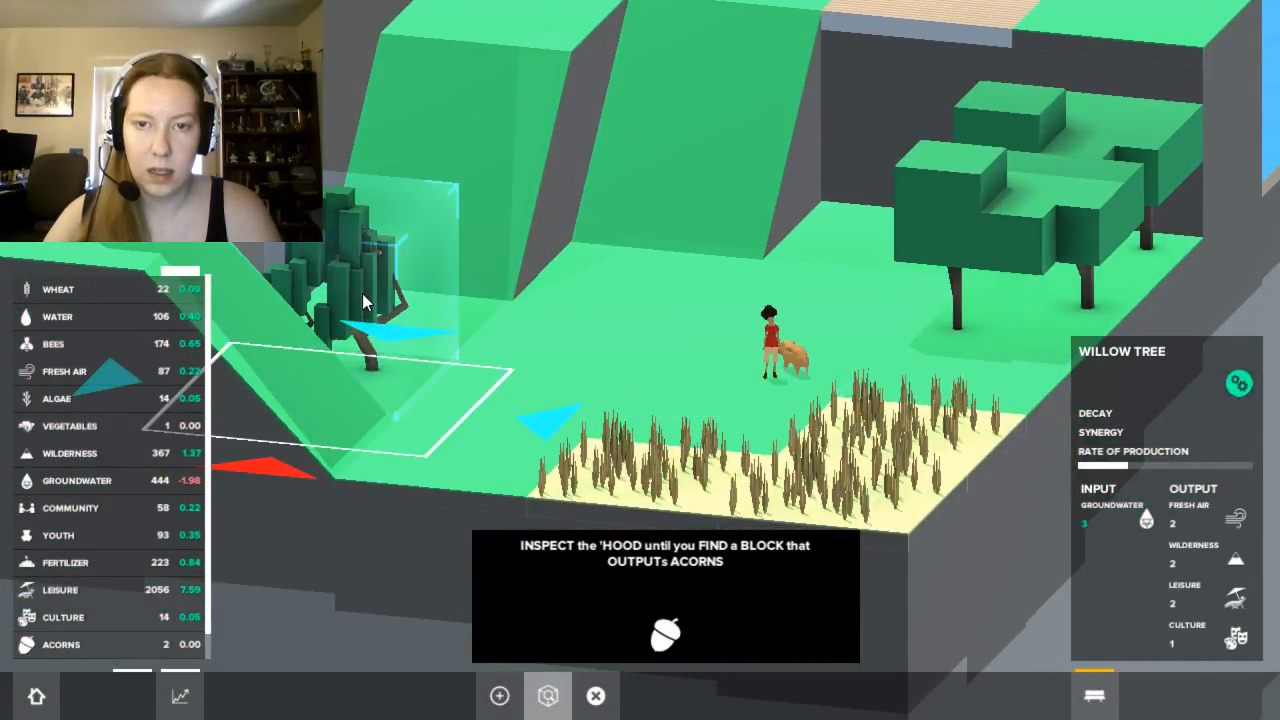
mouse_move(1030, 232)
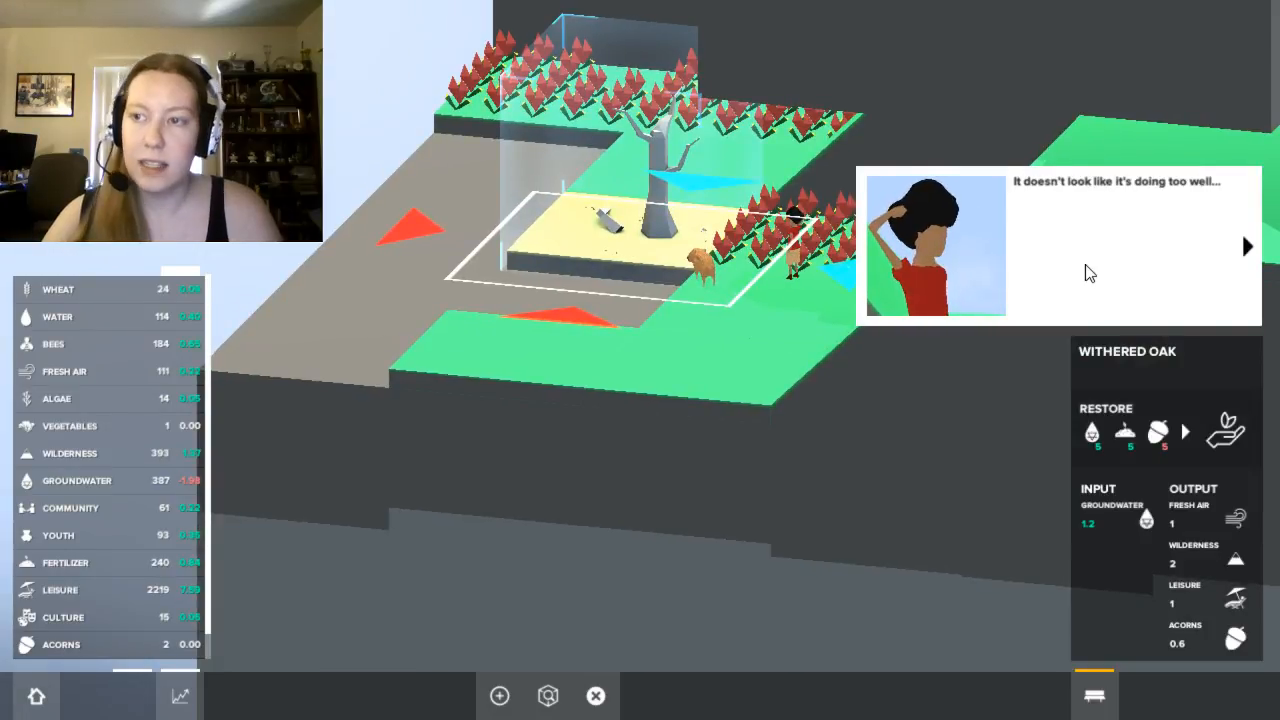
Continue the story about the oak decaying without water until the sprinkler task appears.
click(1248, 246)
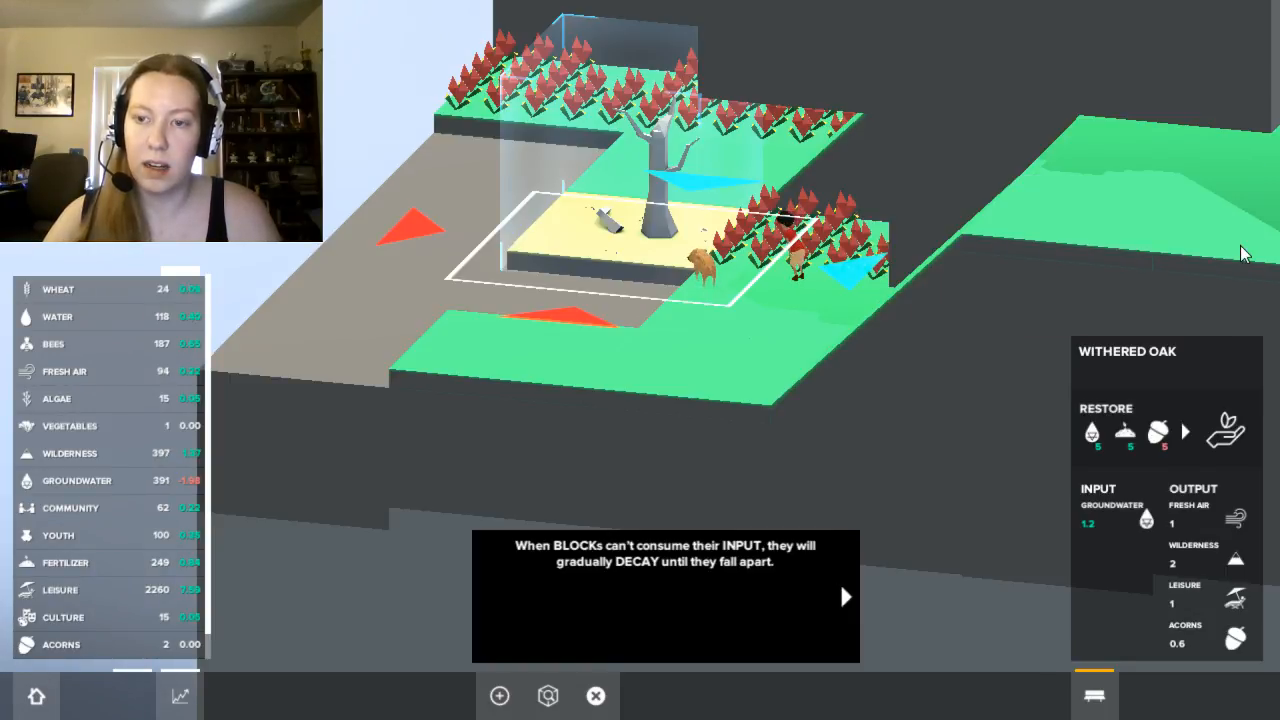
mouse_move(856, 596)
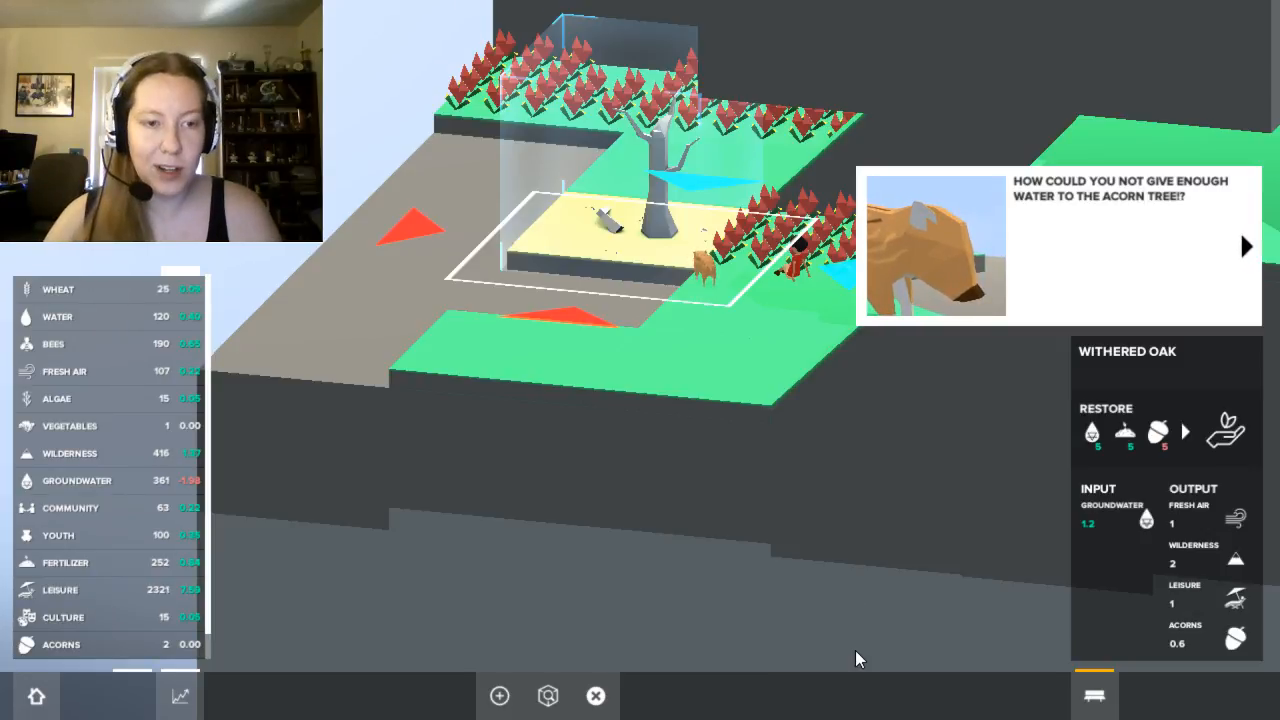
click(1246, 246)
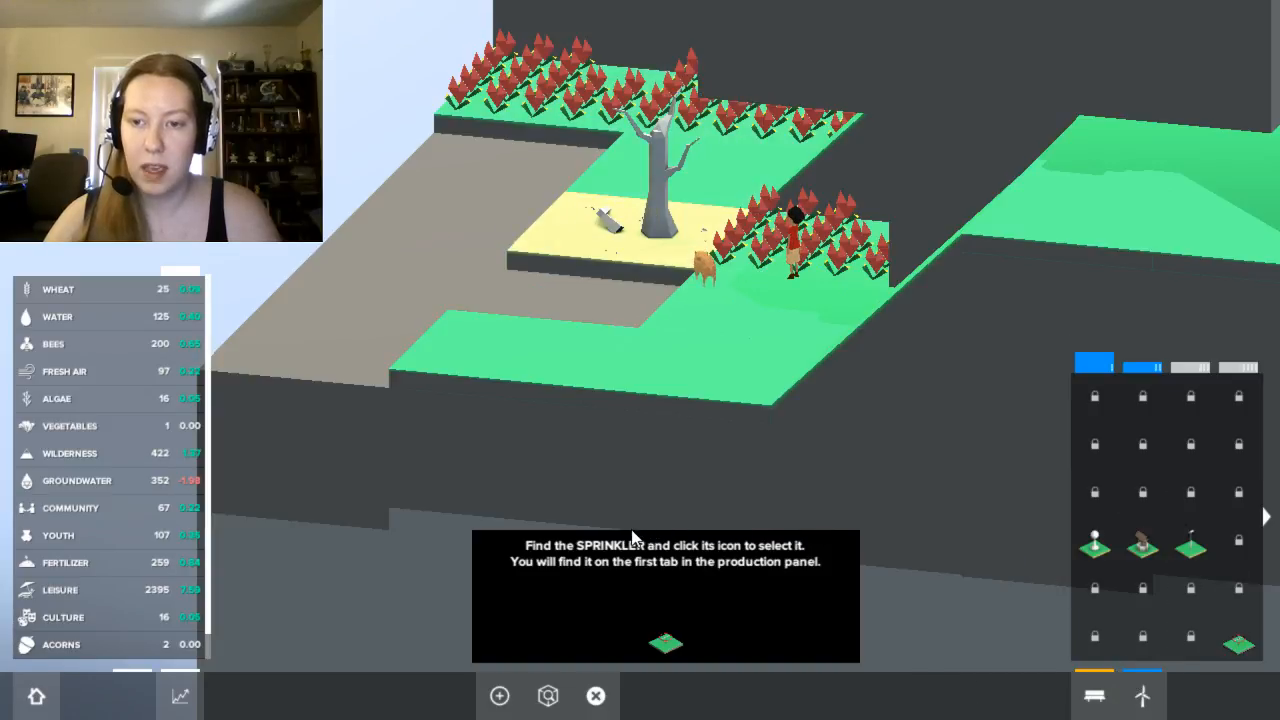
mouse_move(656, 578)
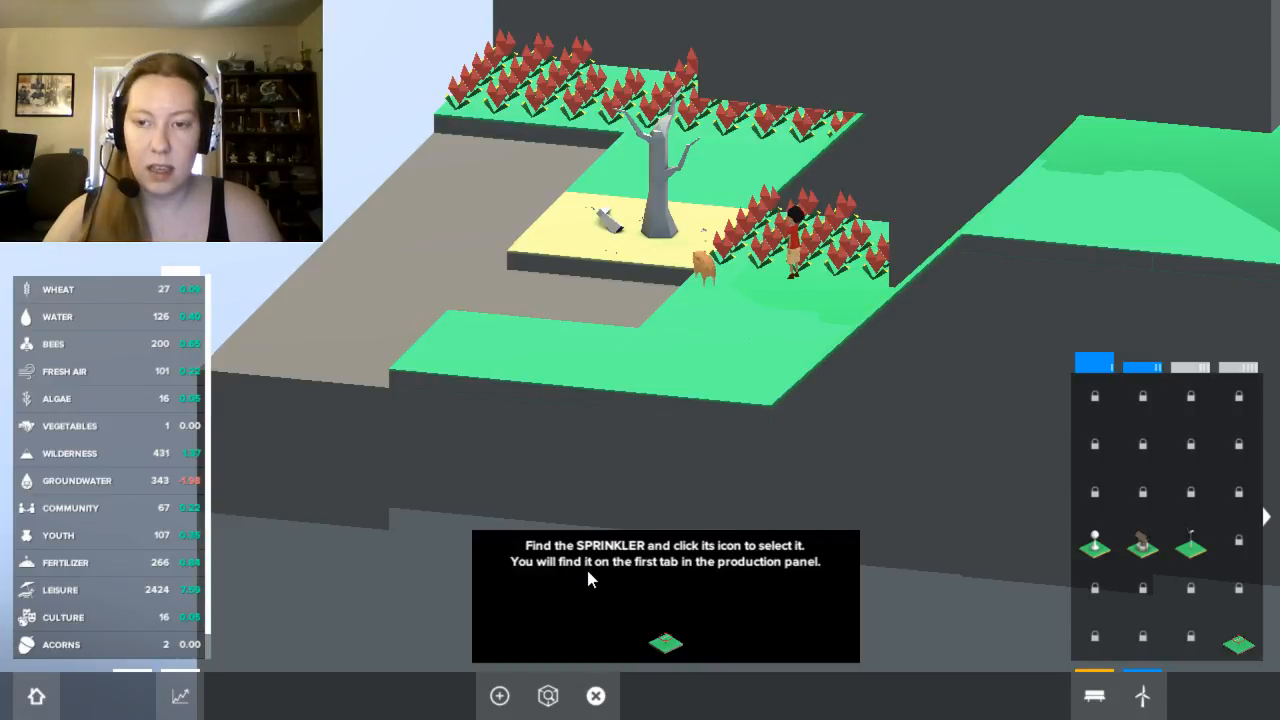
mouse_move(1190, 570)
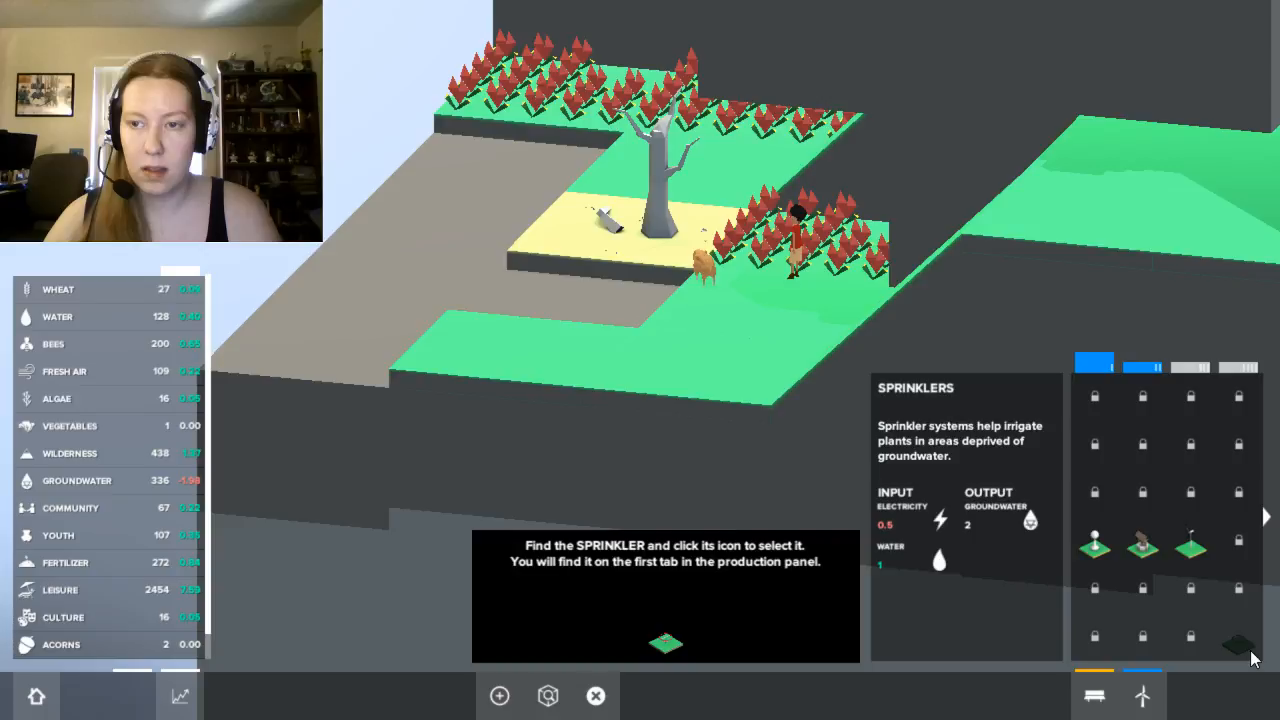
Select the Sprinkler from the production panel and place it beside the withered oak.
click(1238, 638)
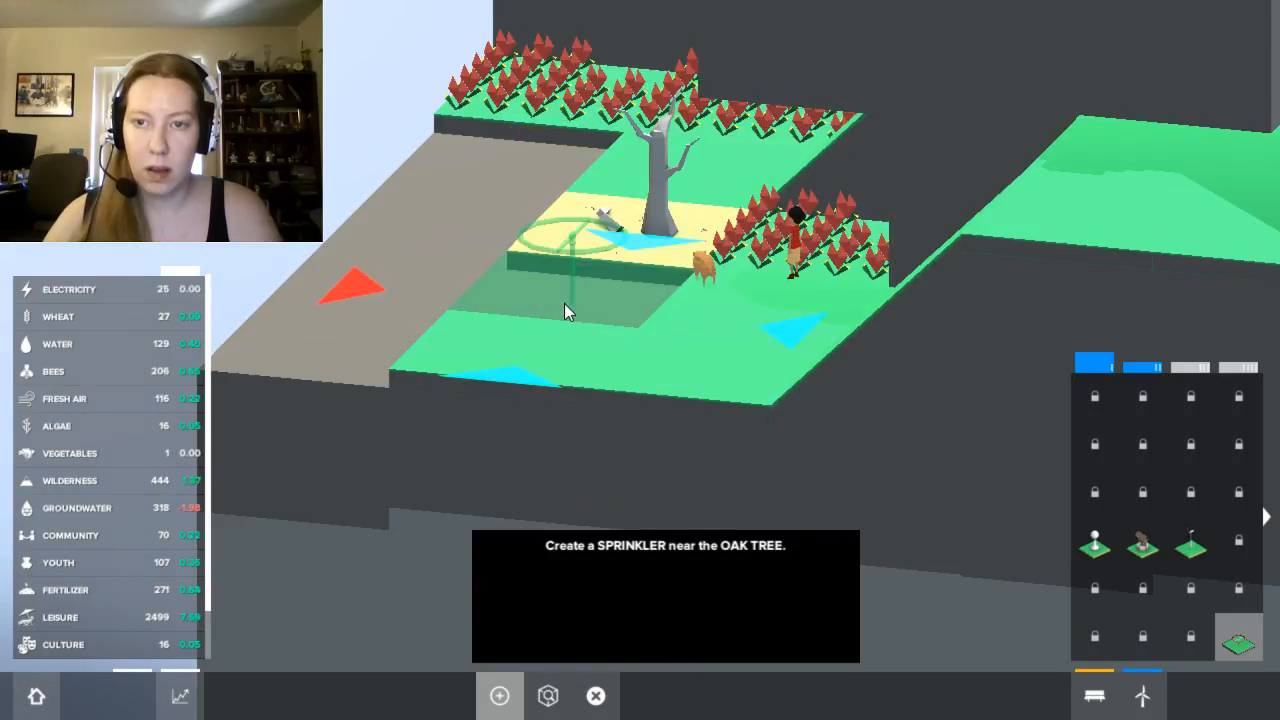
click(570, 250)
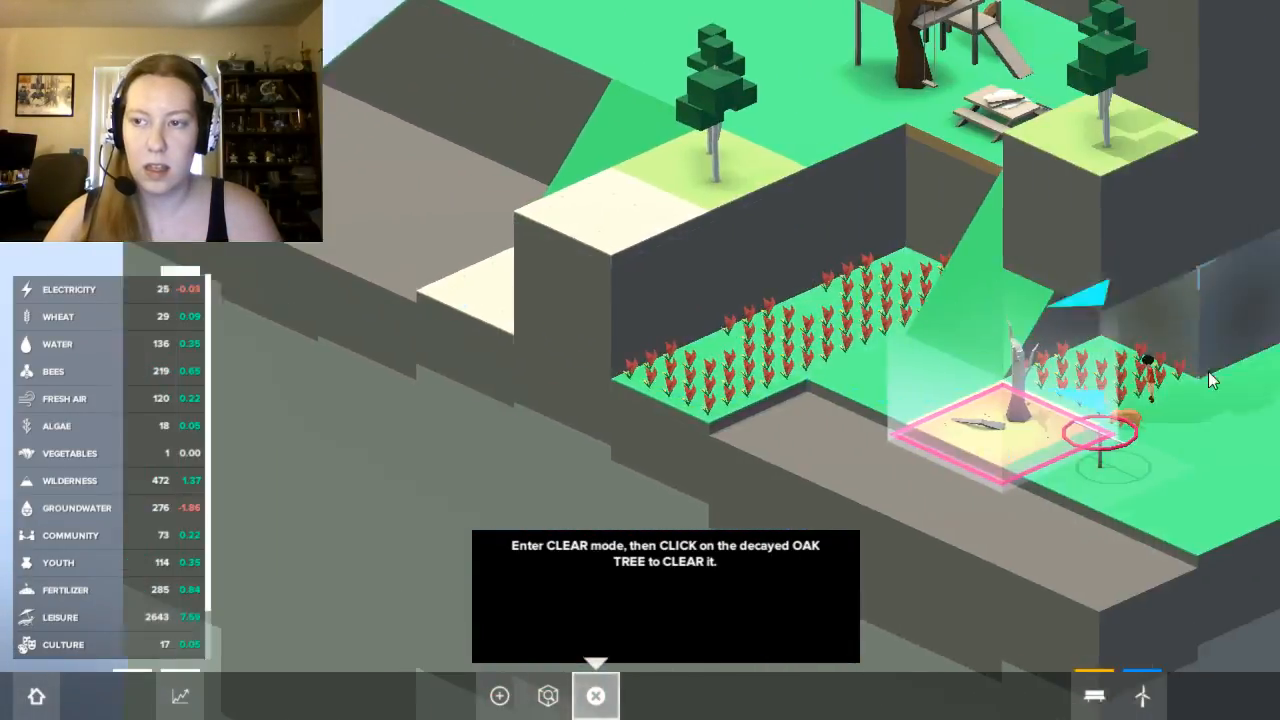
Clear the decayed oak and plant a new Oak Tree beside the sprinkler.
click(1000, 400)
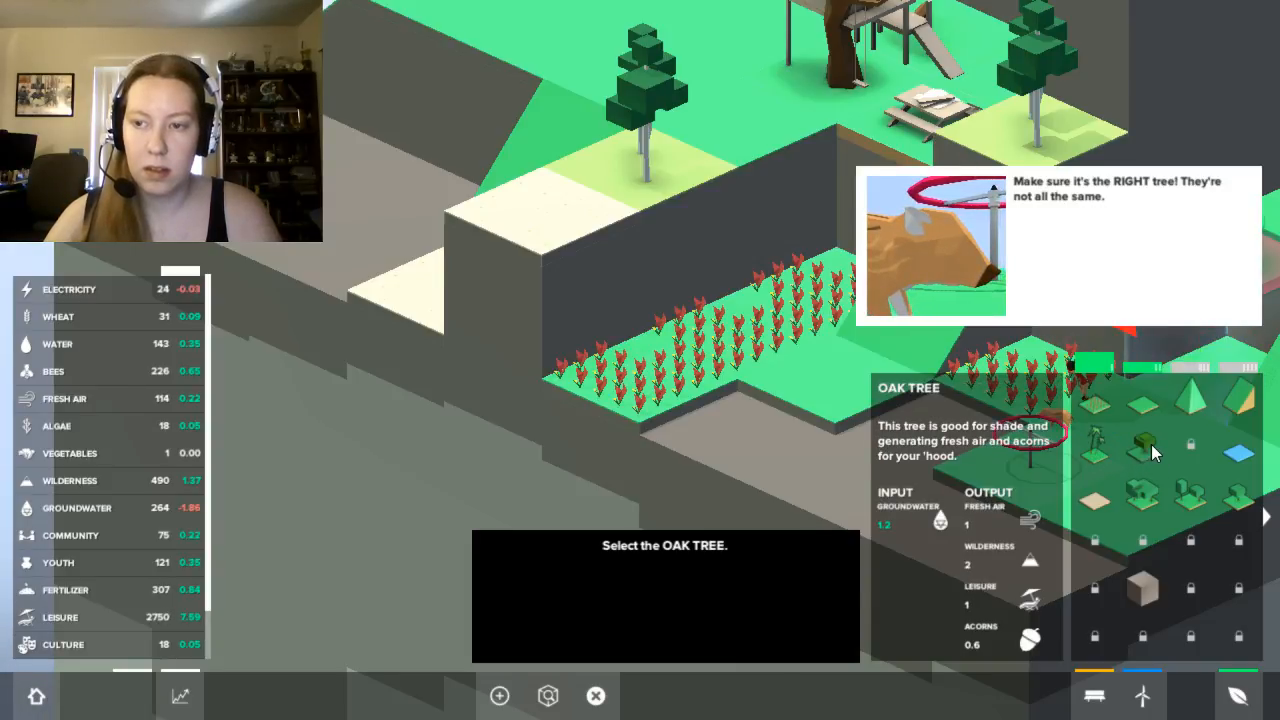
click(1144, 444)
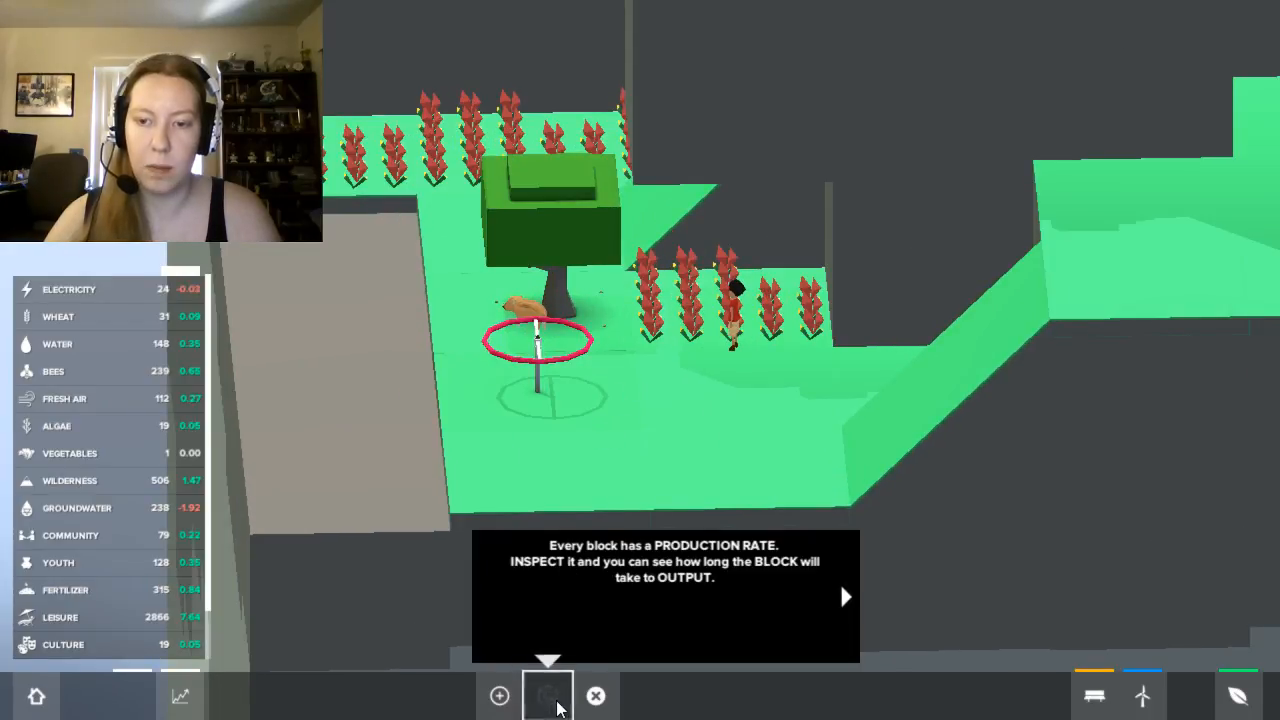
Inspect the new oak's production rate, continue the dialogue and return to Build mode.
click(548, 696)
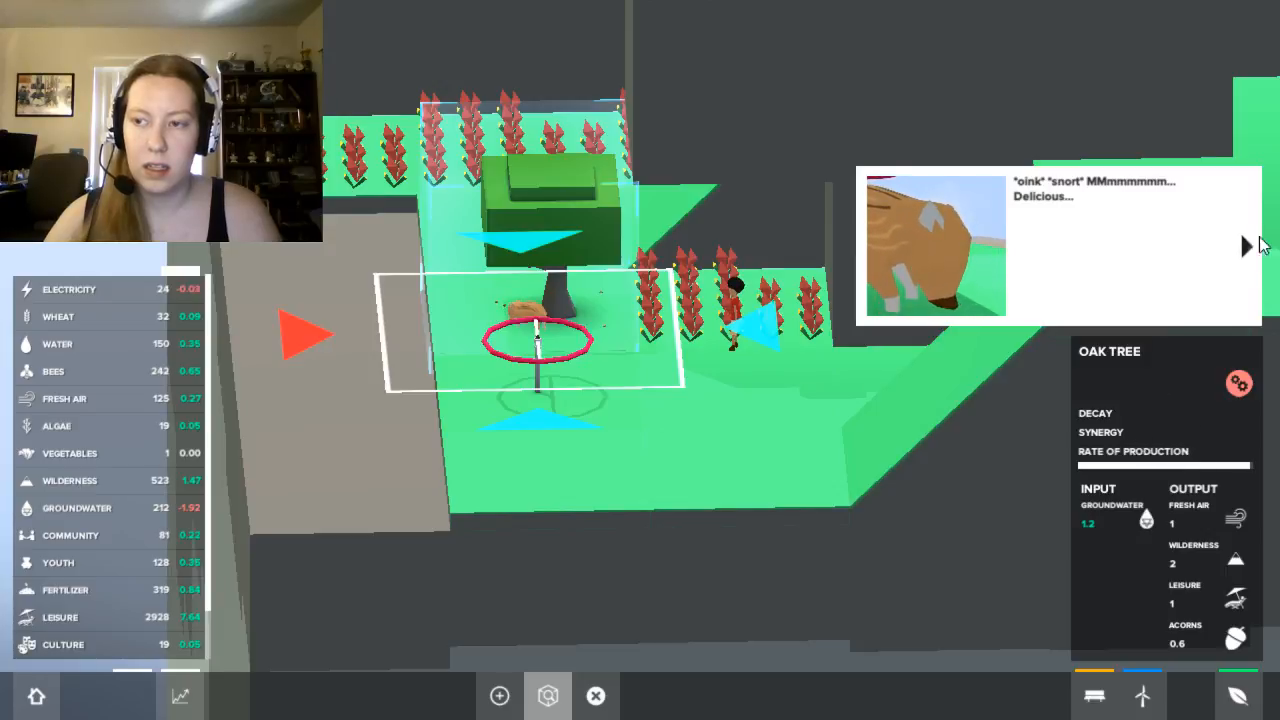
click(1244, 248)
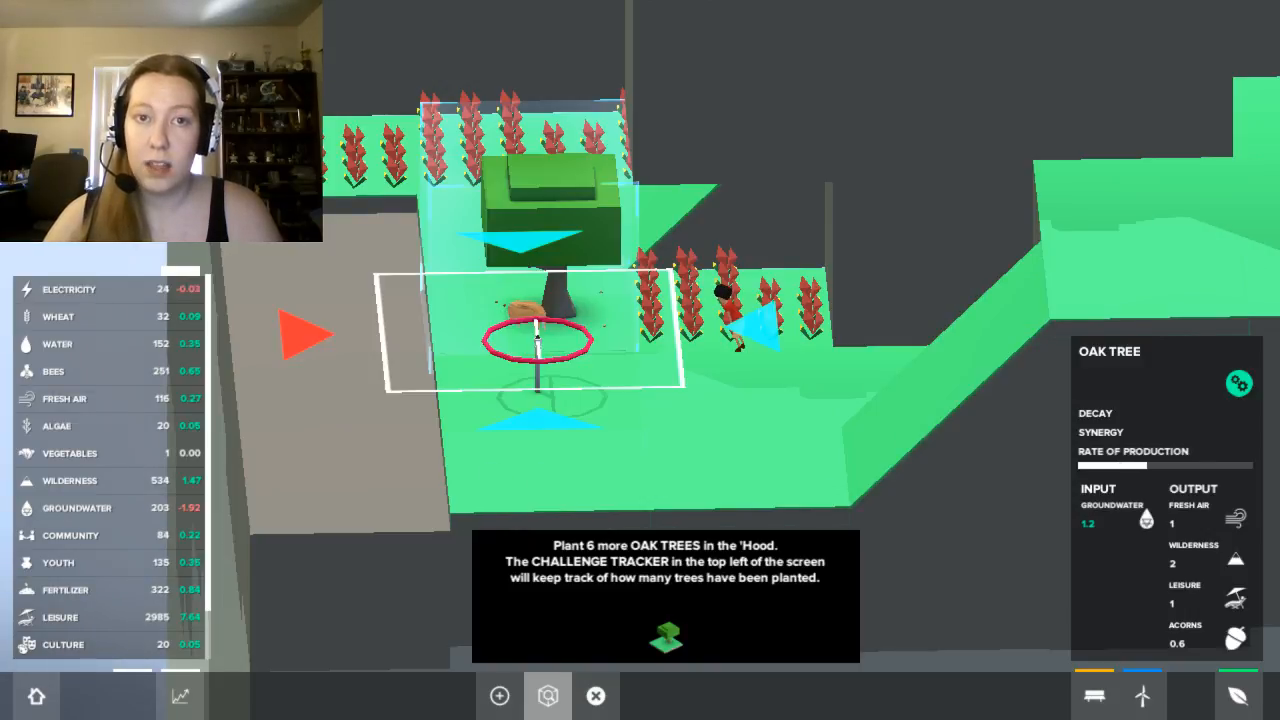
click(1142, 444)
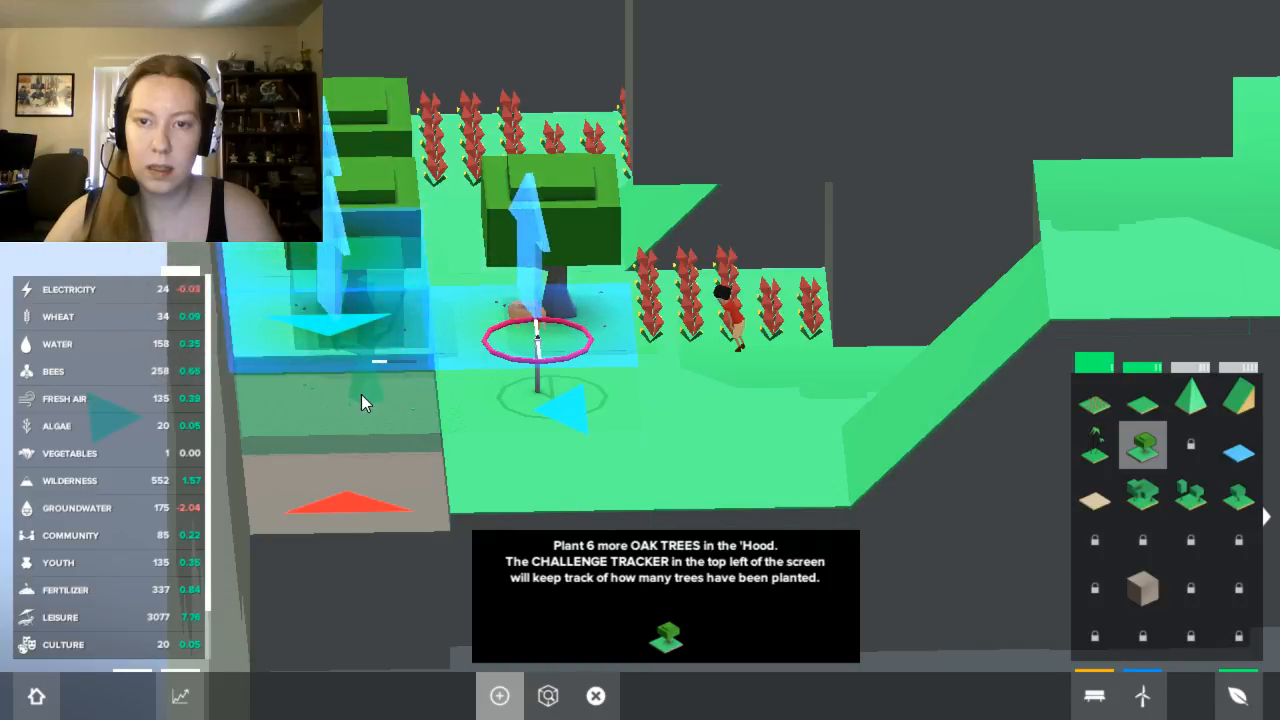
Place the additional oak trees around the neighbourhood to finish the tree challenge.
click(364, 460)
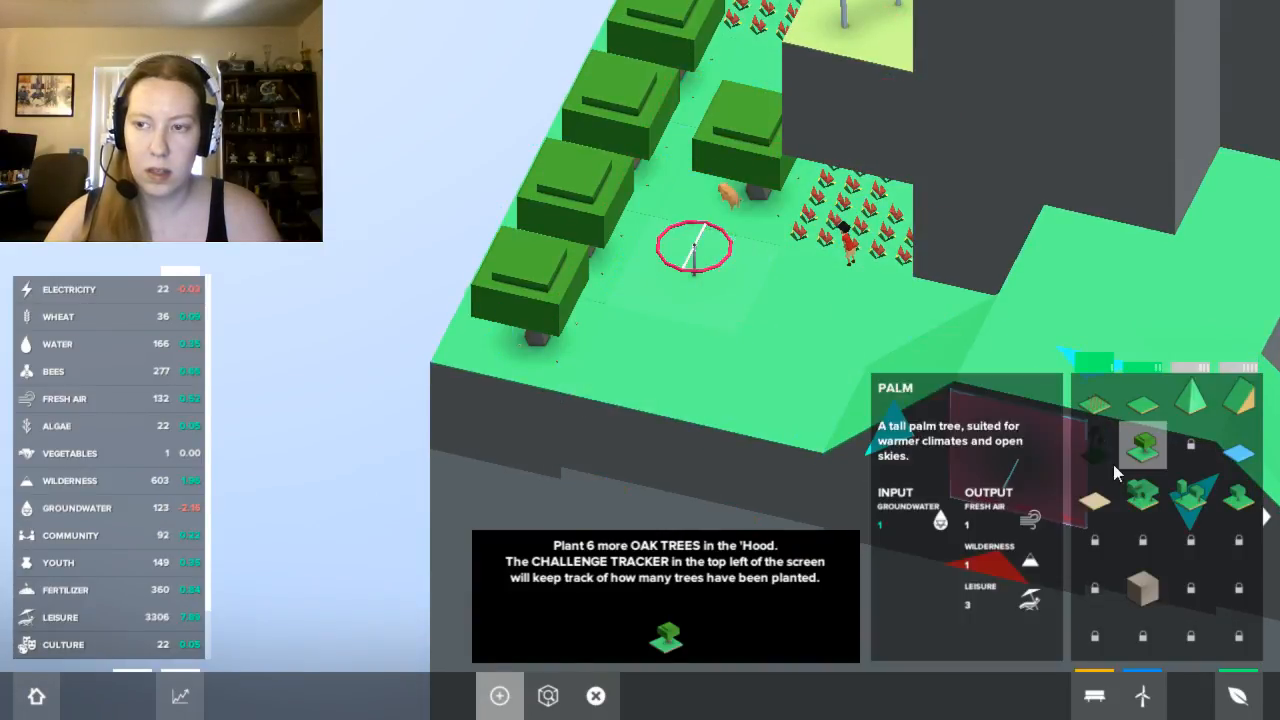
click(596, 696)
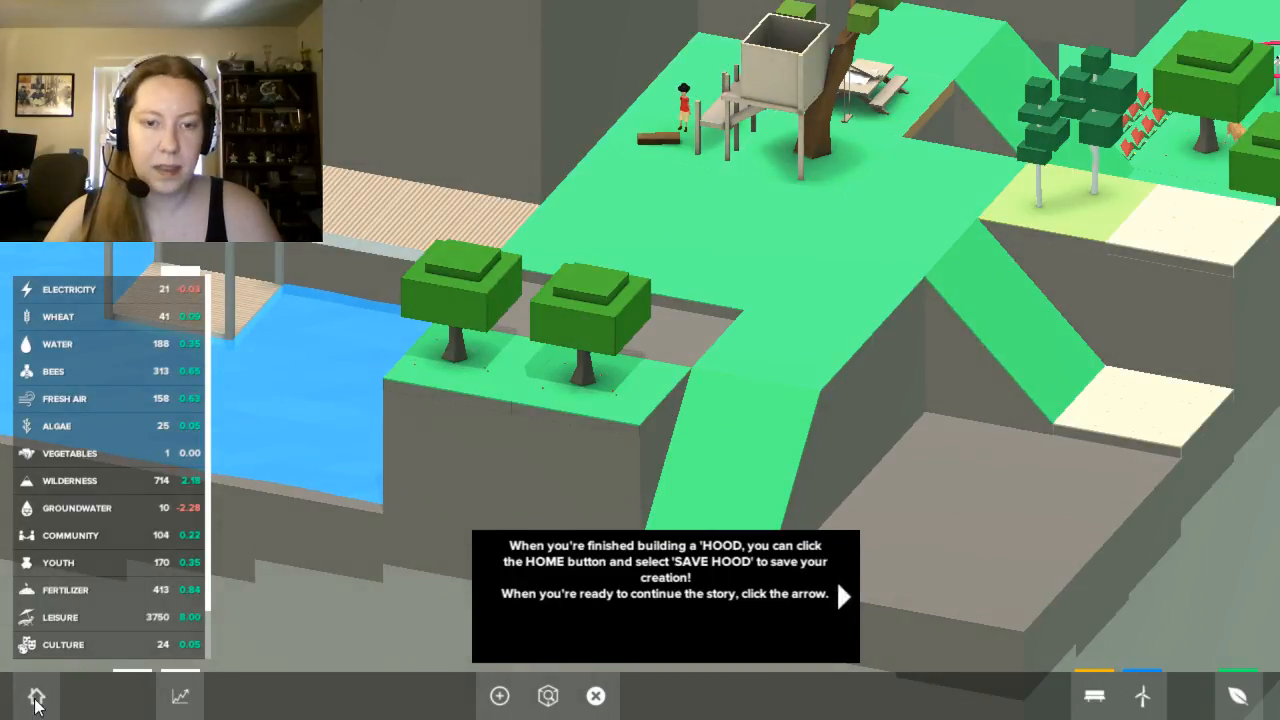
click(36, 696)
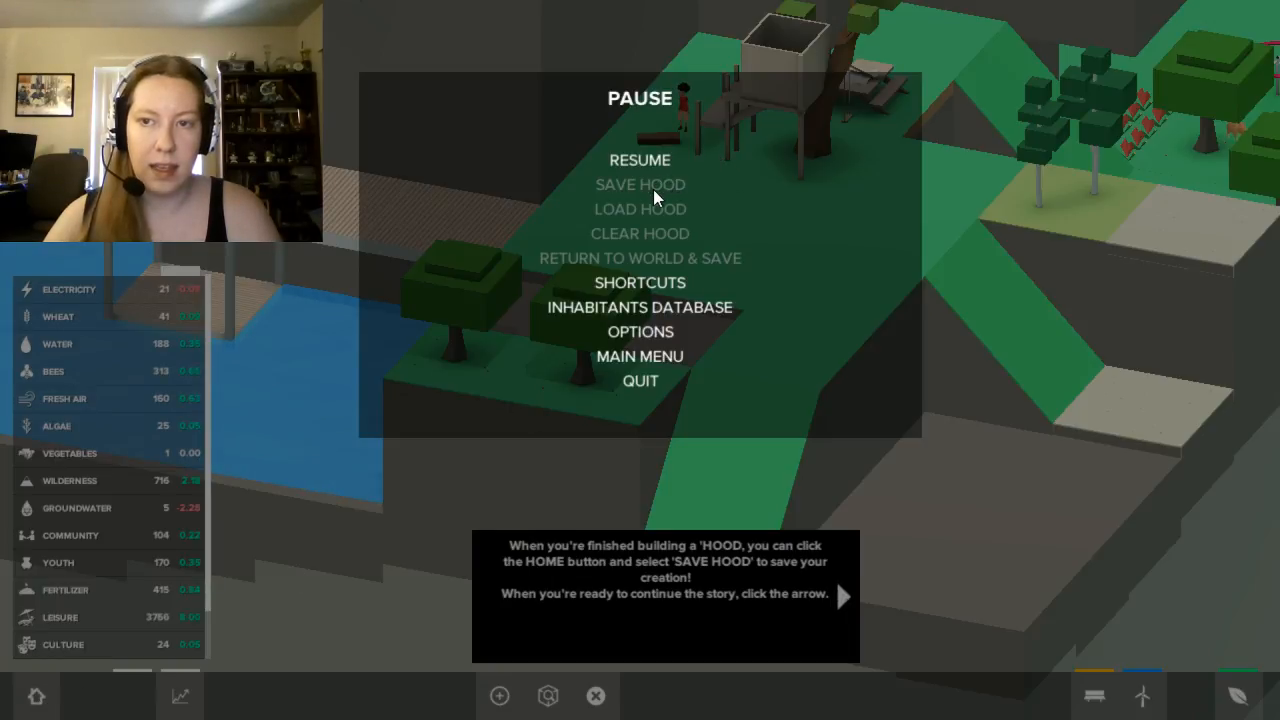
mouse_move(762, 256)
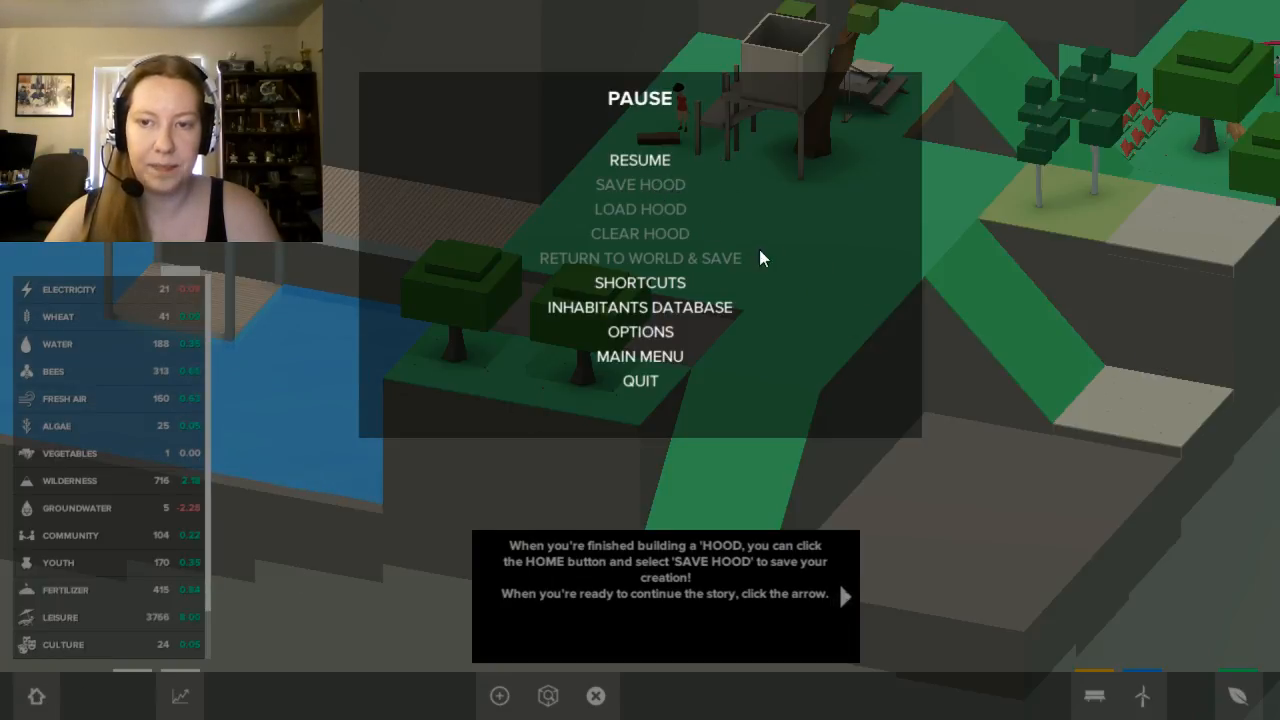
click(640, 160)
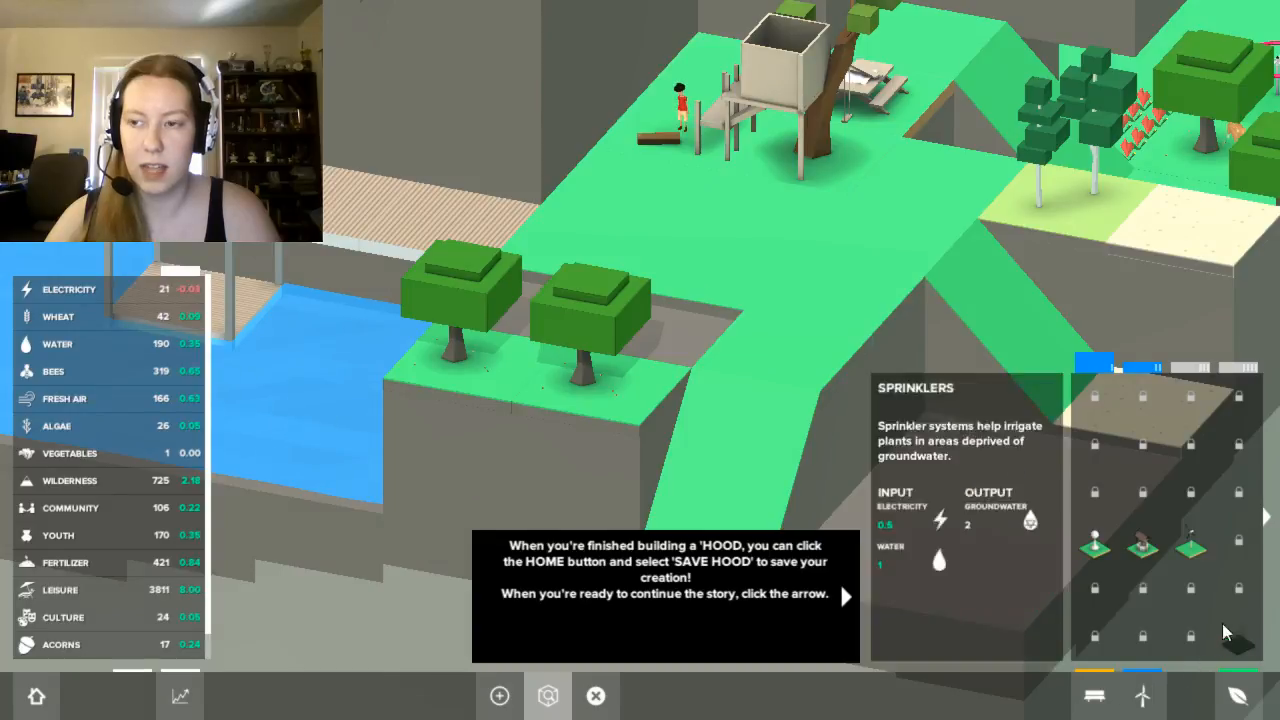
Place a Sprinklers block next to the new oak trees to water them.
click(650, 330)
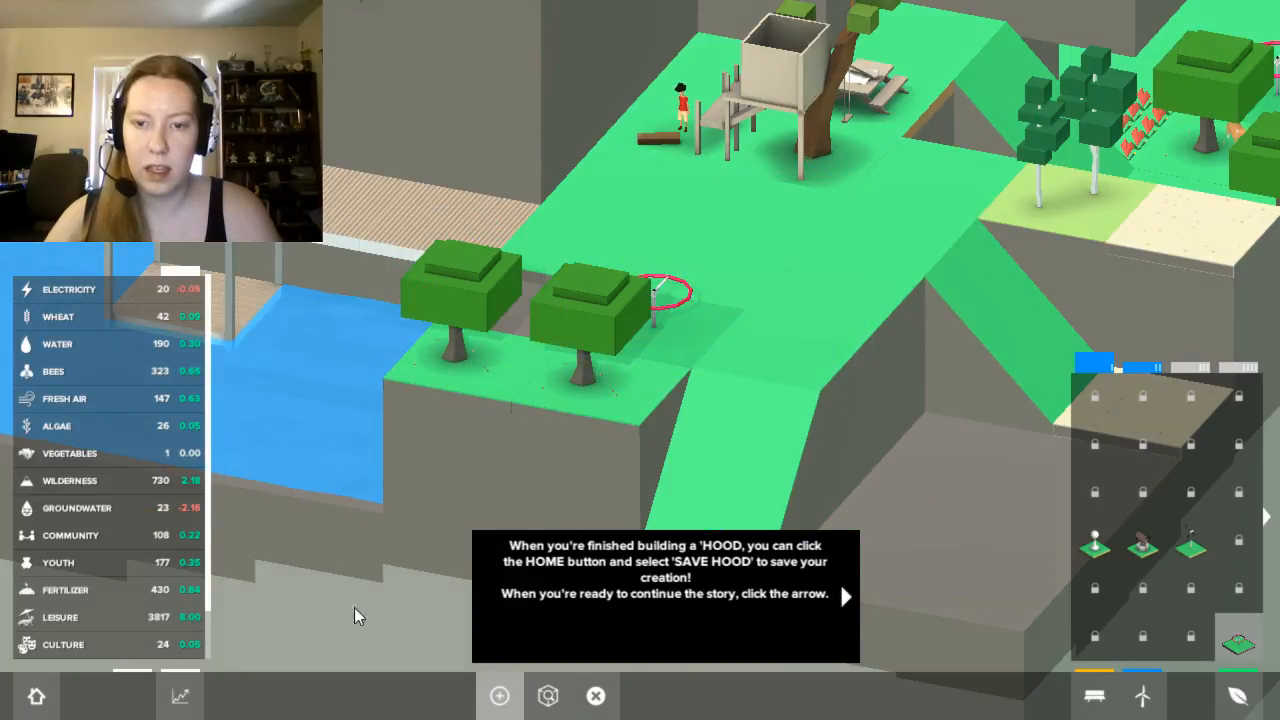
click(596, 300)
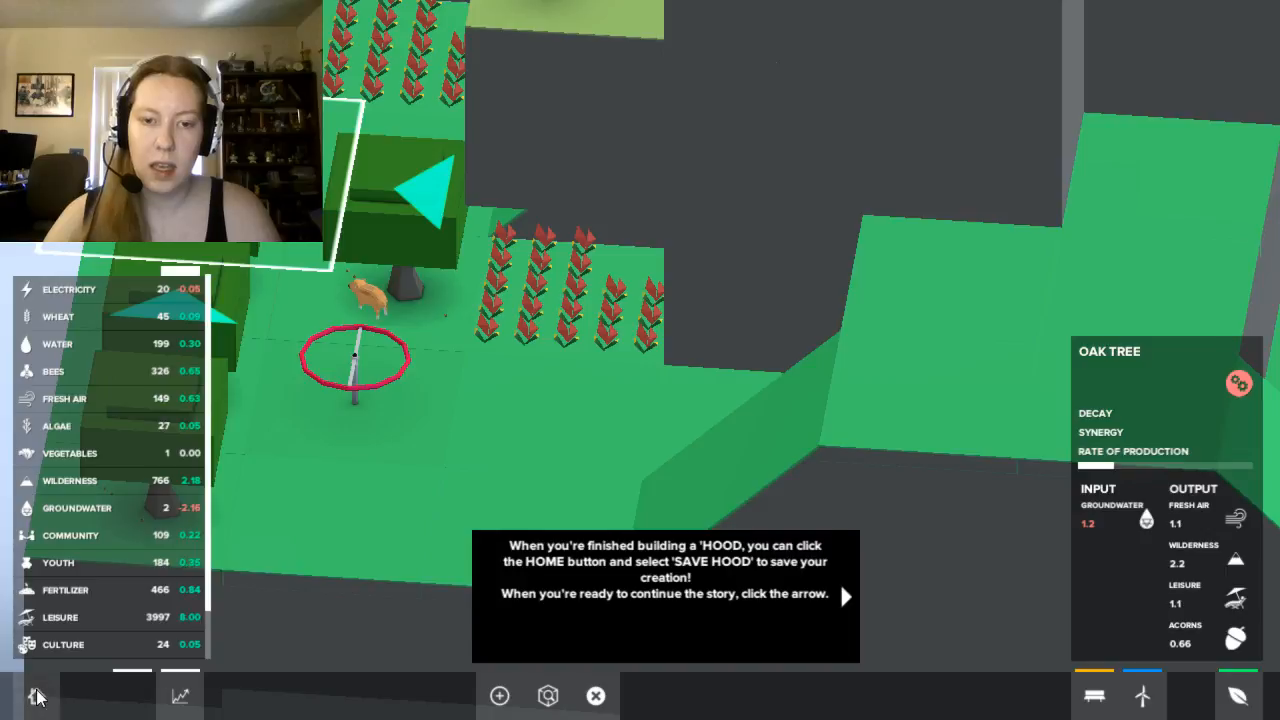
Visit the Pause menu, resume and continue the save tip to complete the chapter.
click(36, 696)
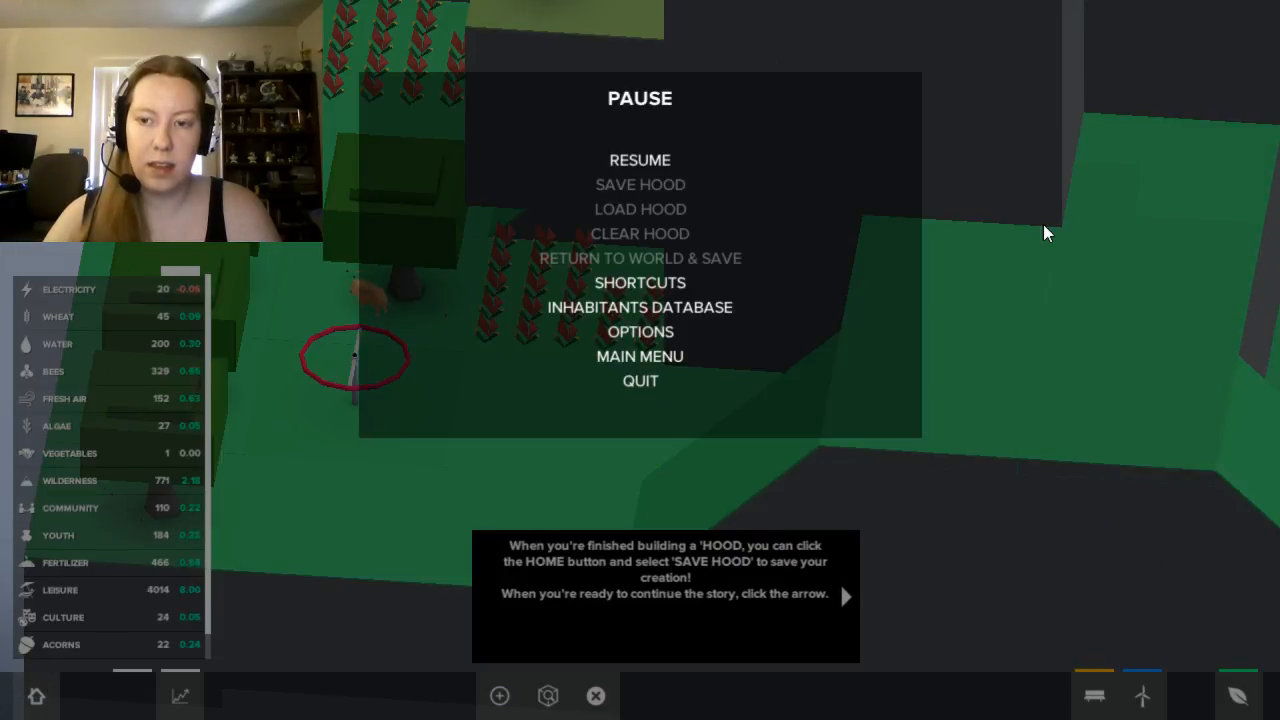
mouse_move(936, 202)
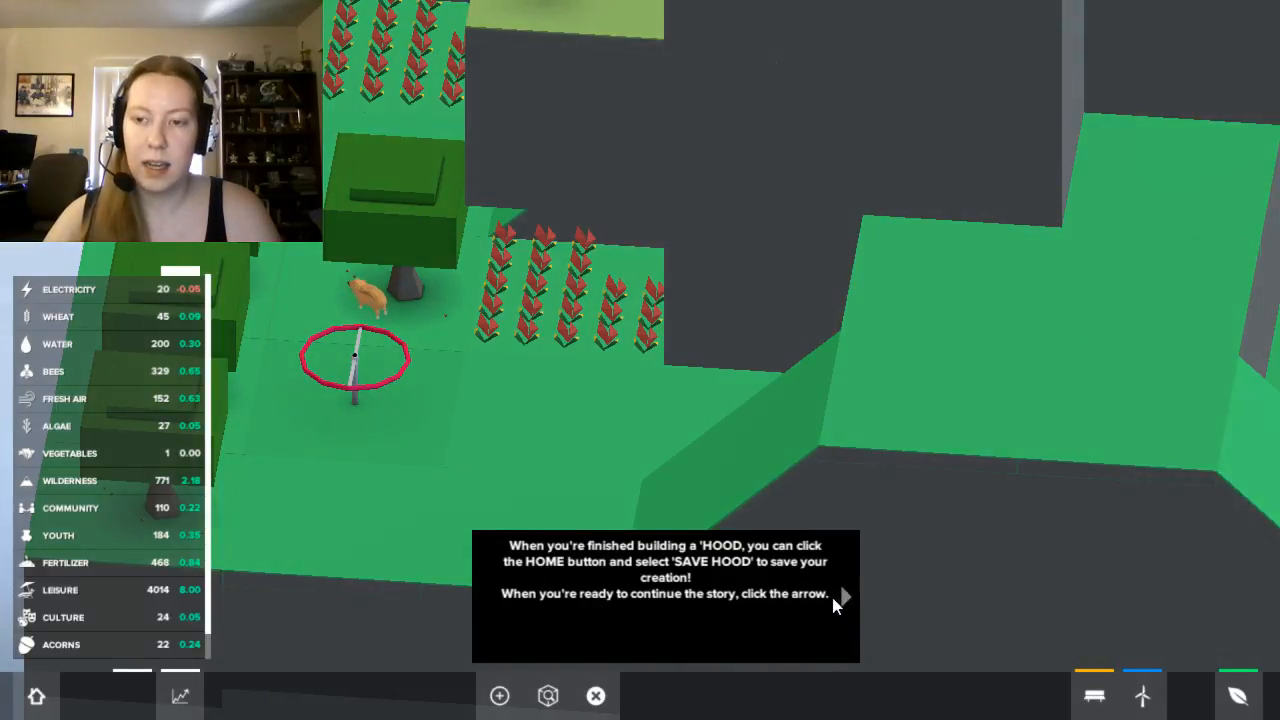
click(844, 596)
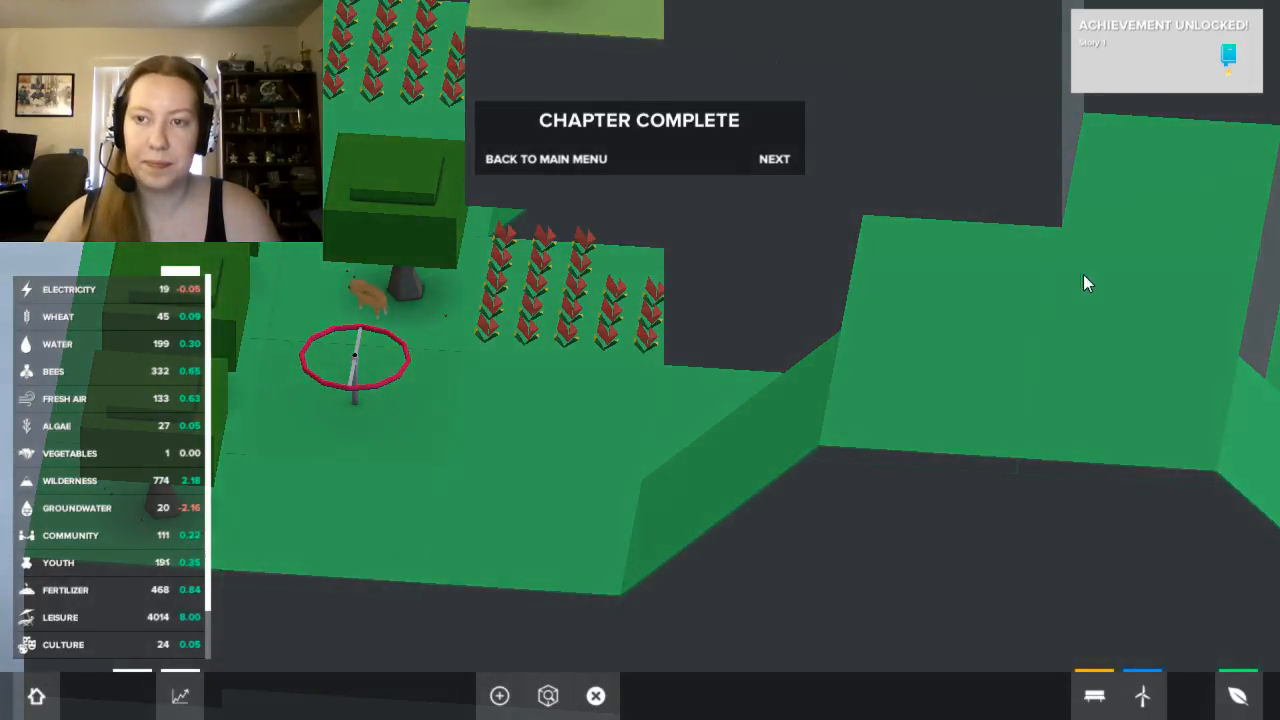
Choose NEXT on the Chapter Complete panel to load the next chapter.
click(774, 158)
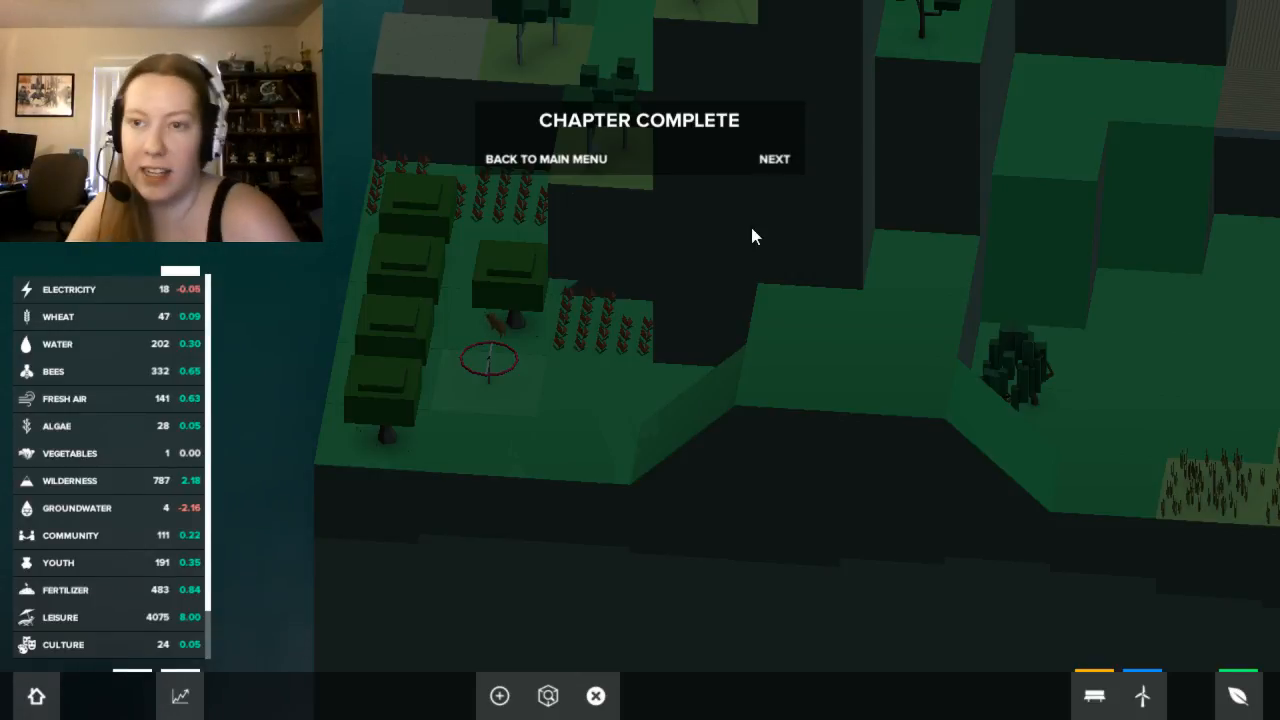
click(774, 158)
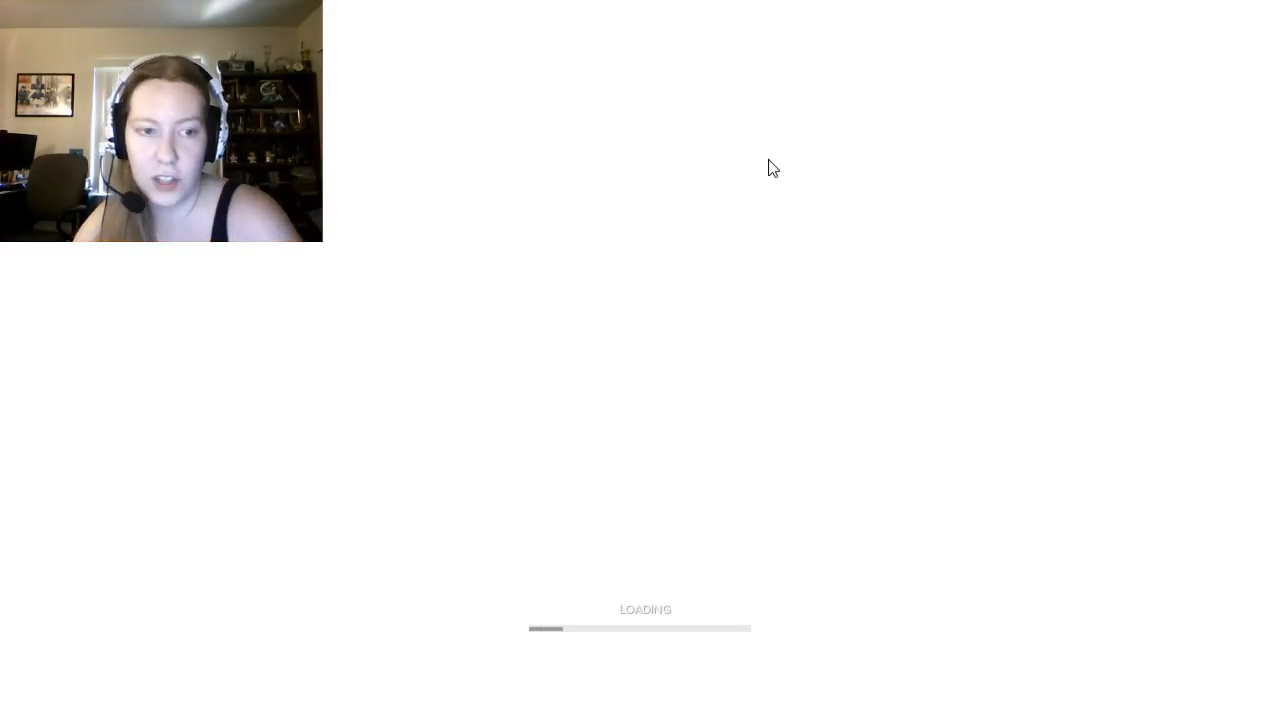
mouse_move(620, 26)
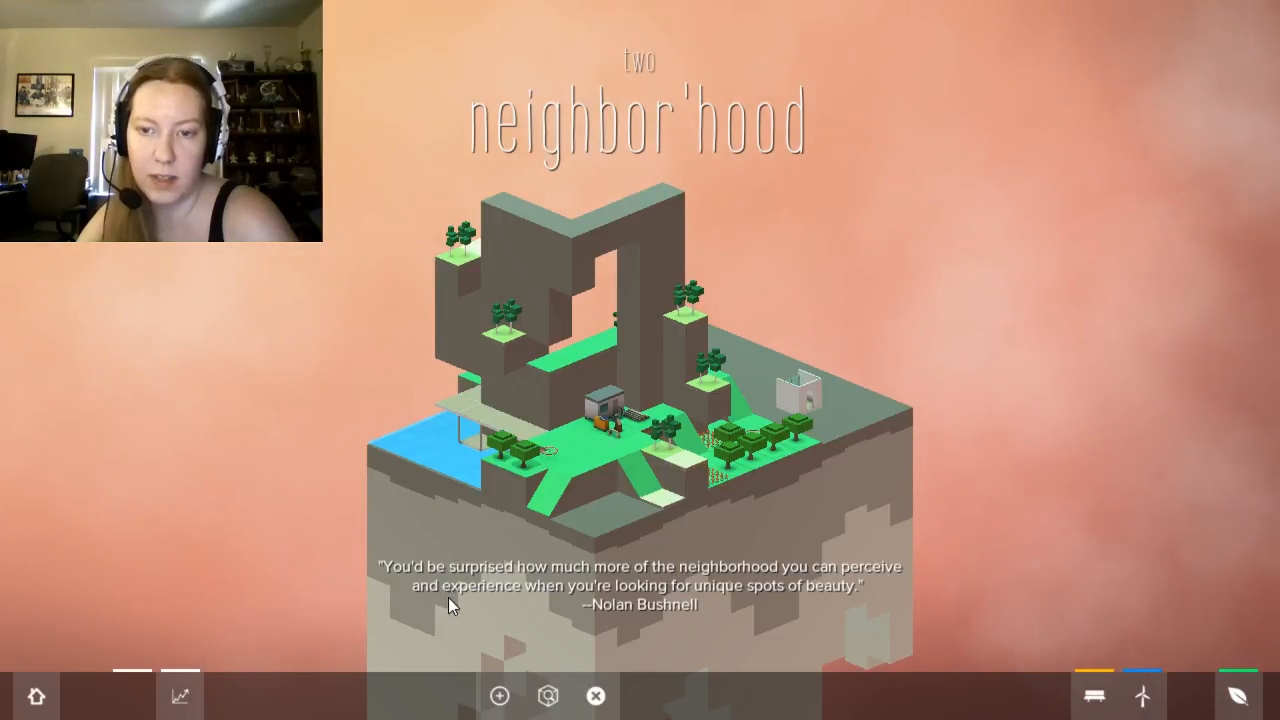
mouse_move(676, 448)
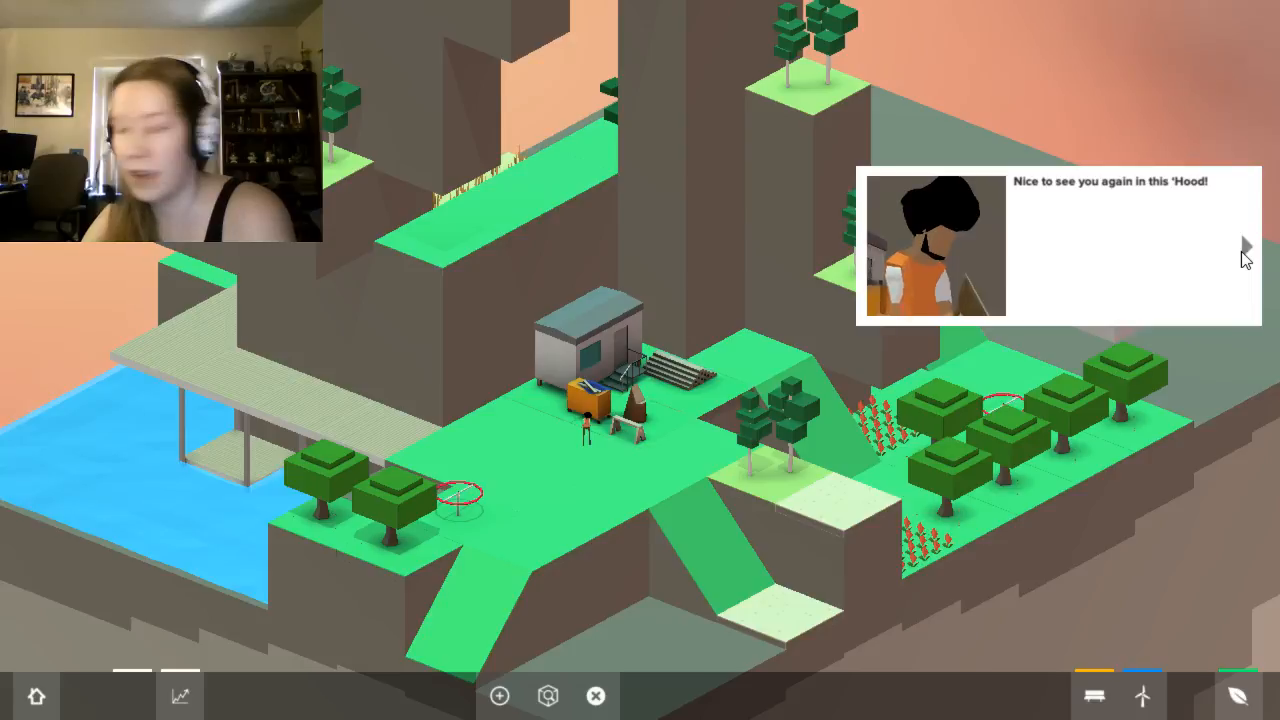
Advance the advisor's dialogue about building apartments until the Inspect-mode prompt appears.
click(1244, 246)
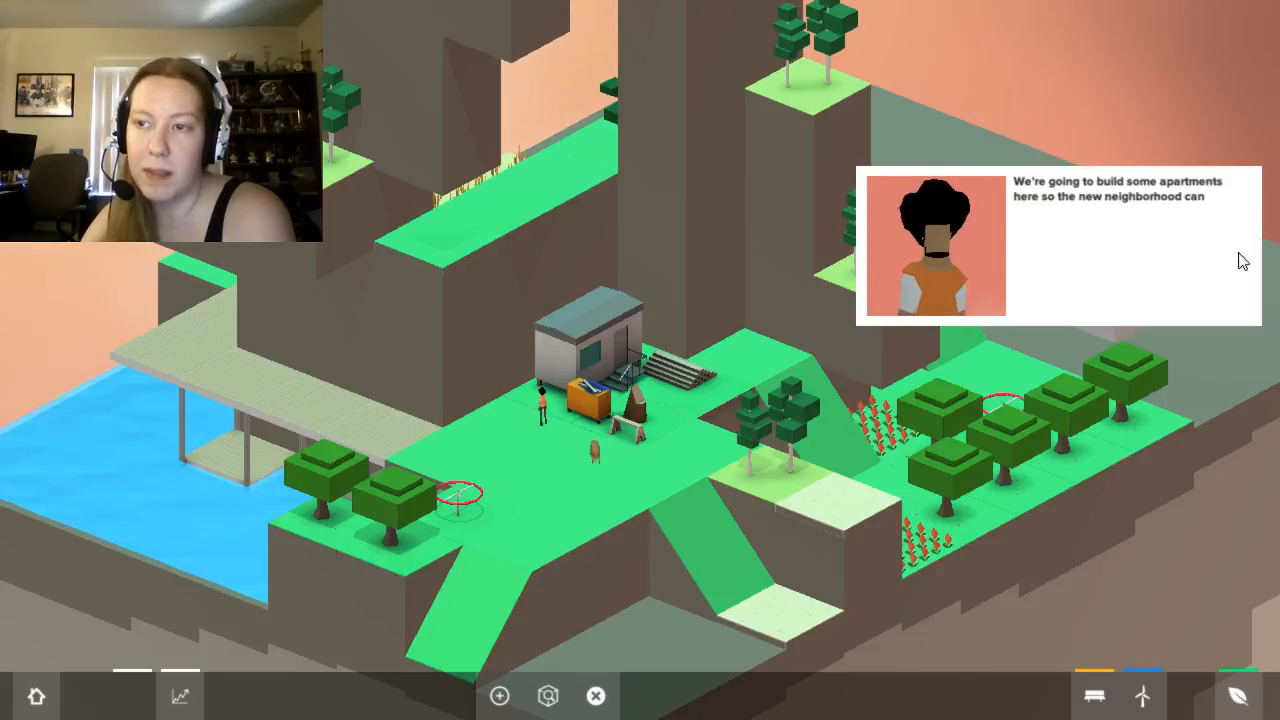
click(1096, 218)
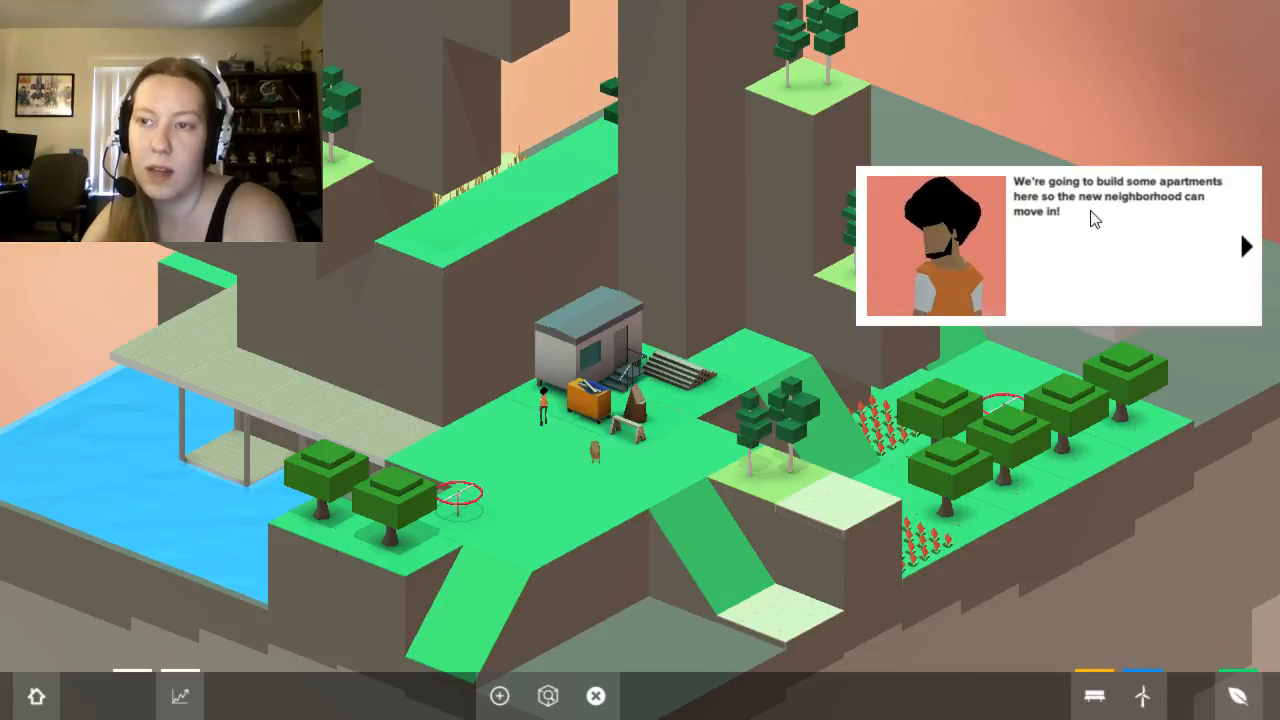
click(1246, 246)
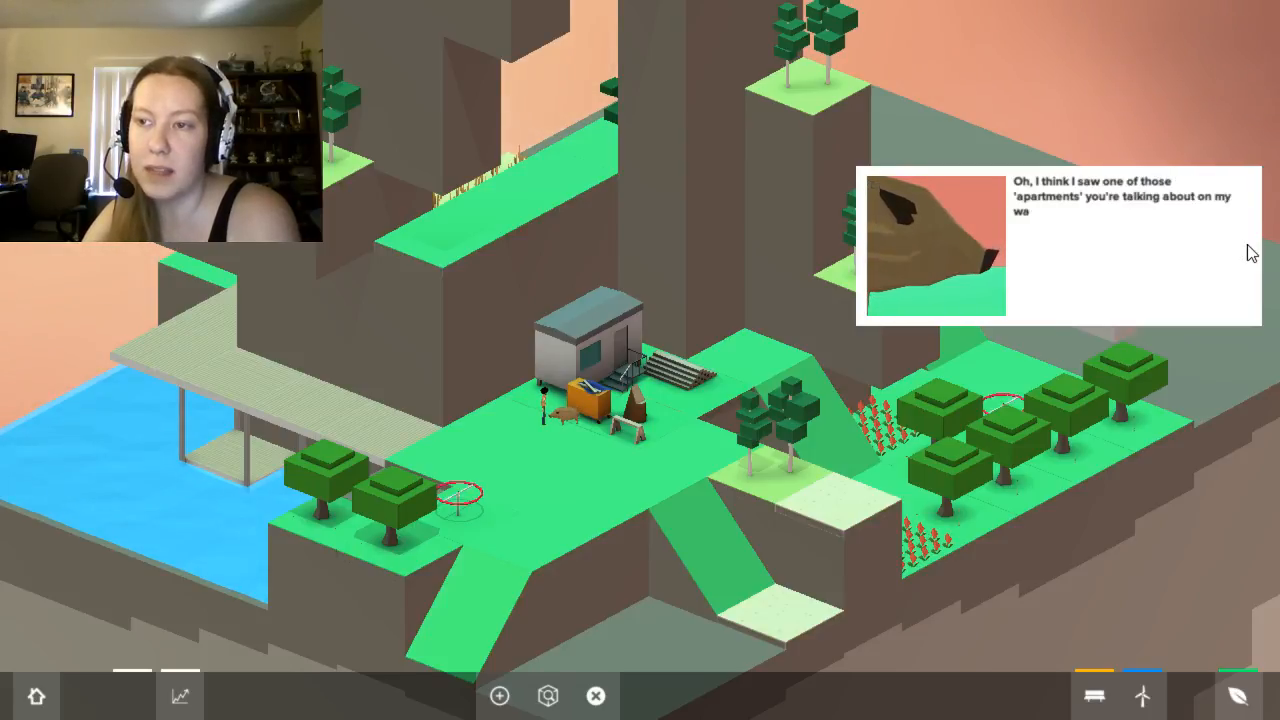
click(1130, 244)
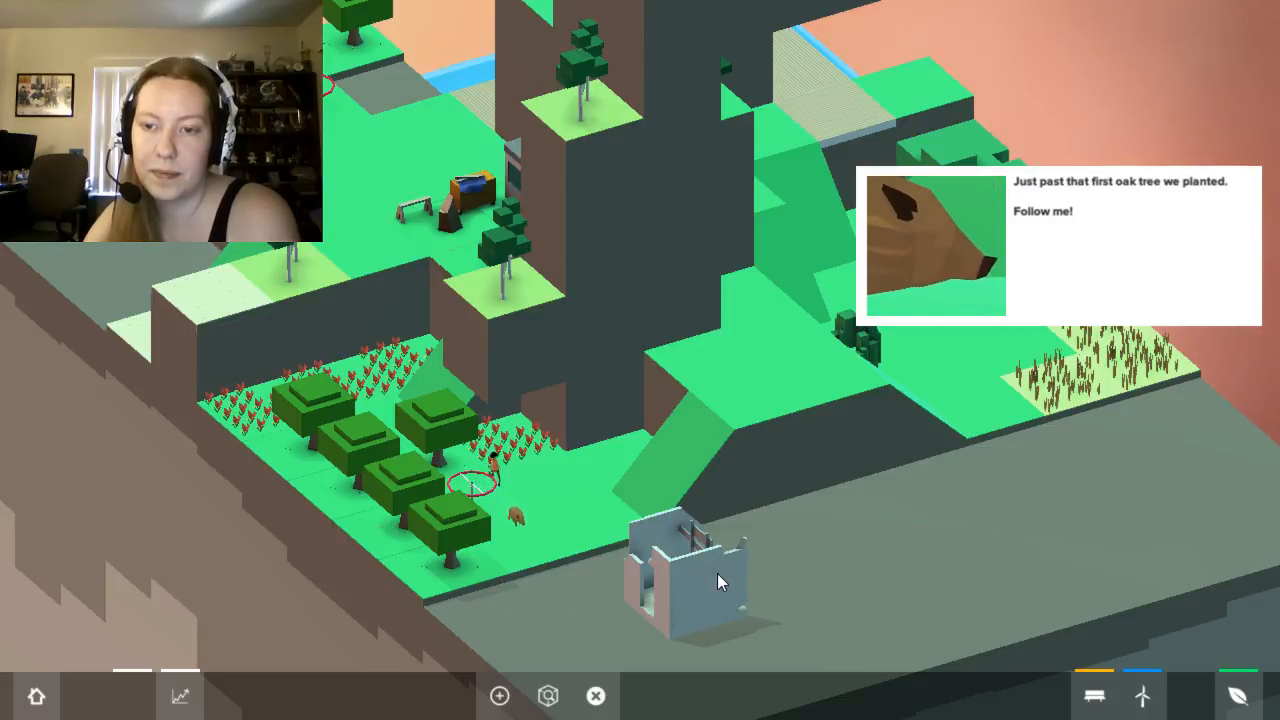
click(1244, 248)
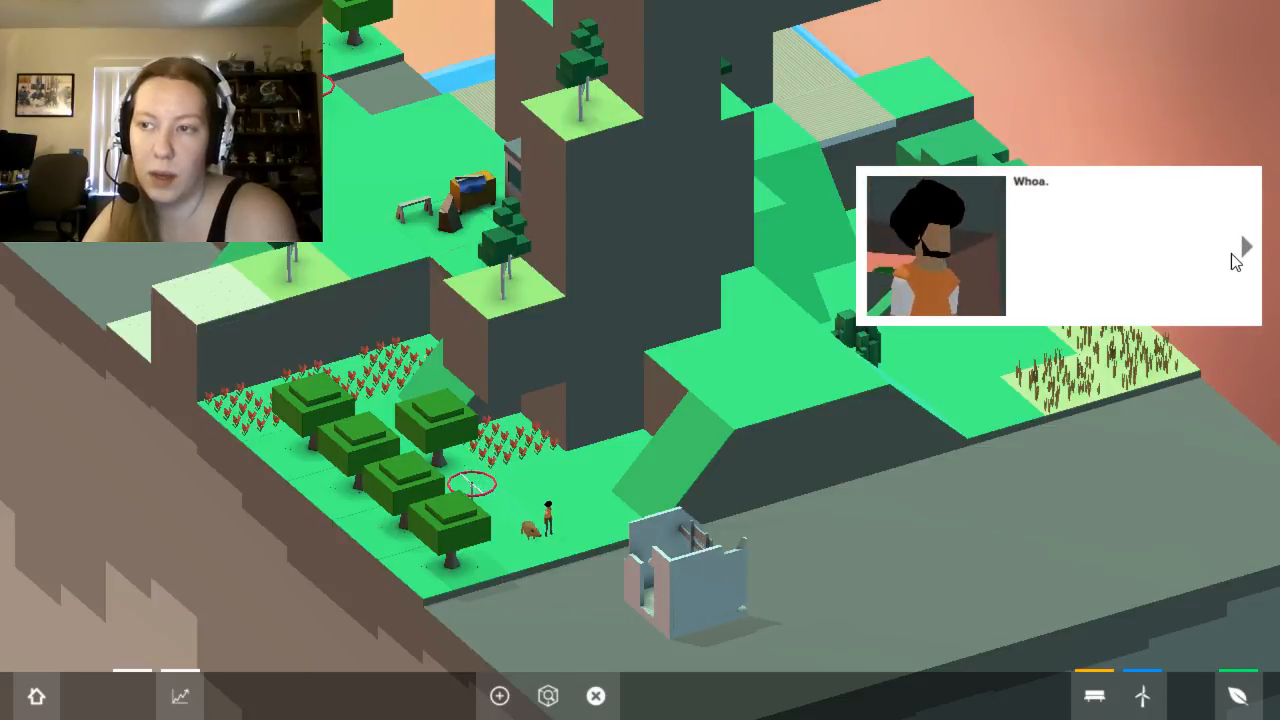
click(1244, 248)
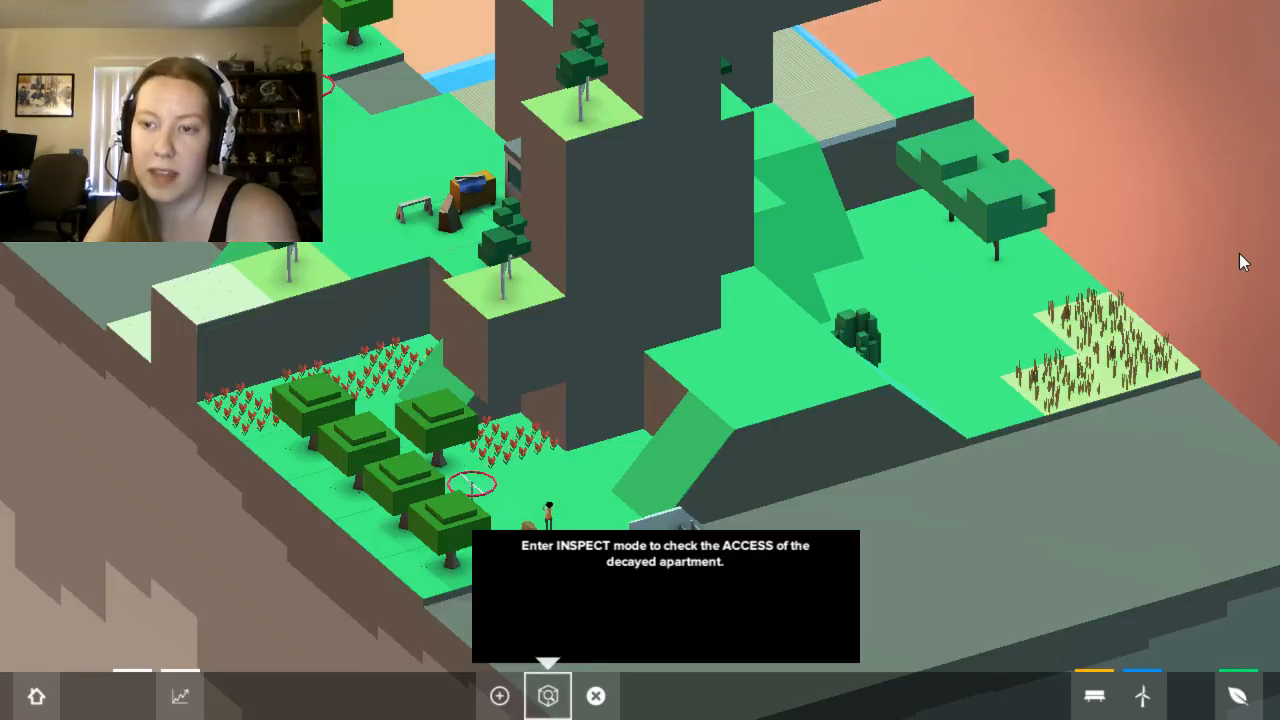
Inspect the abandoned apartment, rotate it with R and continue through the access tips.
click(548, 696)
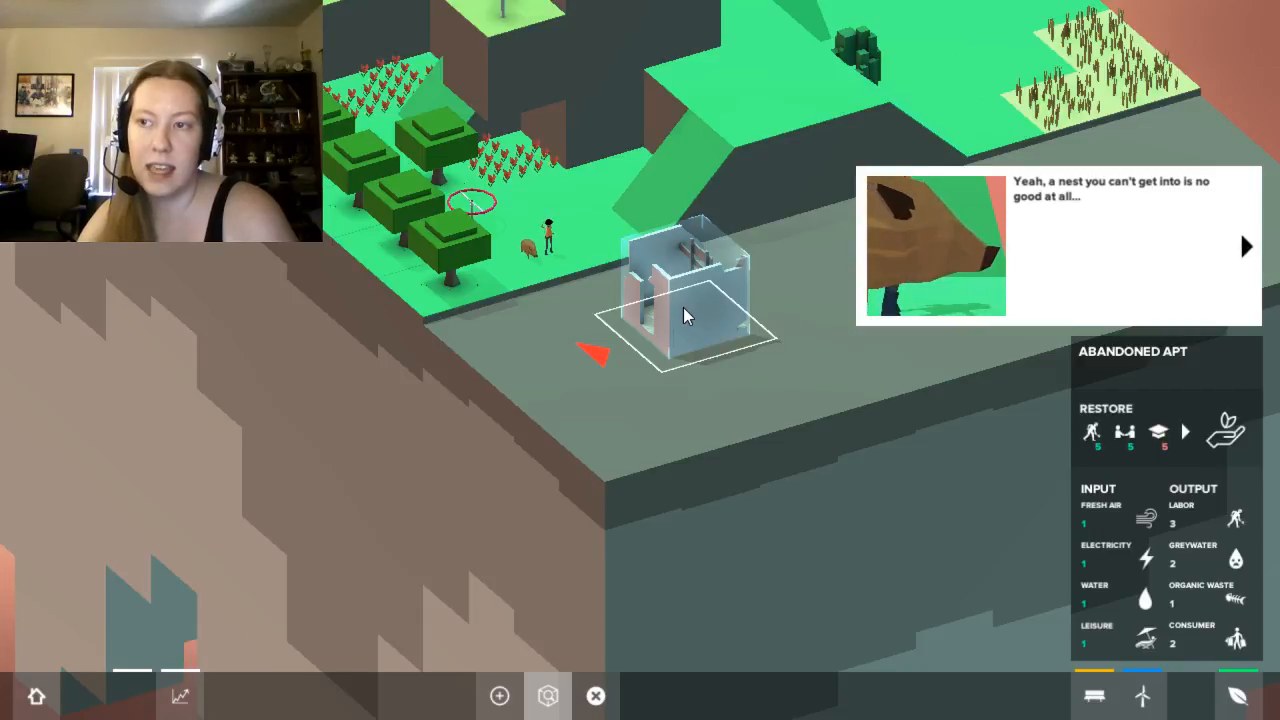
click(1246, 246)
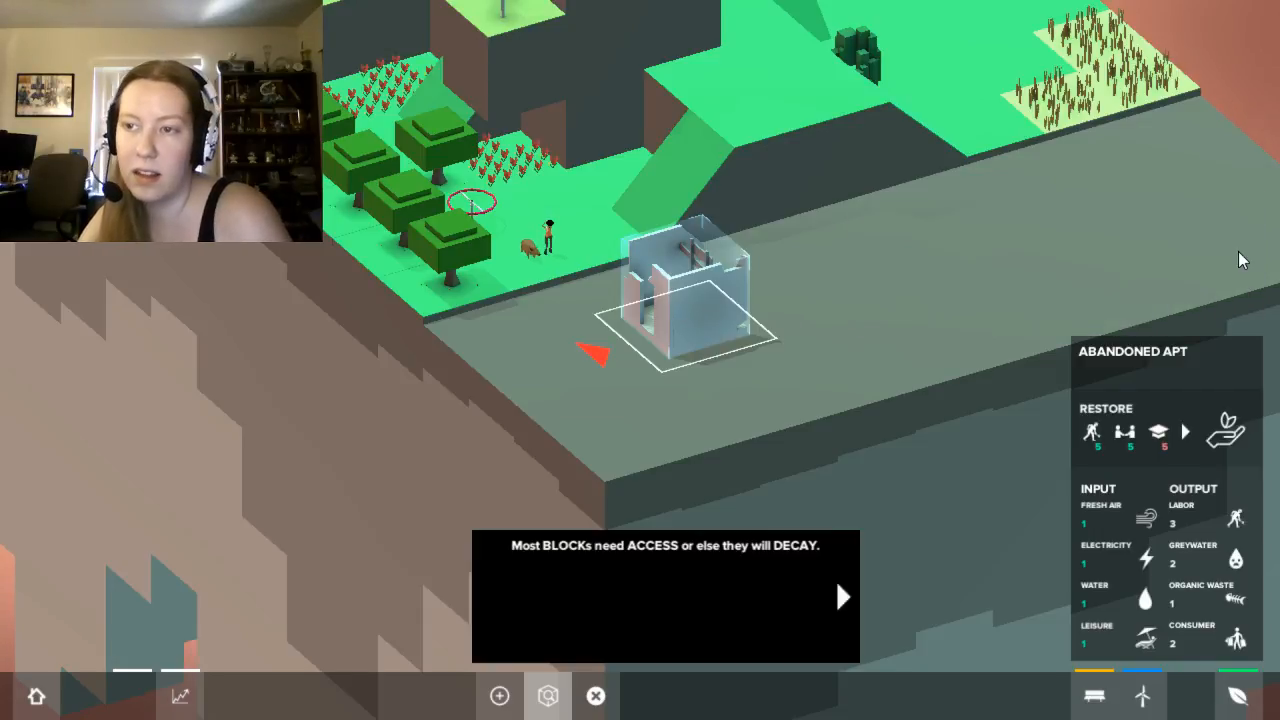
mouse_move(656, 372)
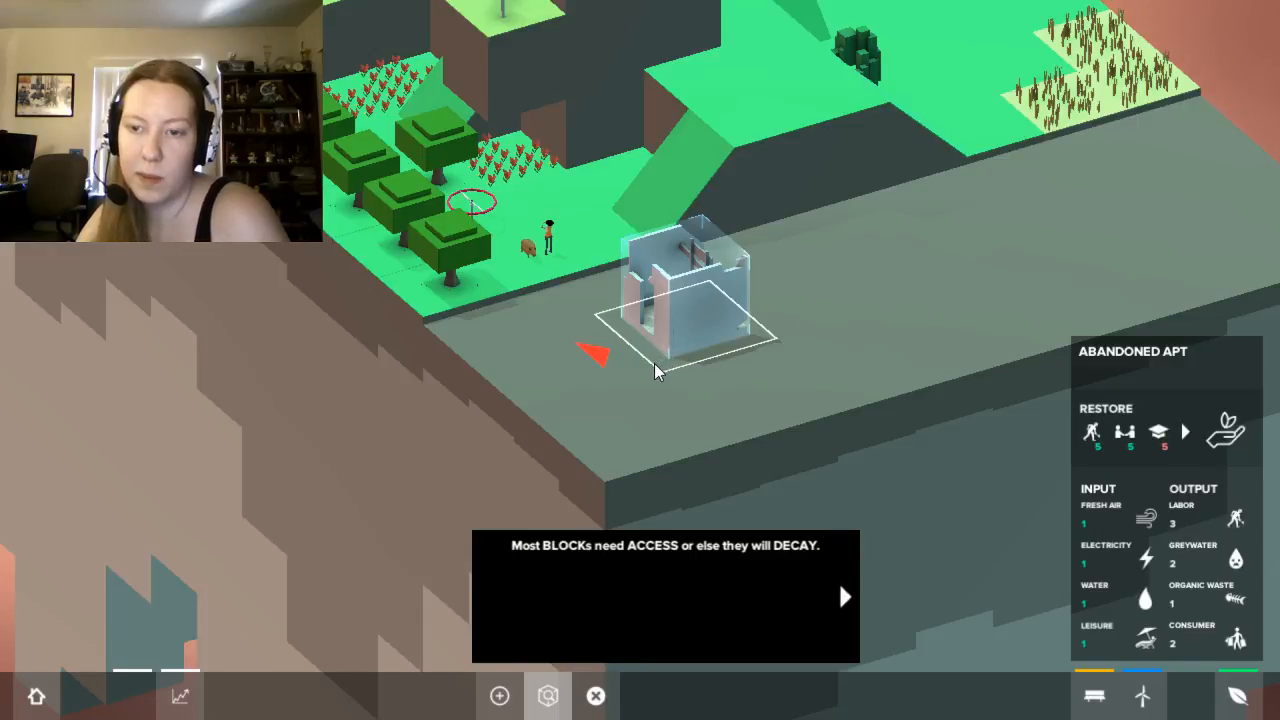
click(844, 596)
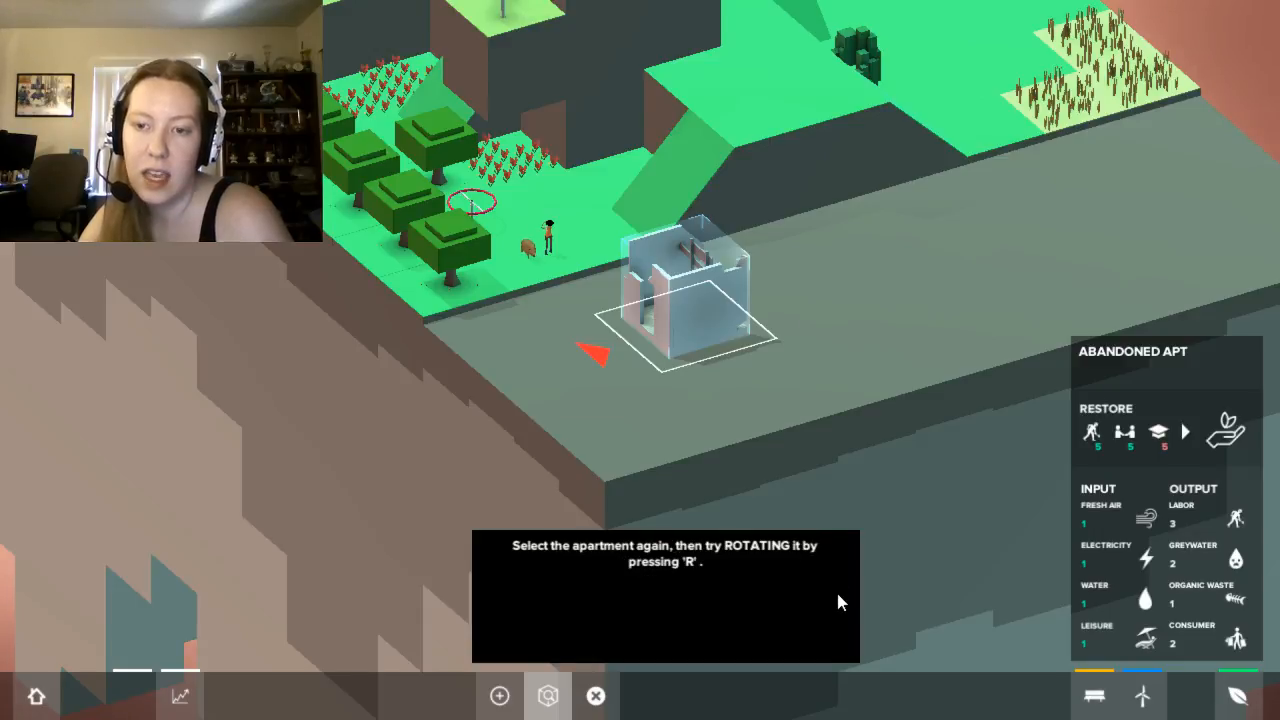
mouse_move(564, 700)
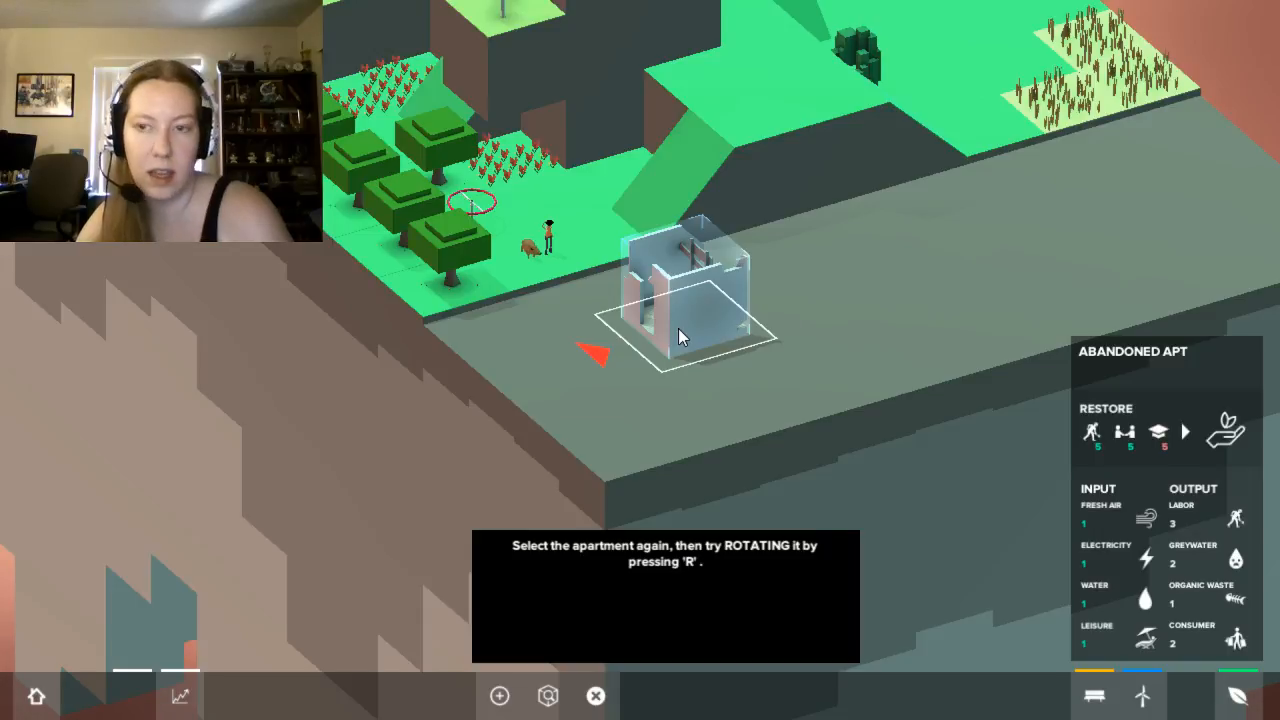
key(r)
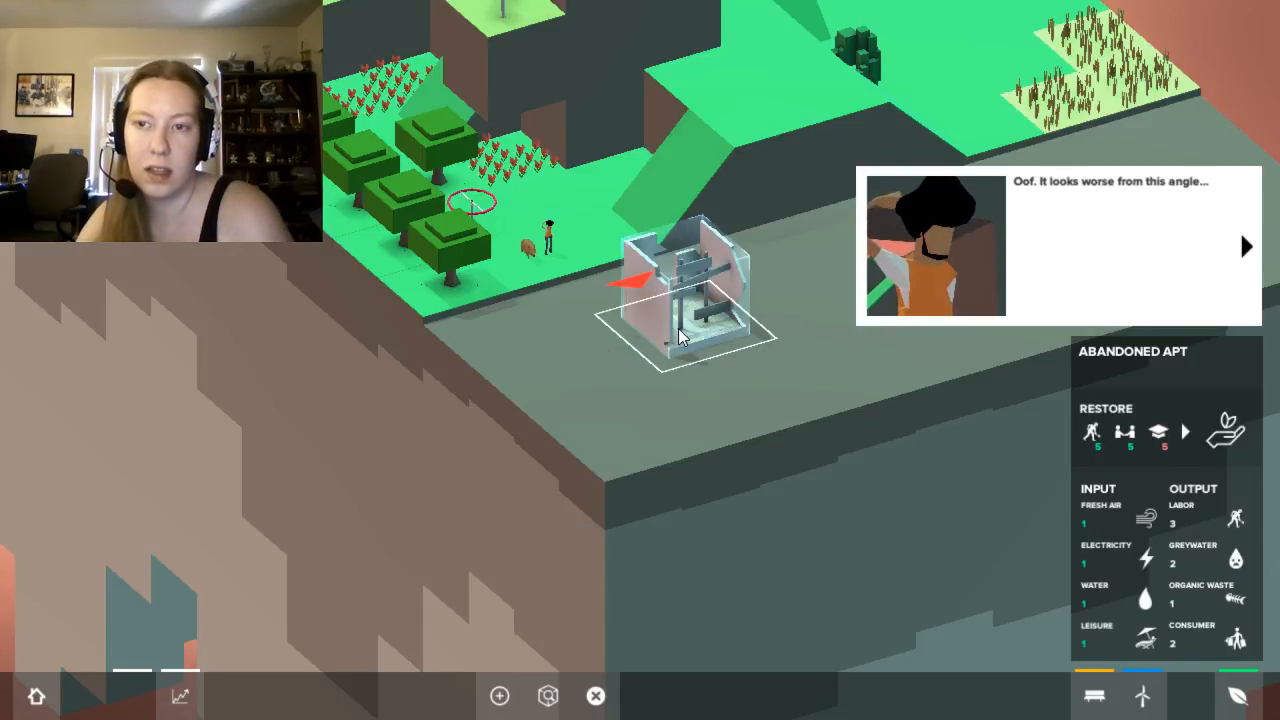
click(1244, 246)
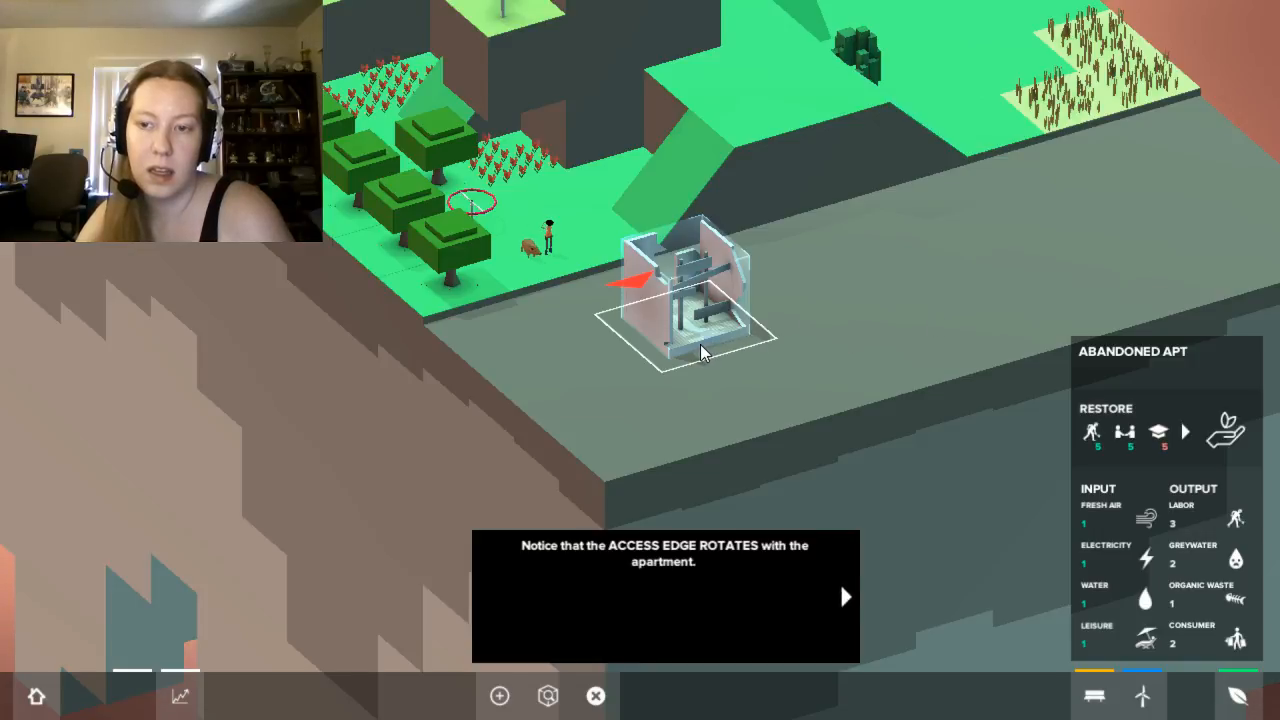
click(844, 596)
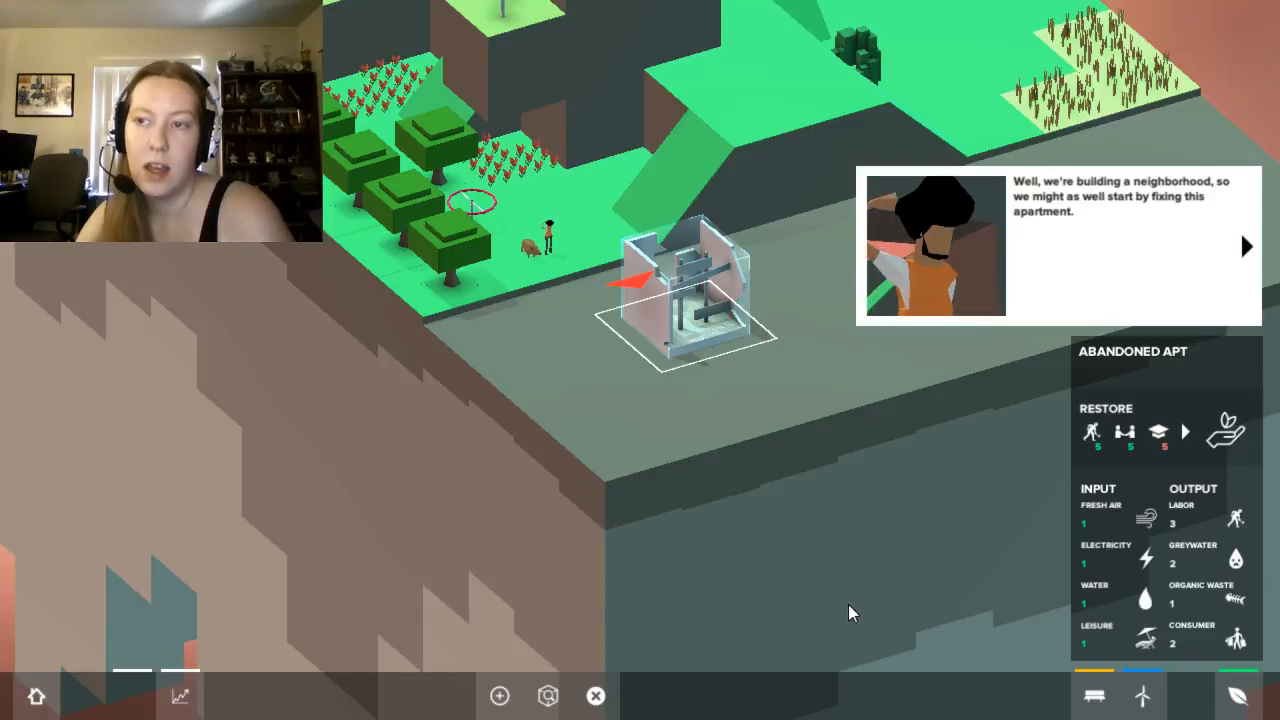
mouse_move(1070, 604)
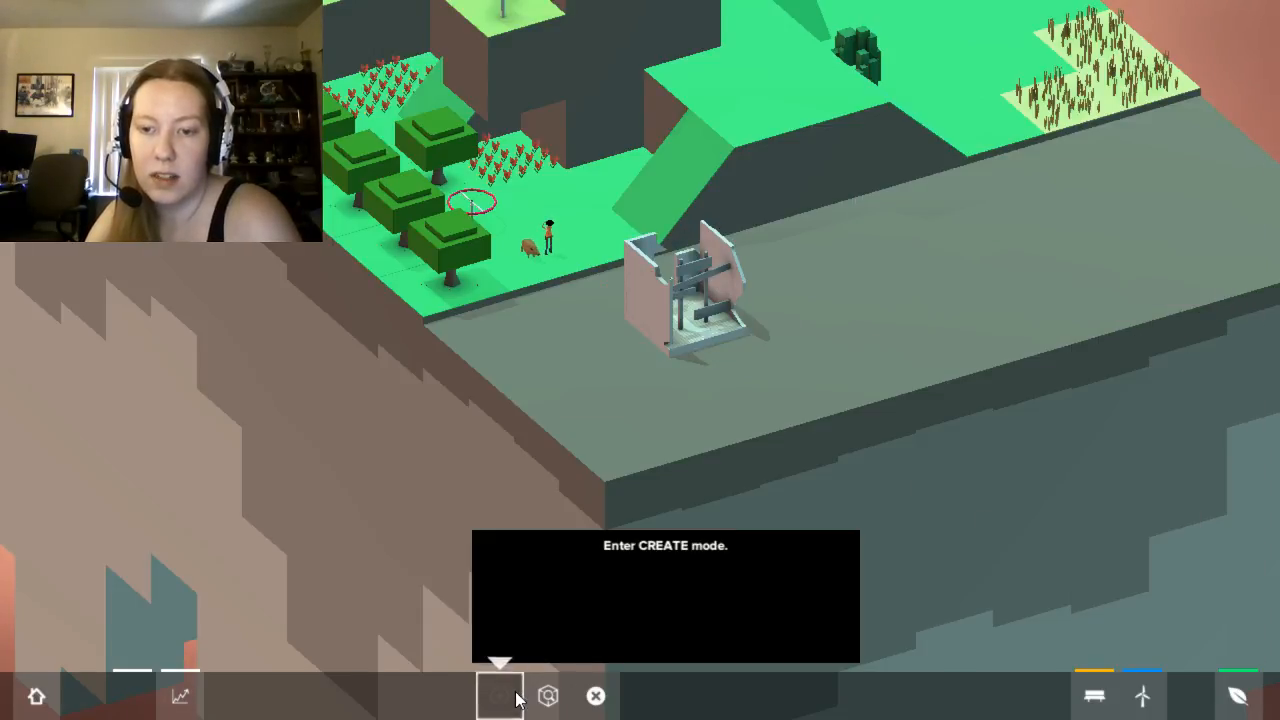
Switch to Create mode, continue the dialogue and clear the abandoned apartment.
click(500, 696)
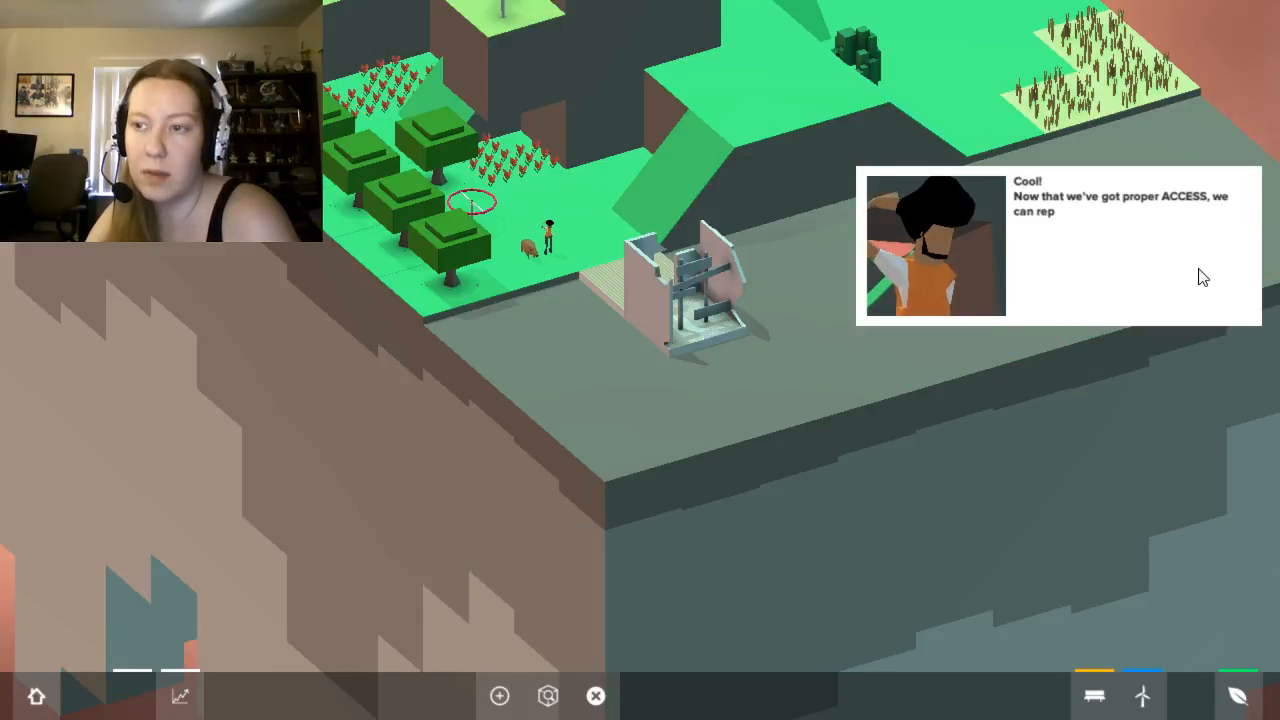
click(596, 696)
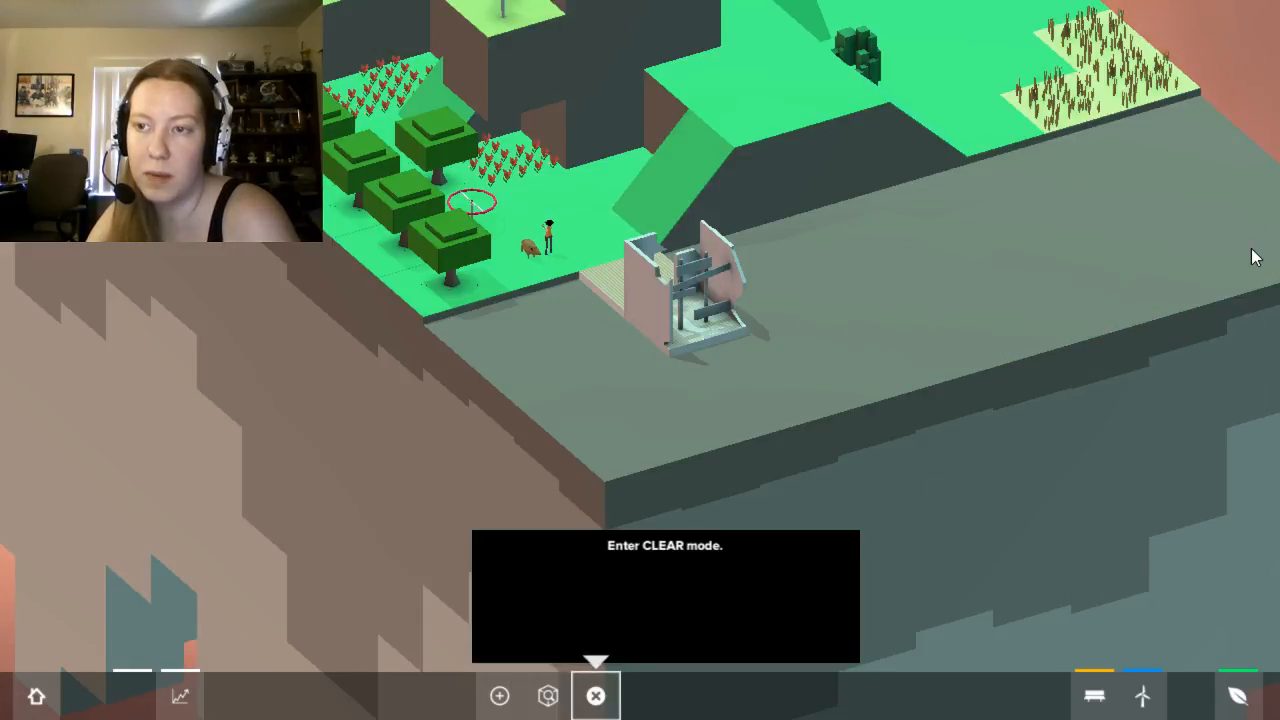
click(1190, 696)
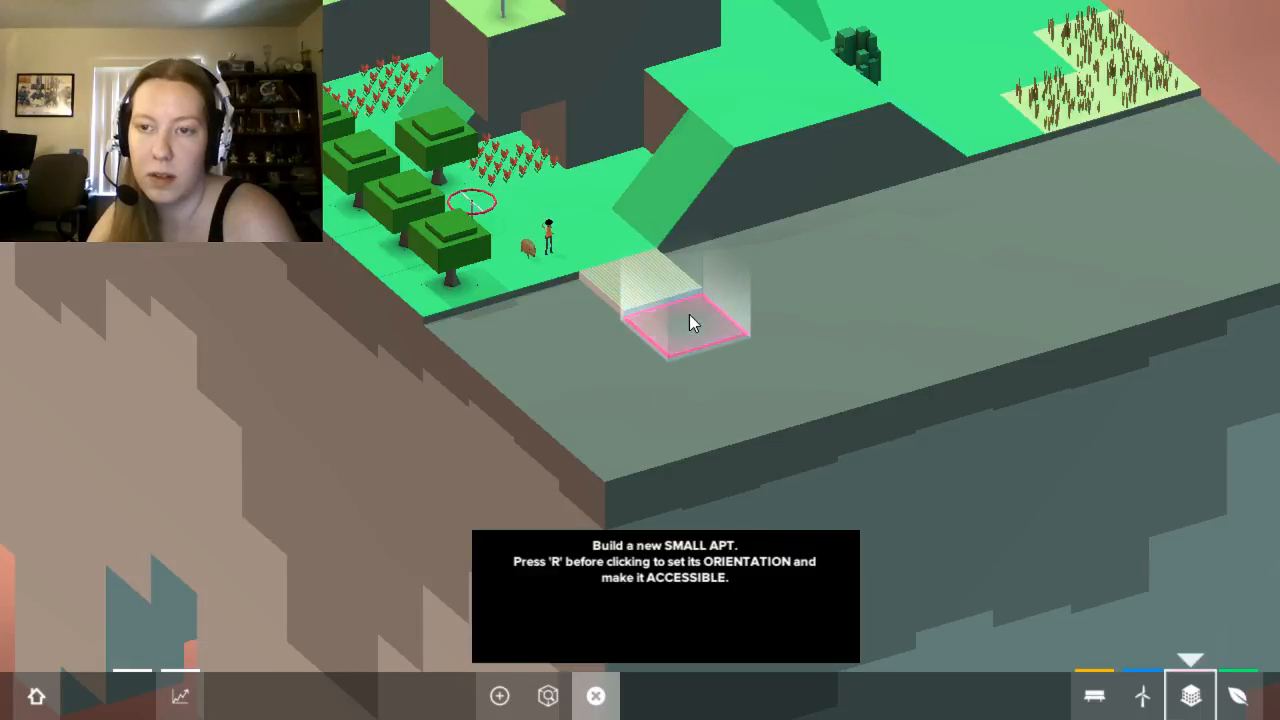
mouse_move(530, 418)
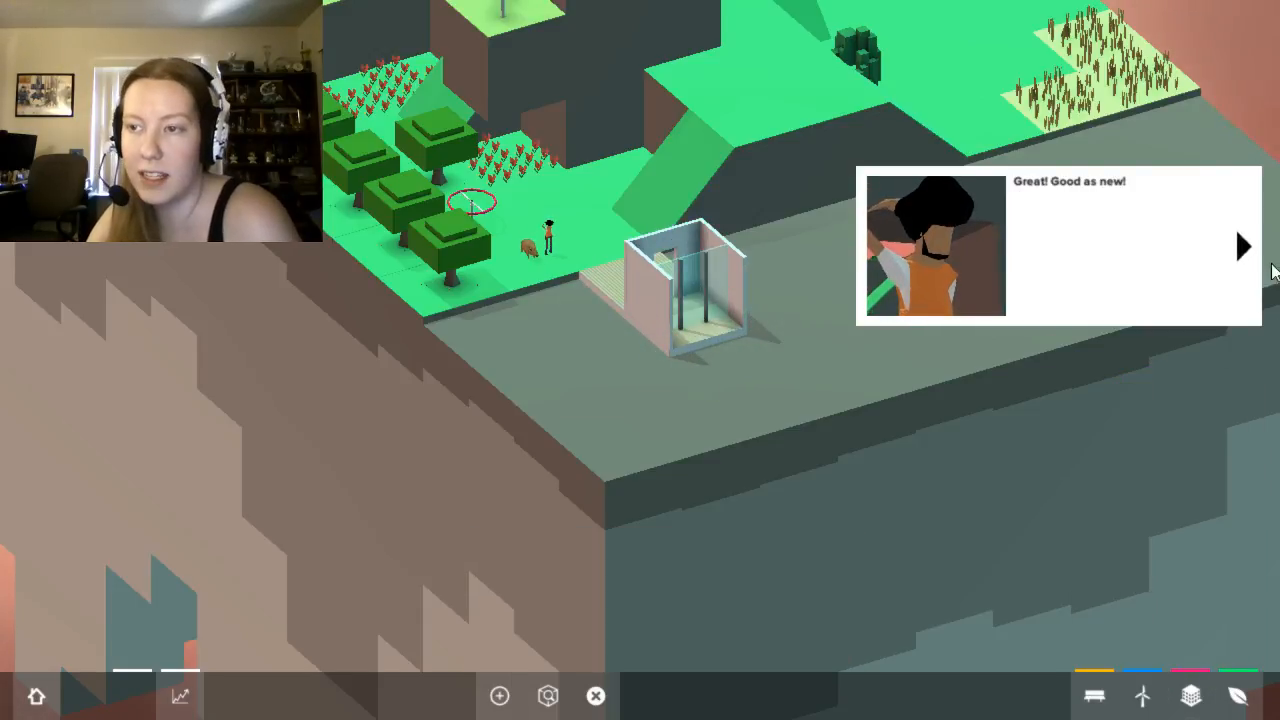
Continue the dialogue after the new small apartment until the plant-a-tree prompt.
click(1242, 246)
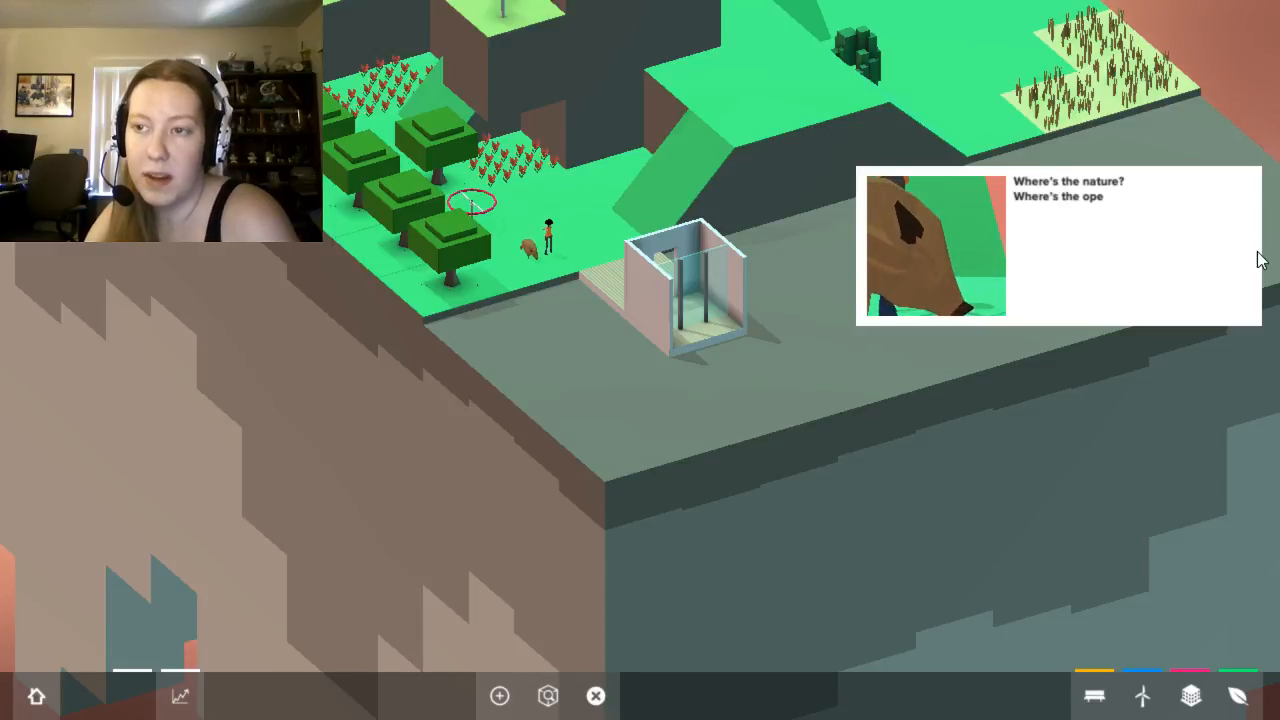
click(1248, 246)
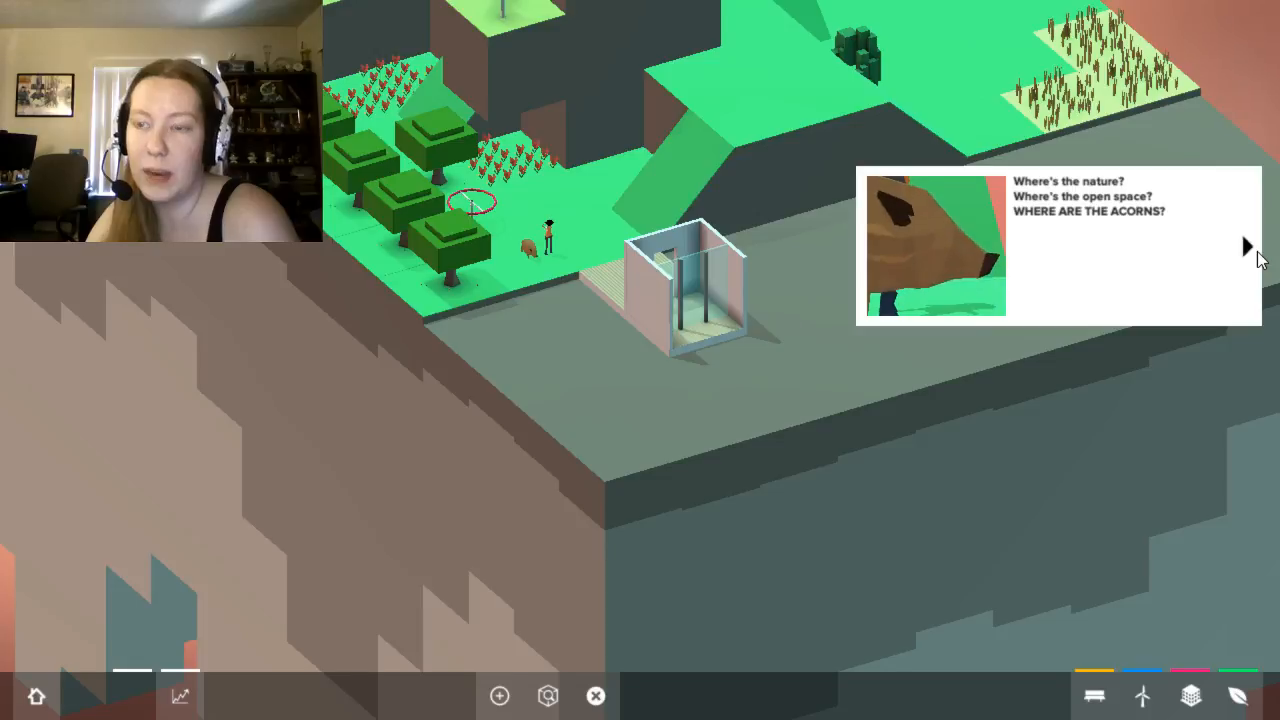
click(1248, 246)
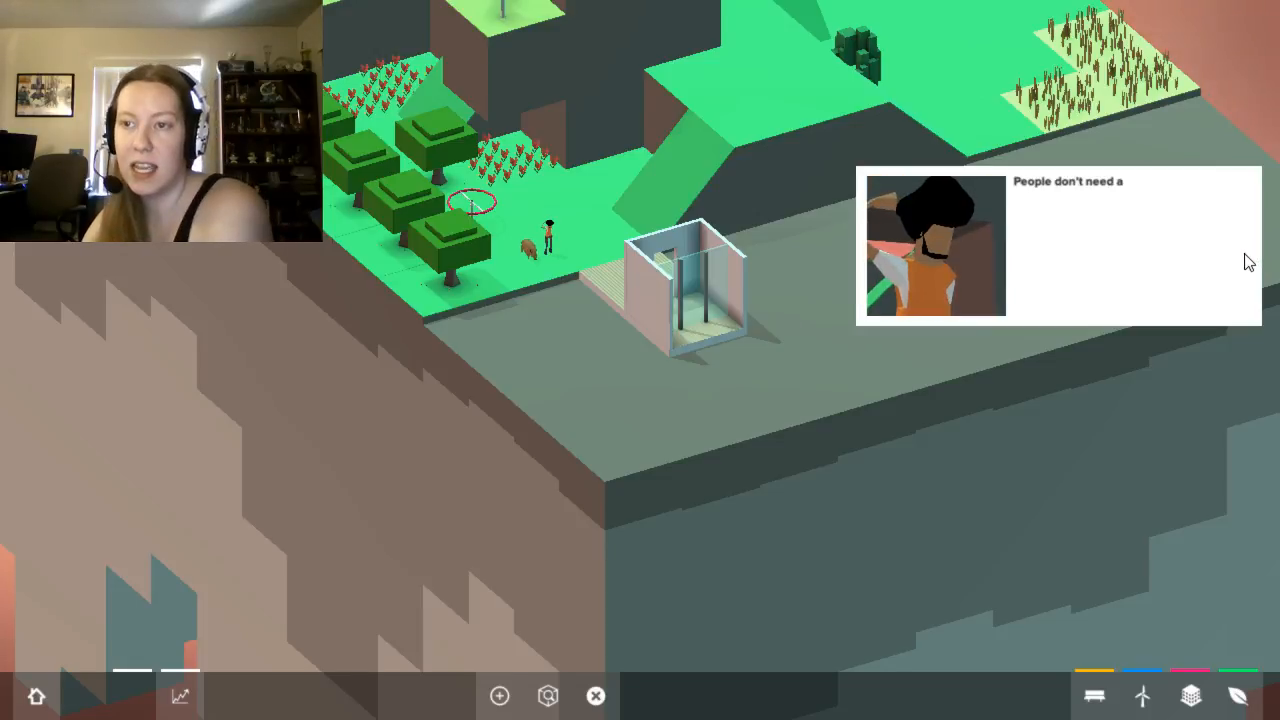
click(1244, 248)
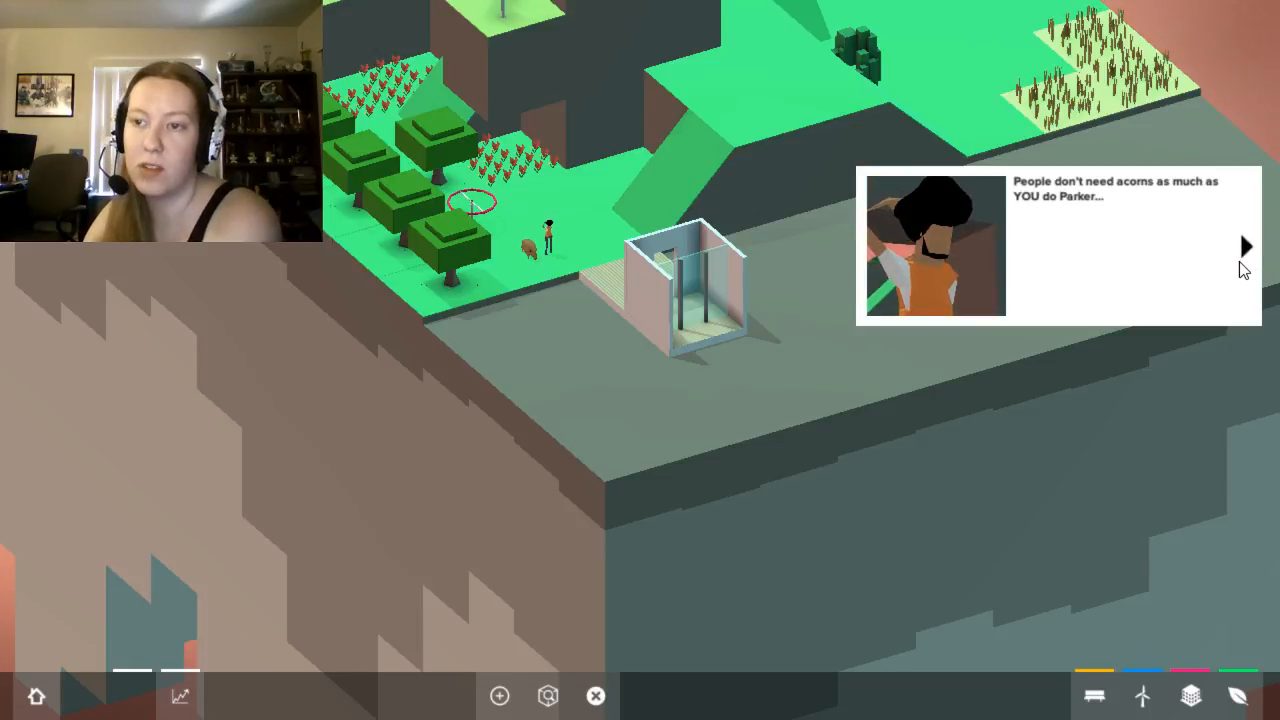
click(1244, 246)
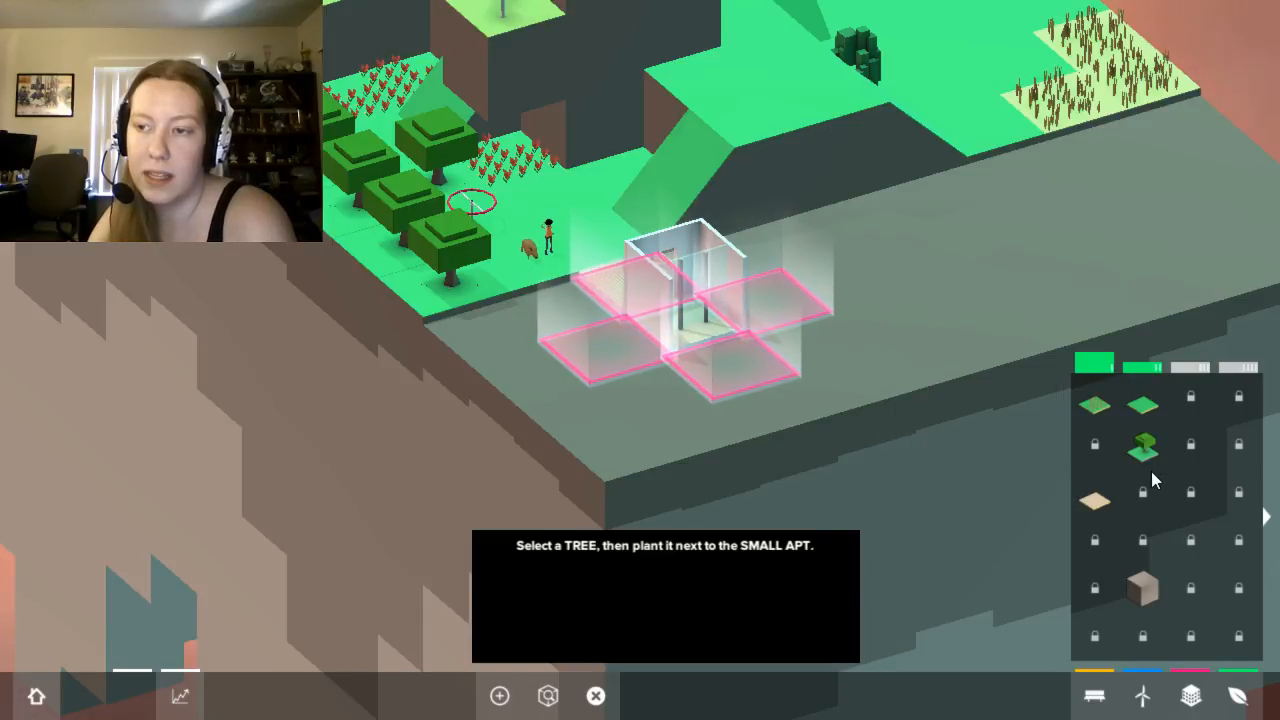
Plant a tree on a highlighted tile beside the small apartment and advance the tips.
click(1142, 368)
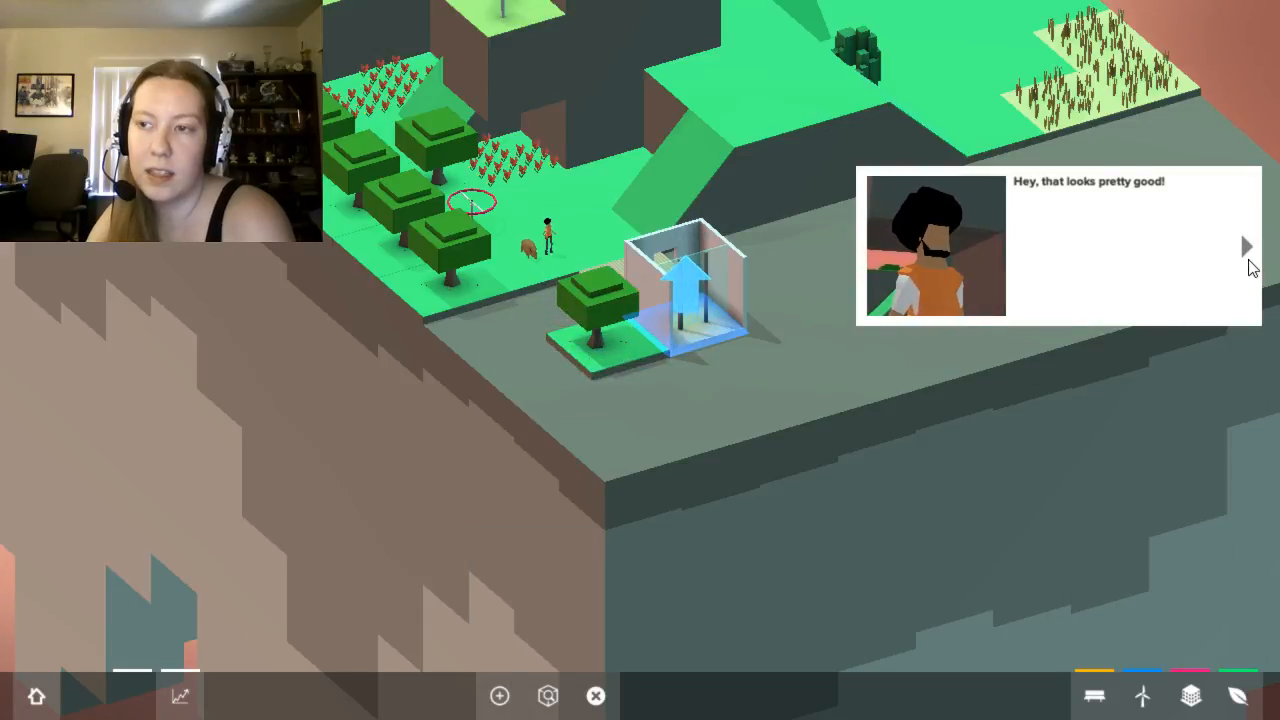
click(1246, 246)
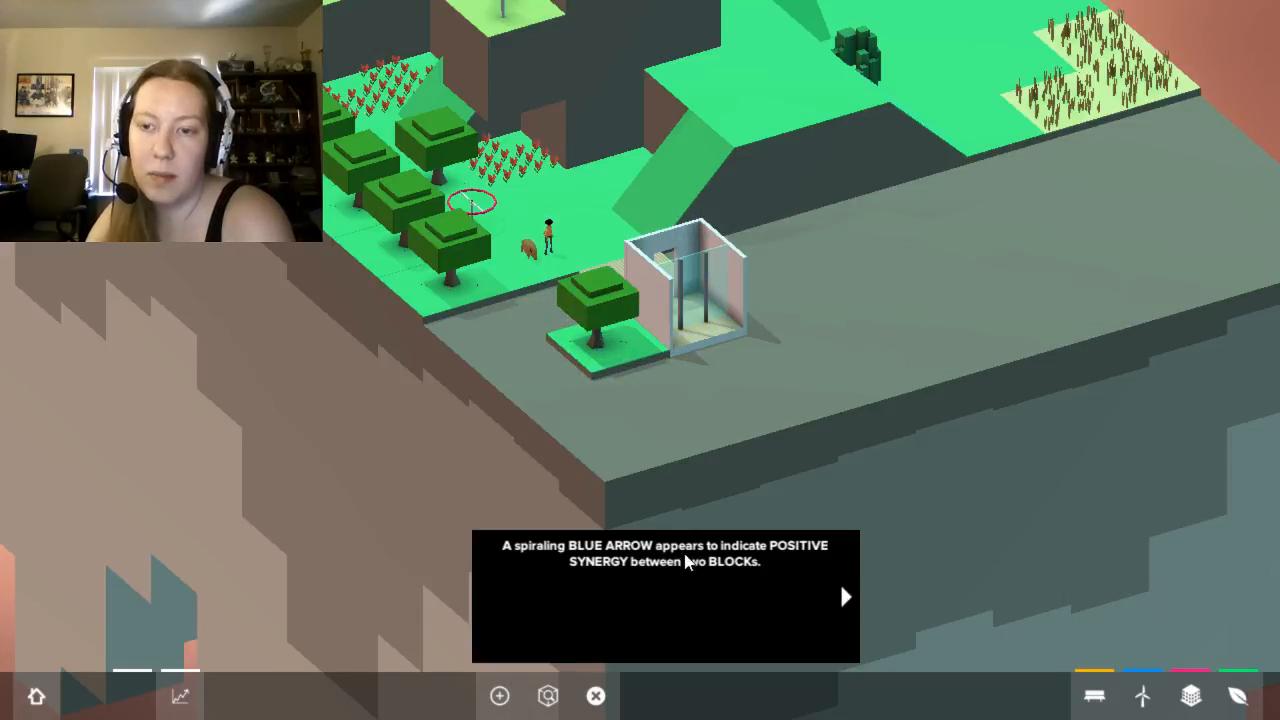
mouse_move(842, 612)
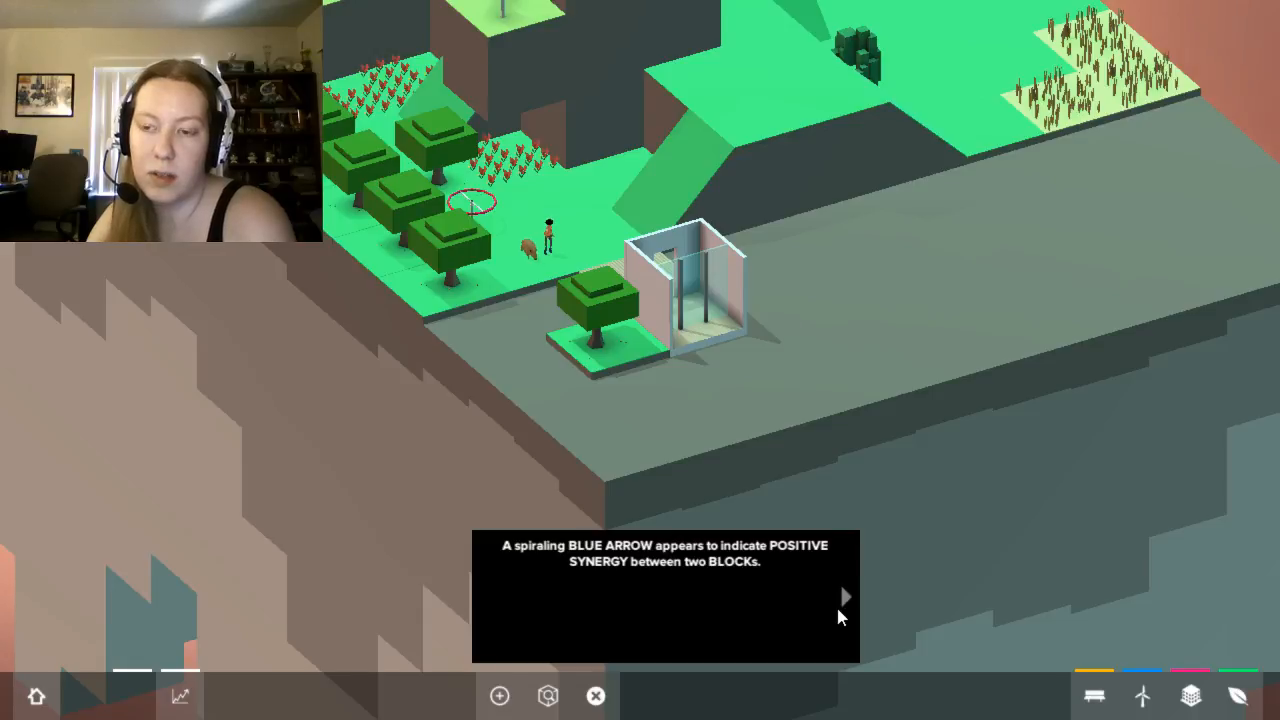
click(844, 596)
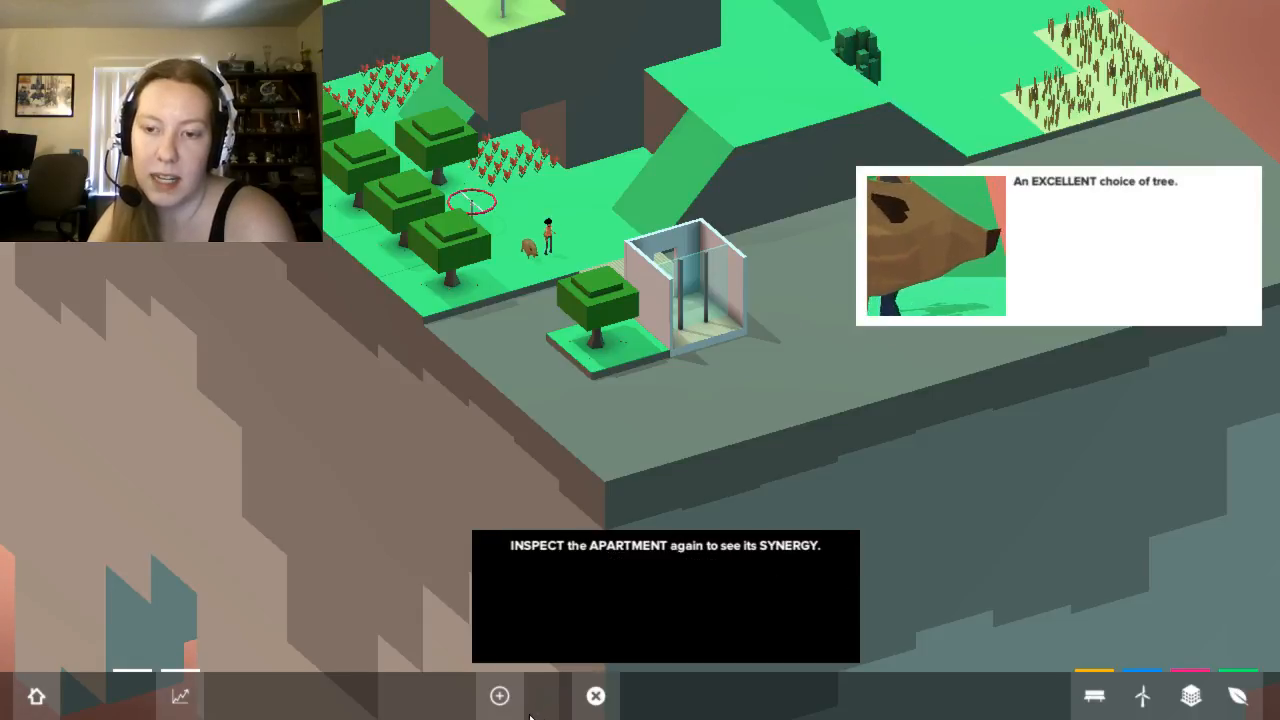
Inspect the small apartment's synergy and inputs/outputs, then advance to the resource-balance prompt.
click(690, 290)
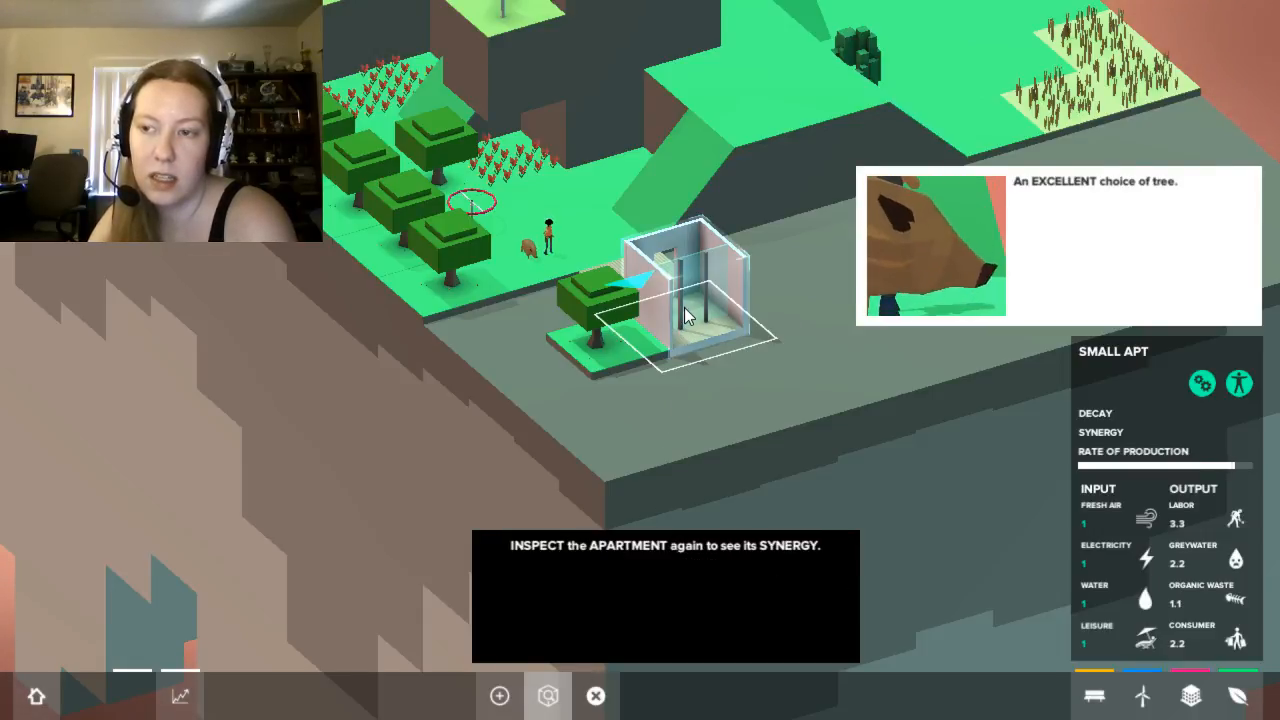
mouse_move(1240, 384)
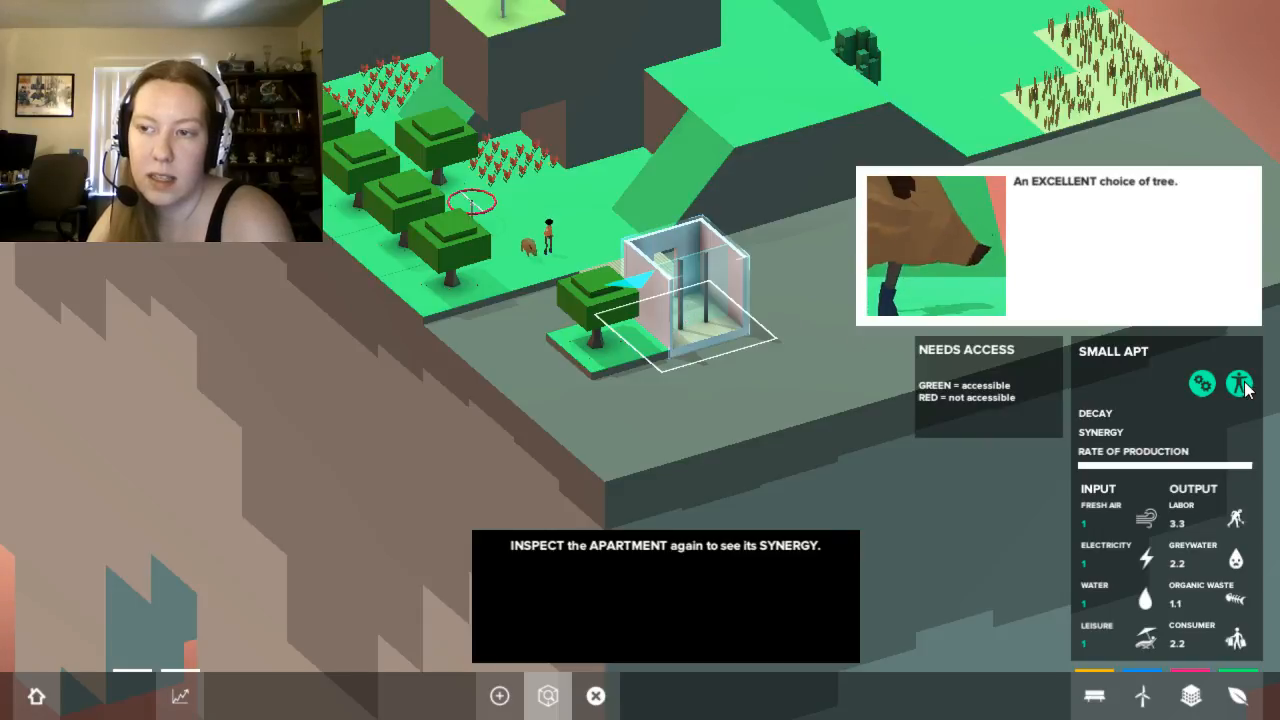
click(1204, 384)
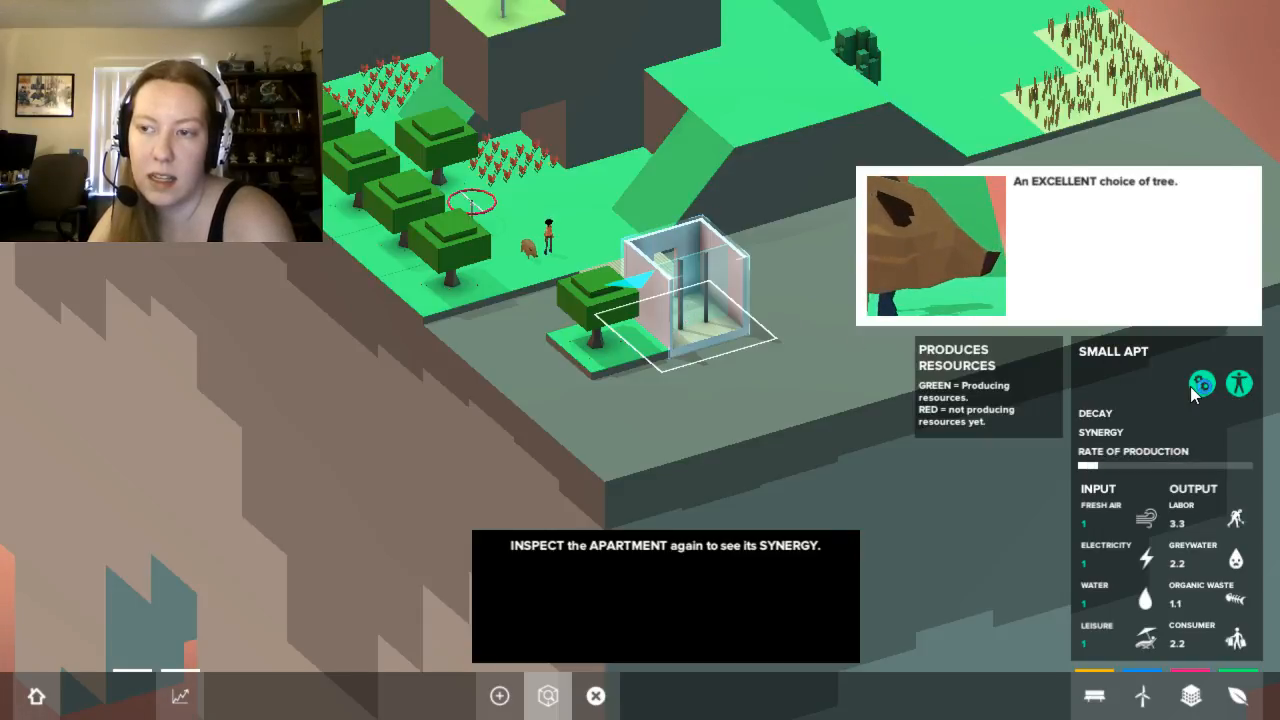
click(1238, 384)
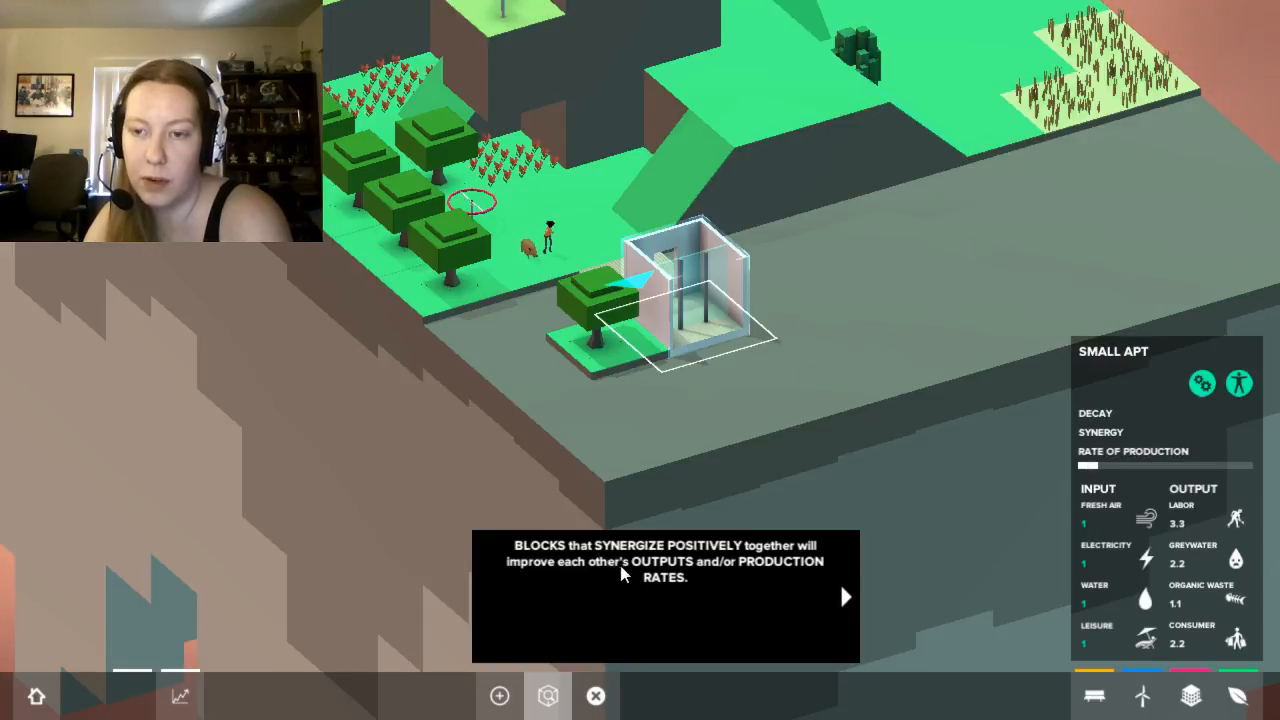
click(844, 596)
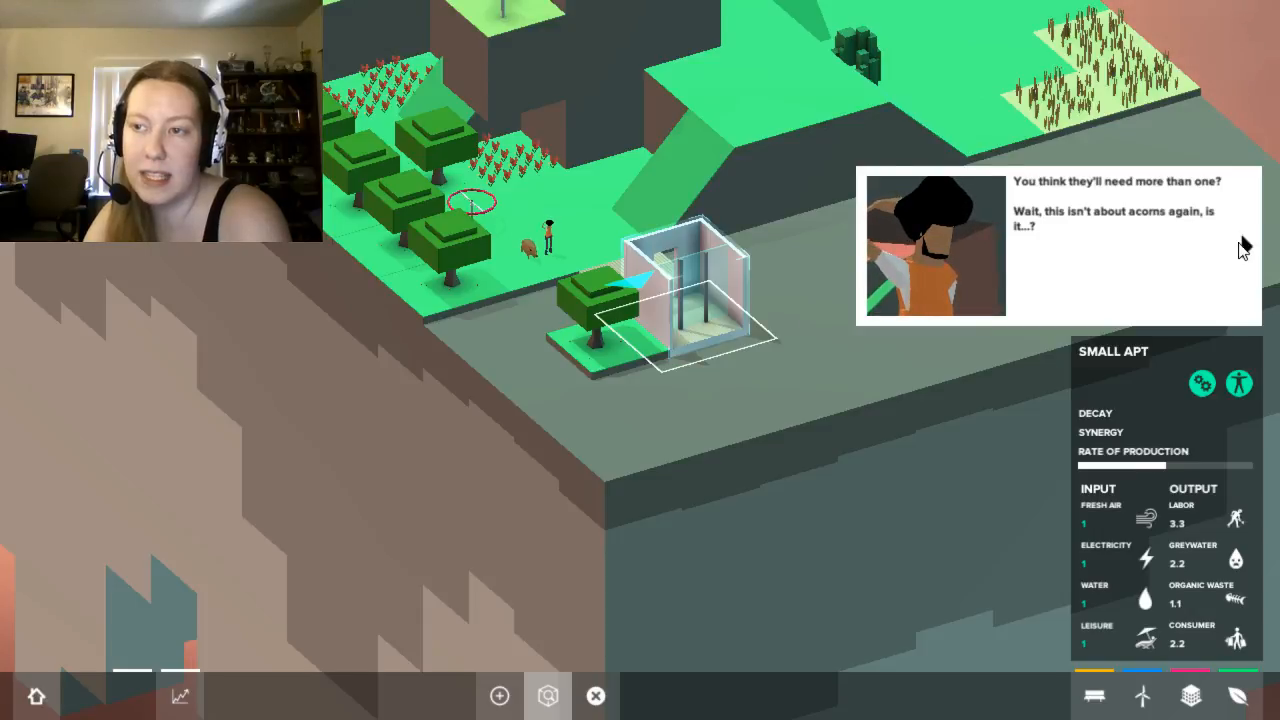
mouse_move(1248, 252)
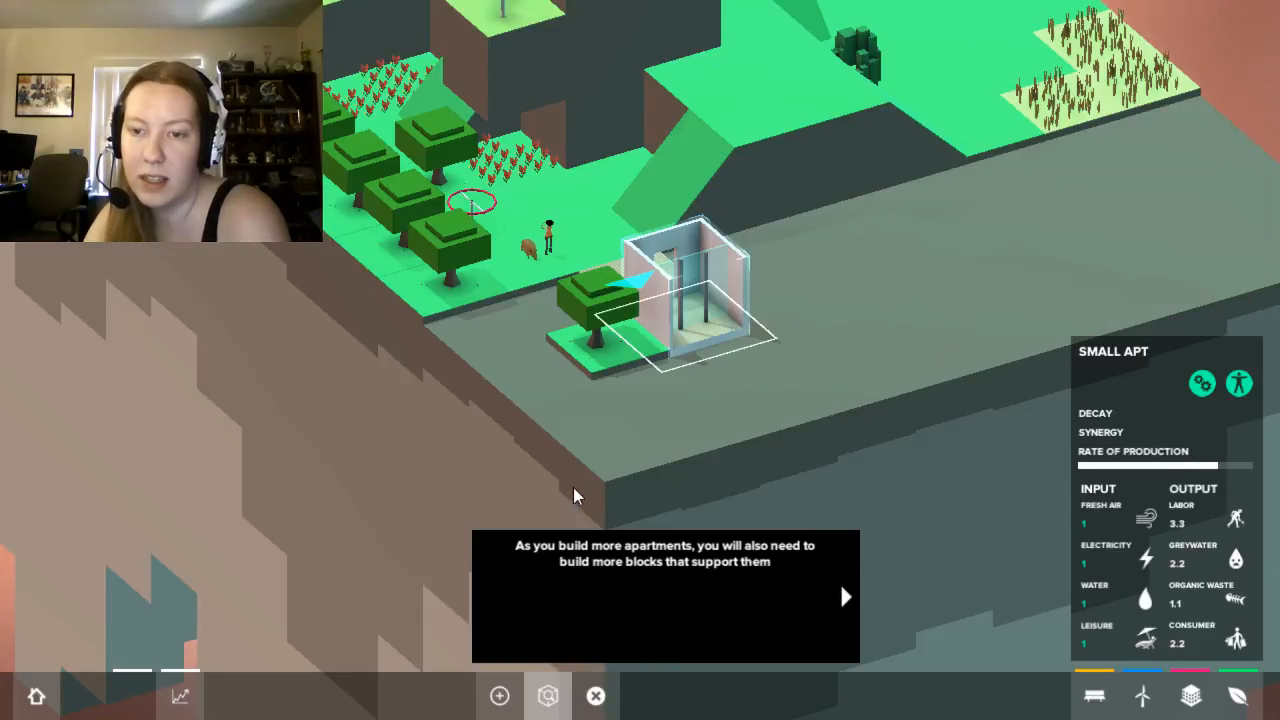
mouse_move(850, 610)
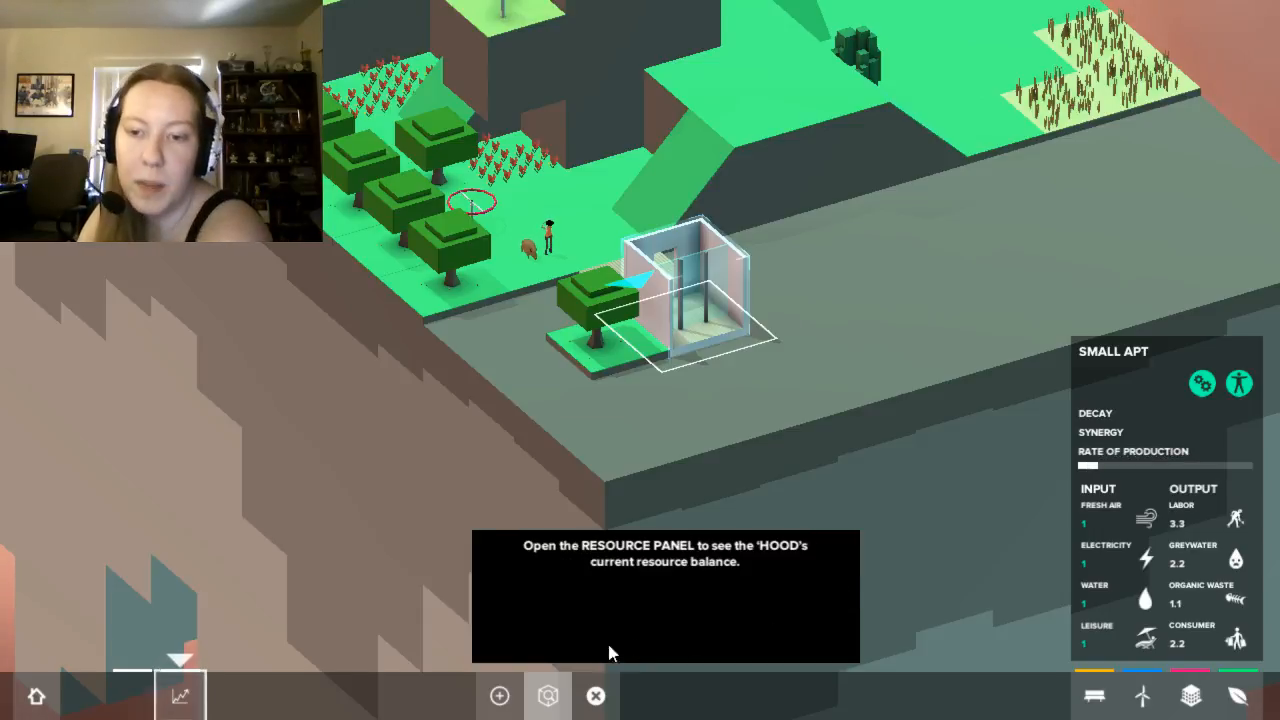
Show the resource panel with neighbourhood totals and production trends, past the character's warning.
click(180, 696)
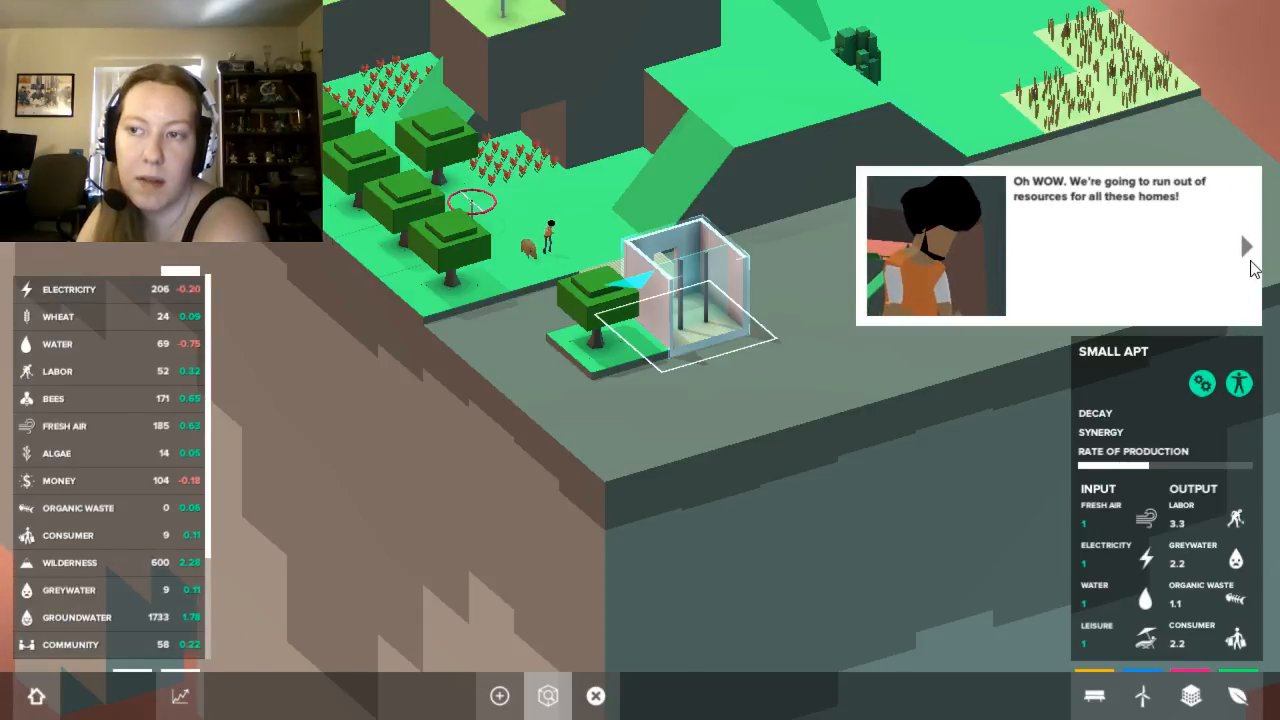
click(1248, 248)
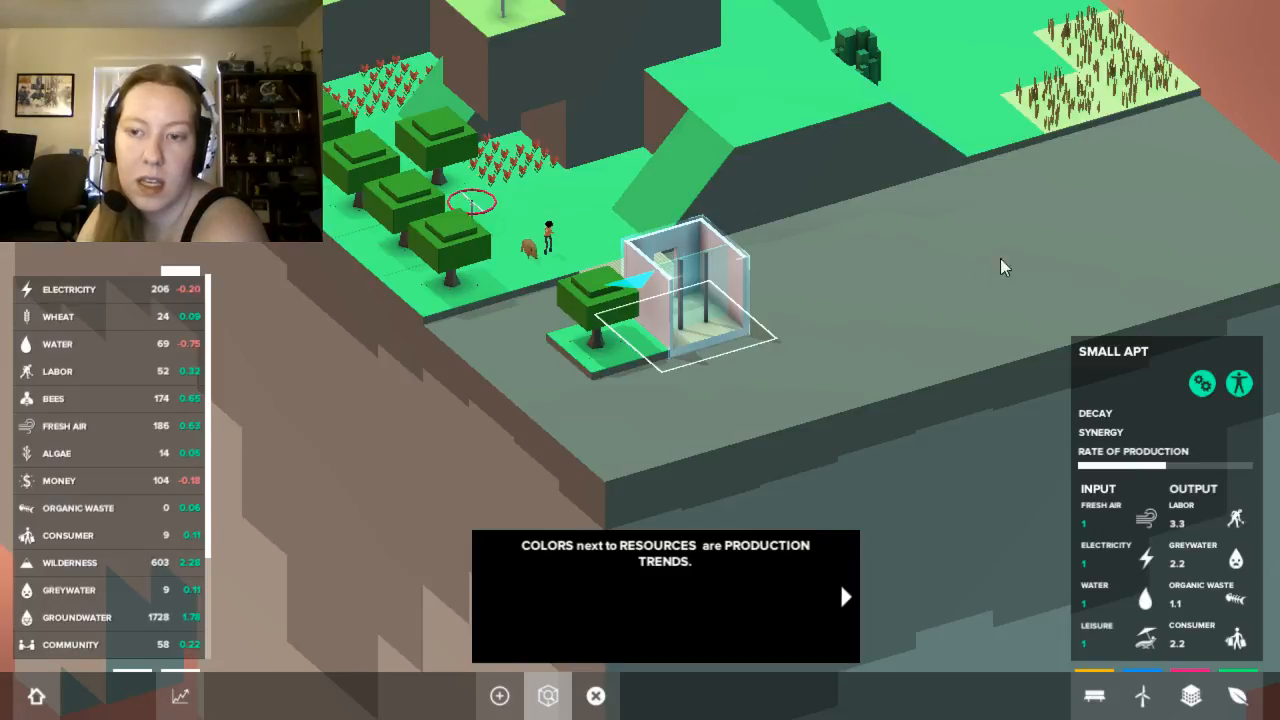
mouse_move(178, 290)
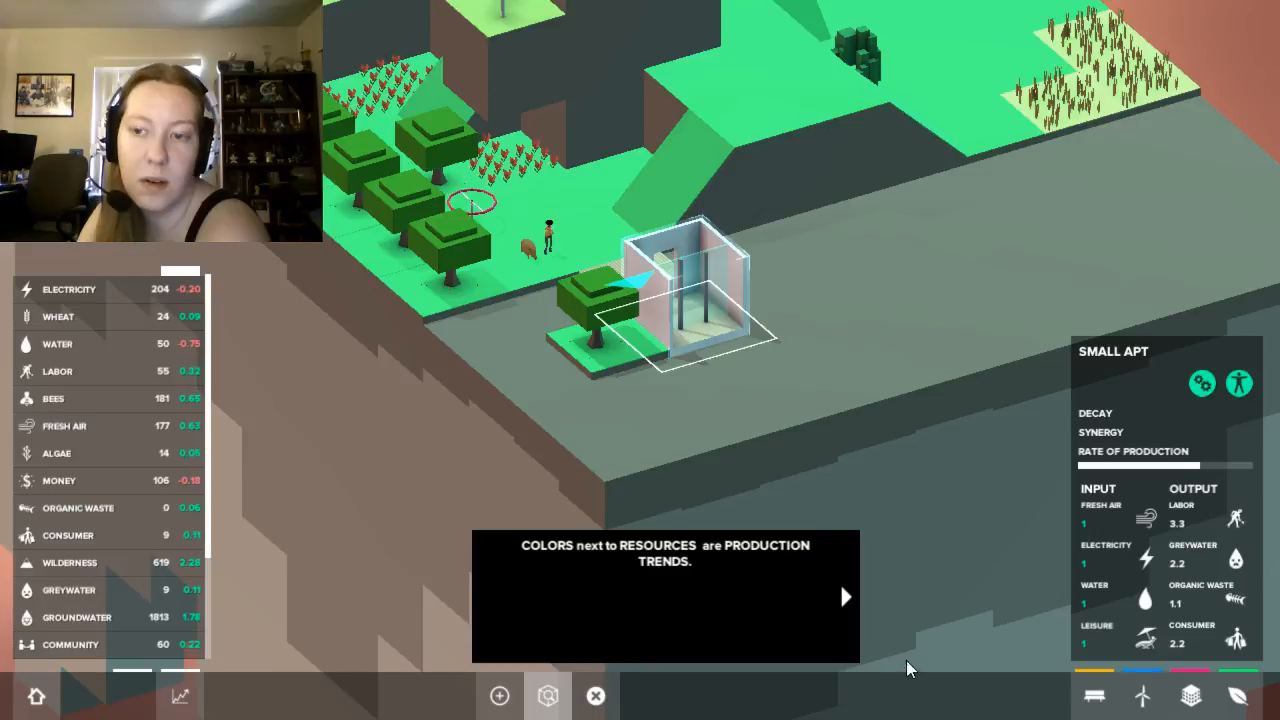
mouse_move(844, 596)
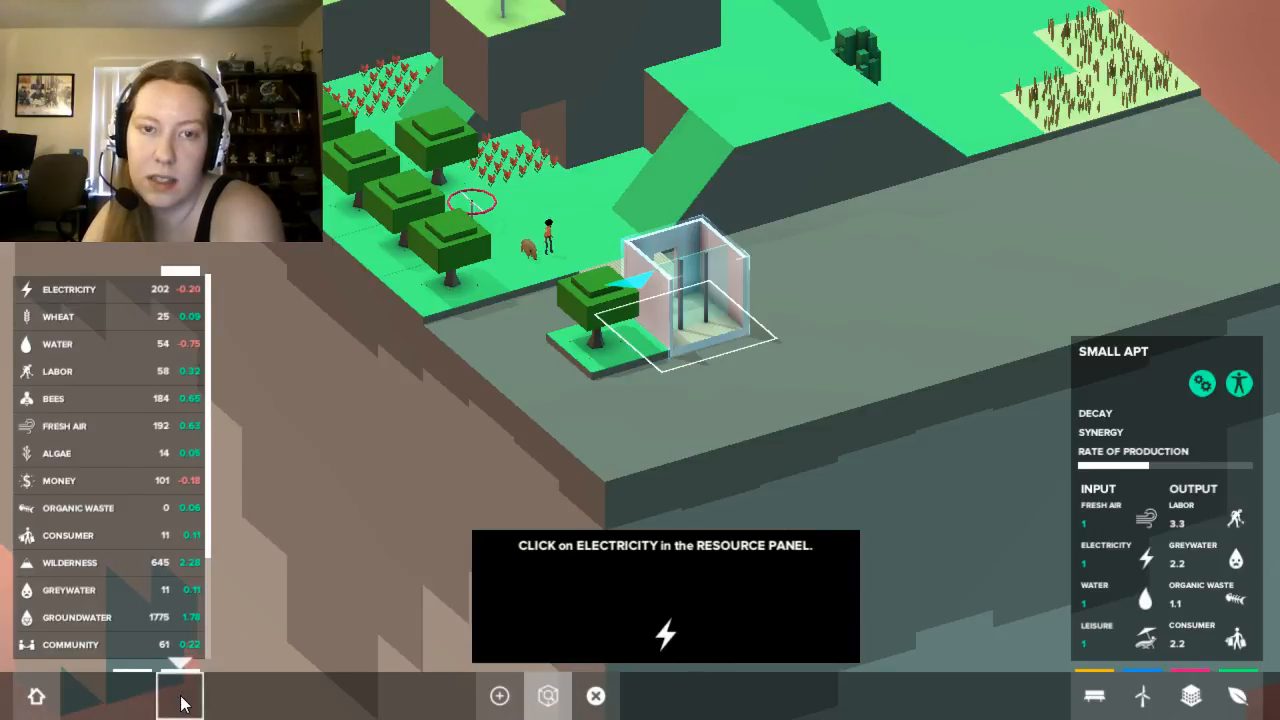
Filter blocks by Electricity, review the solar panel, and choose a windmill to build.
click(68, 288)
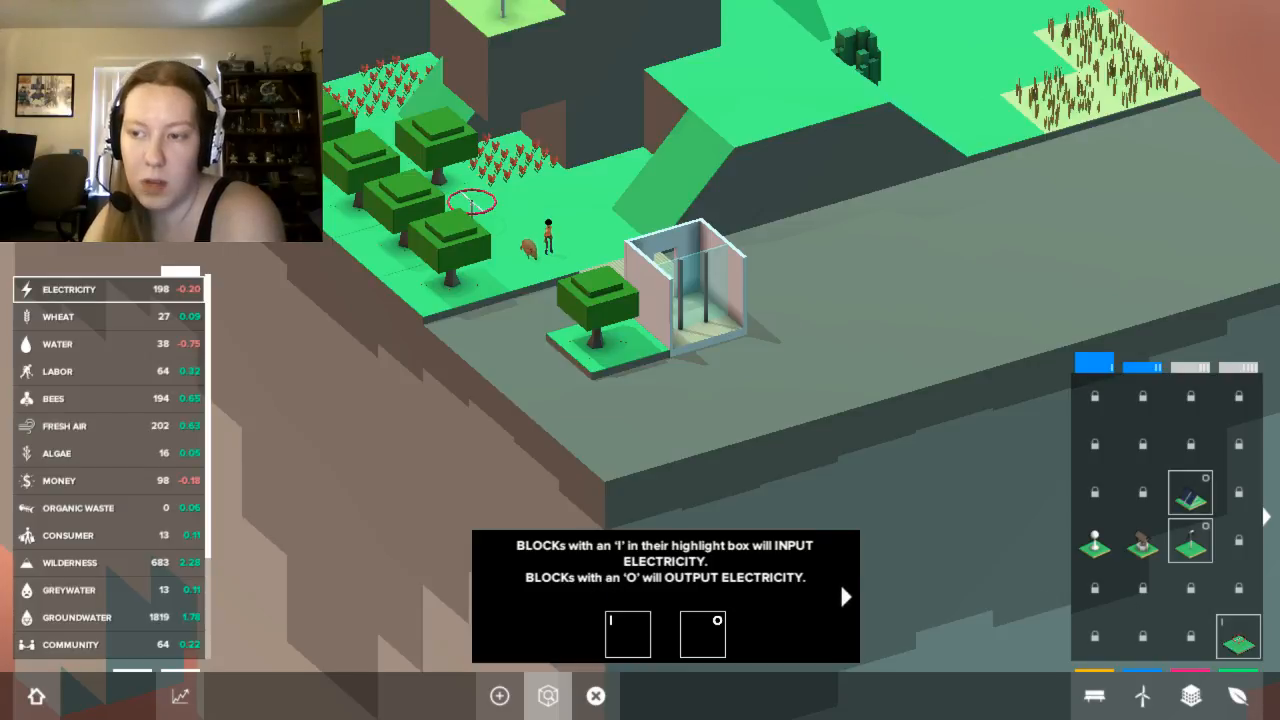
click(844, 596)
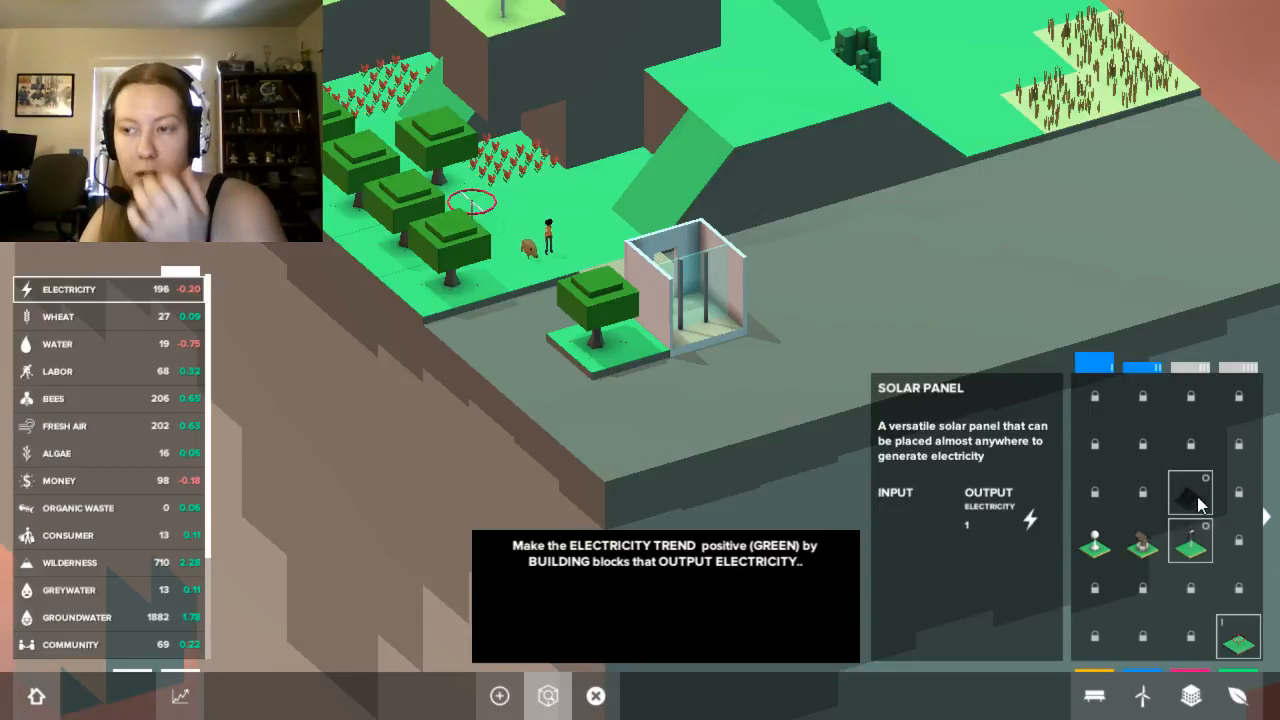
click(1190, 540)
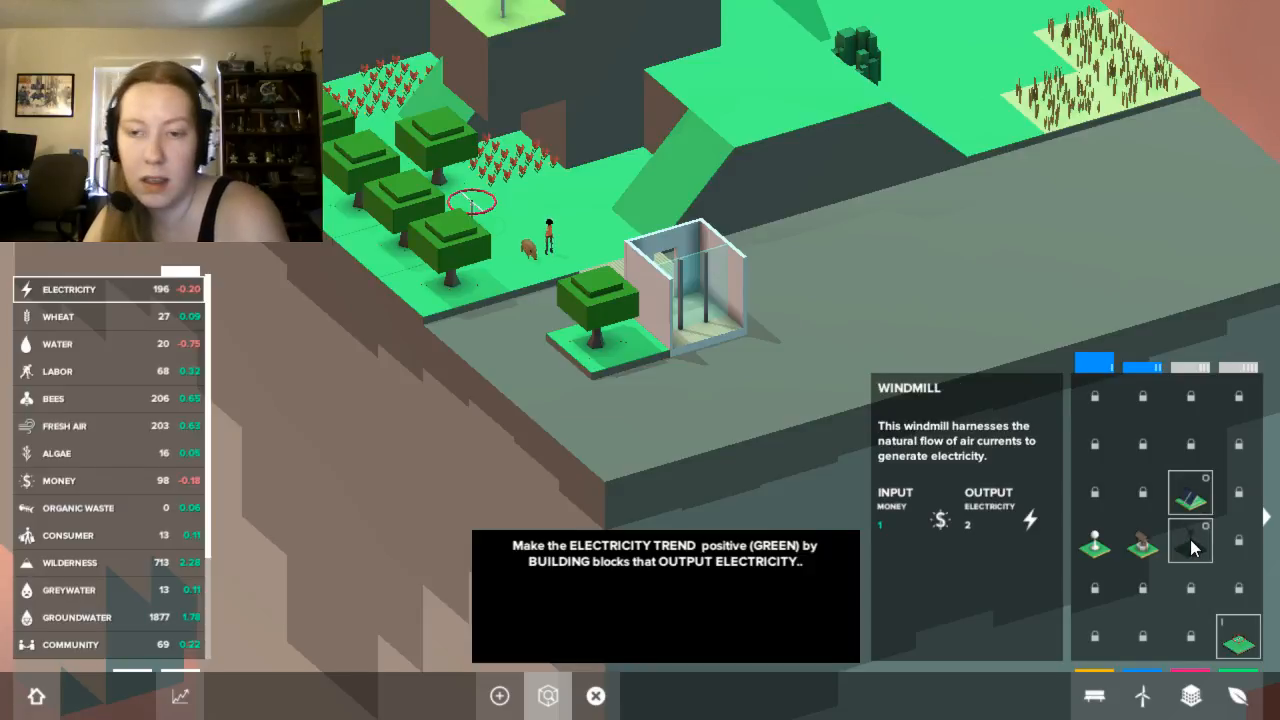
click(1190, 540)
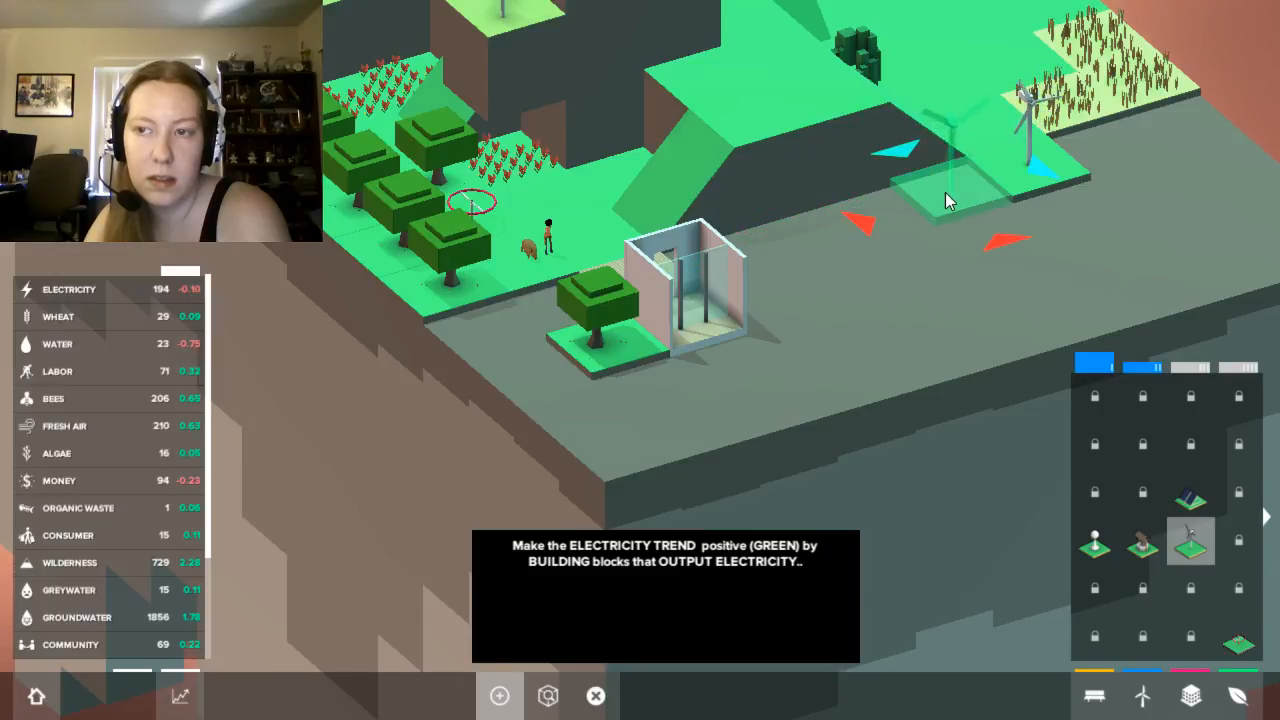
Place two windmills on the upper green terrain so the electricity trend turns positive.
click(1120, 250)
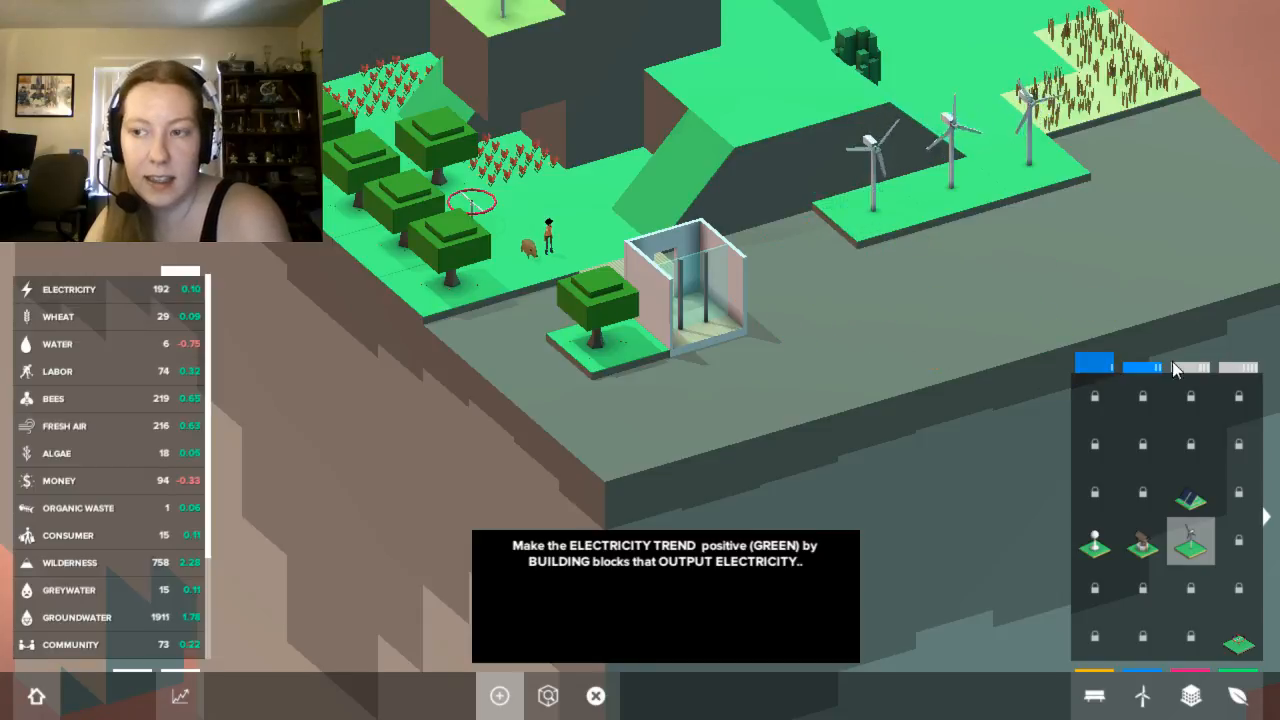
click(864, 308)
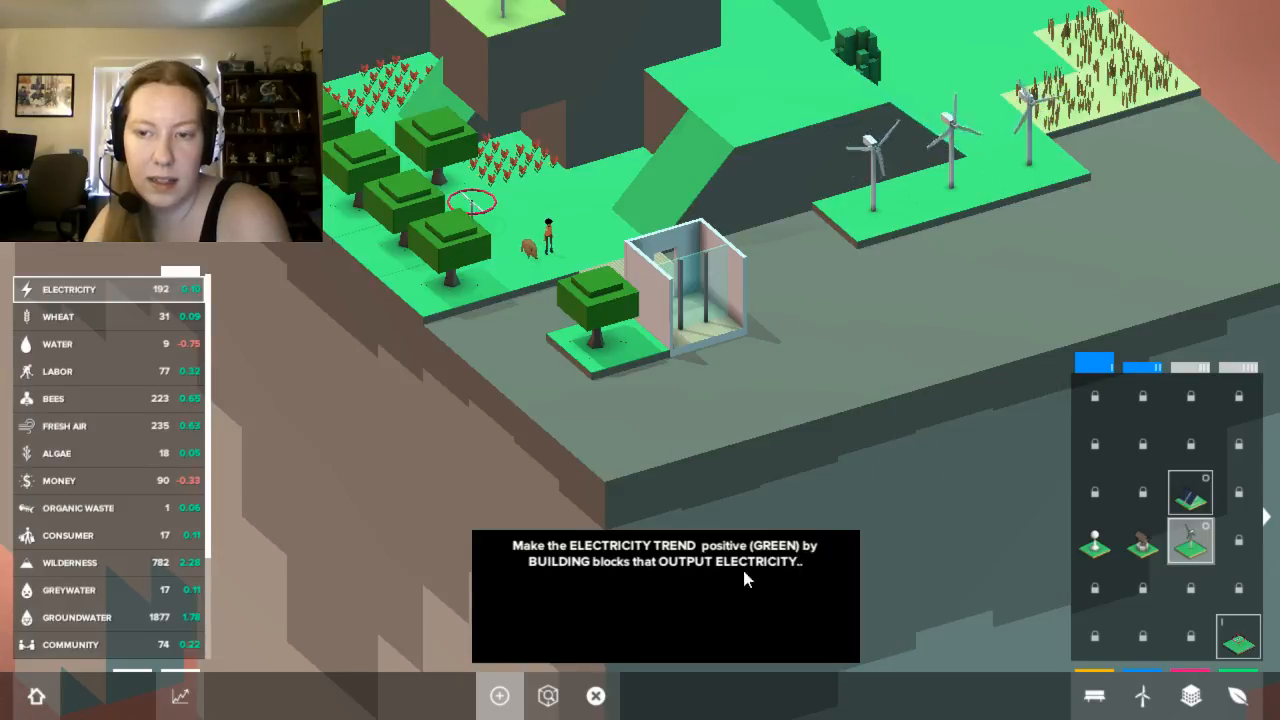
mouse_move(1190, 492)
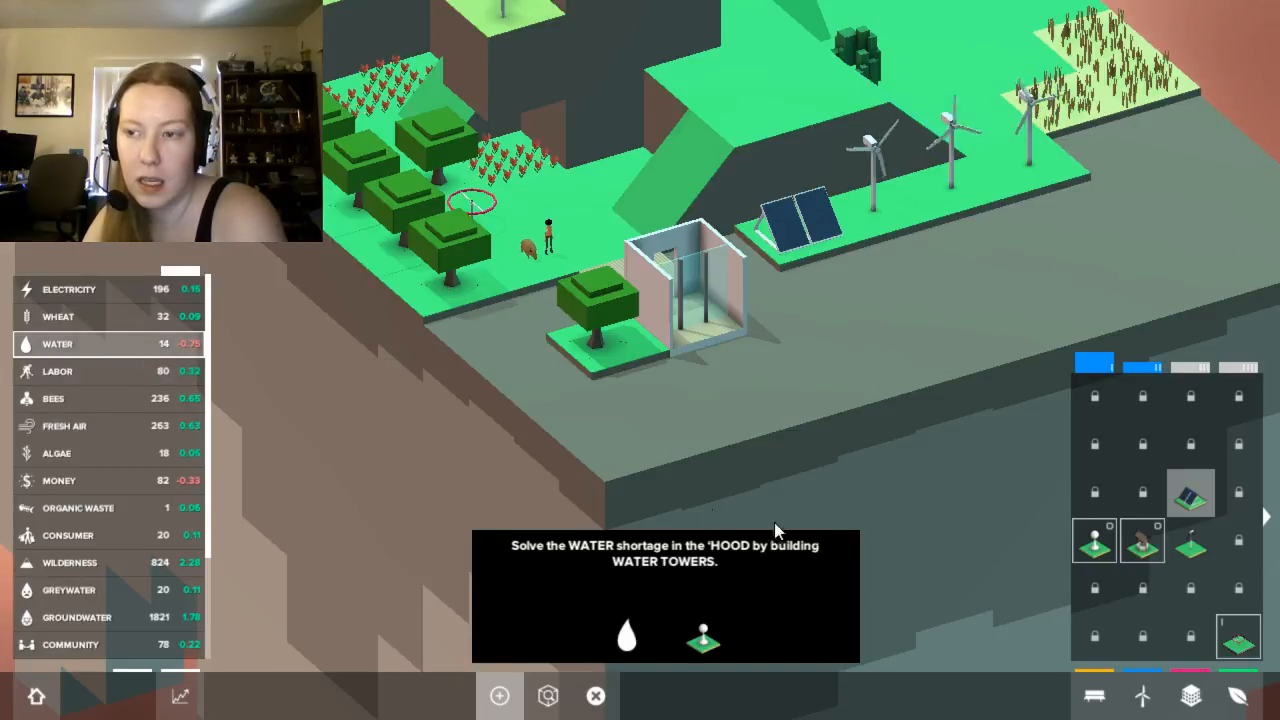
mouse_move(1094, 540)
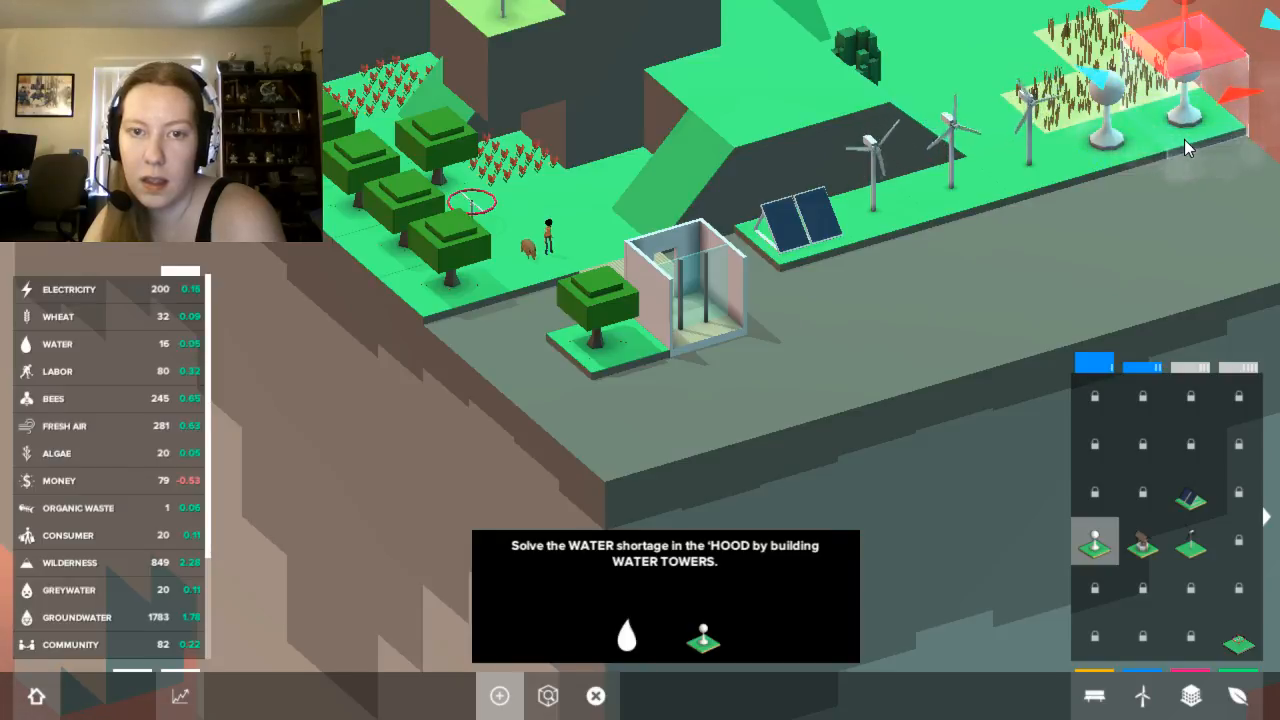
Place water towers on the upper terrain to fix the water shortage.
click(1010, 320)
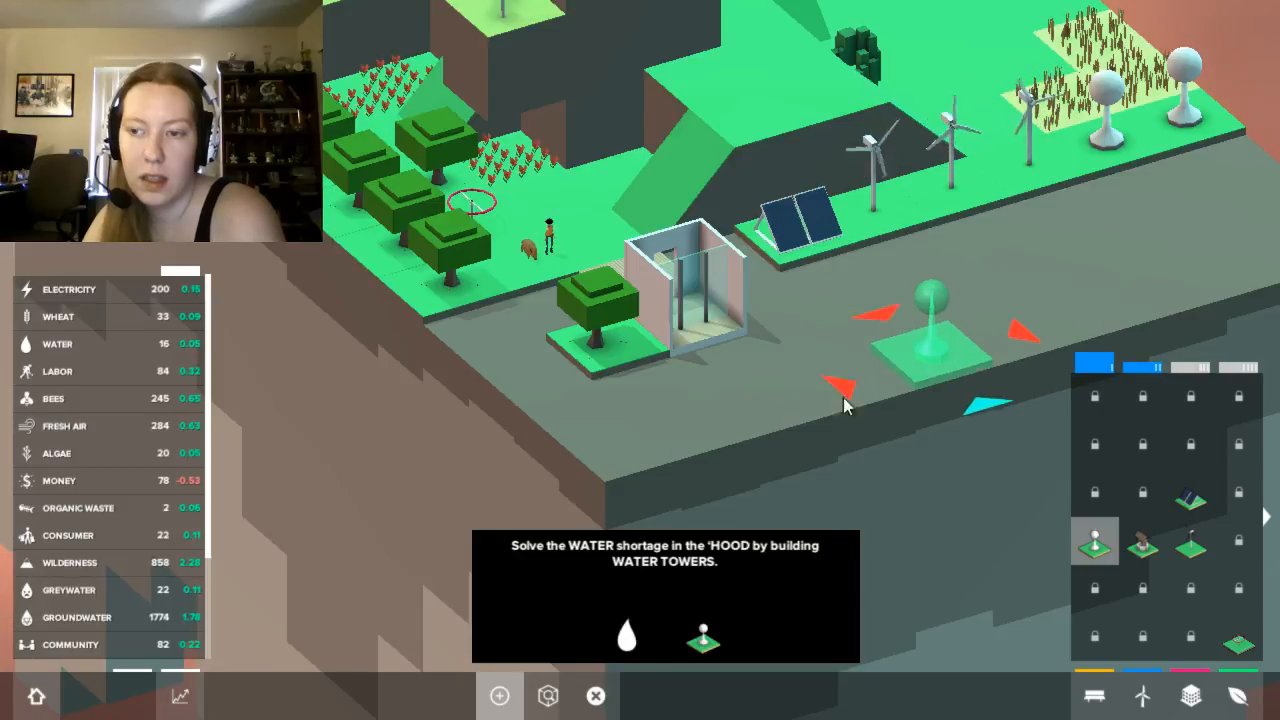
mouse_move(1142, 540)
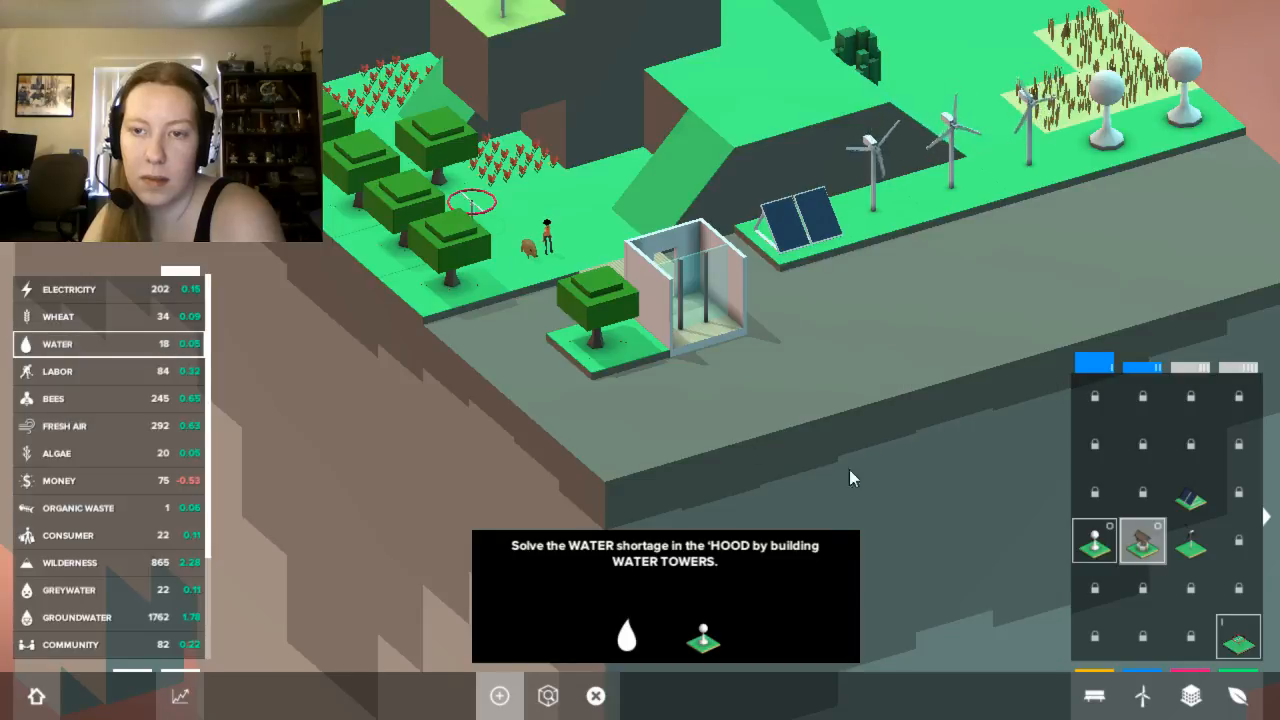
click(810, 320)
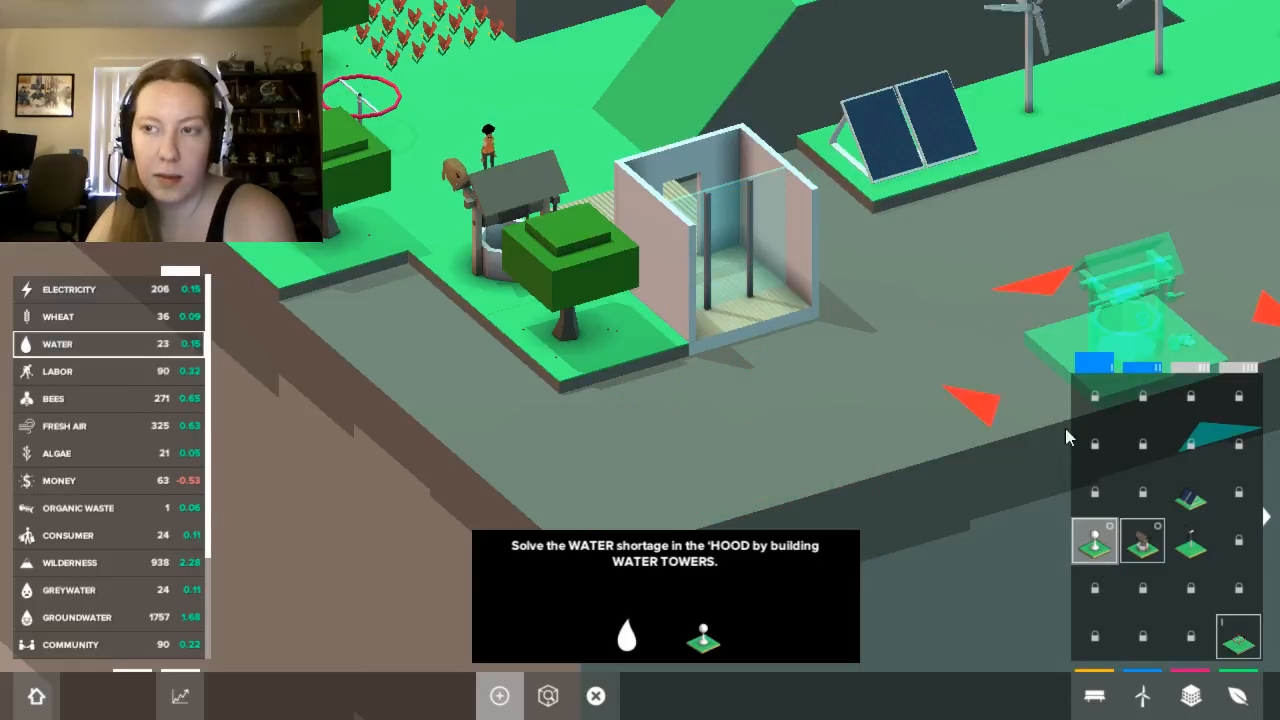
mouse_move(810, 180)
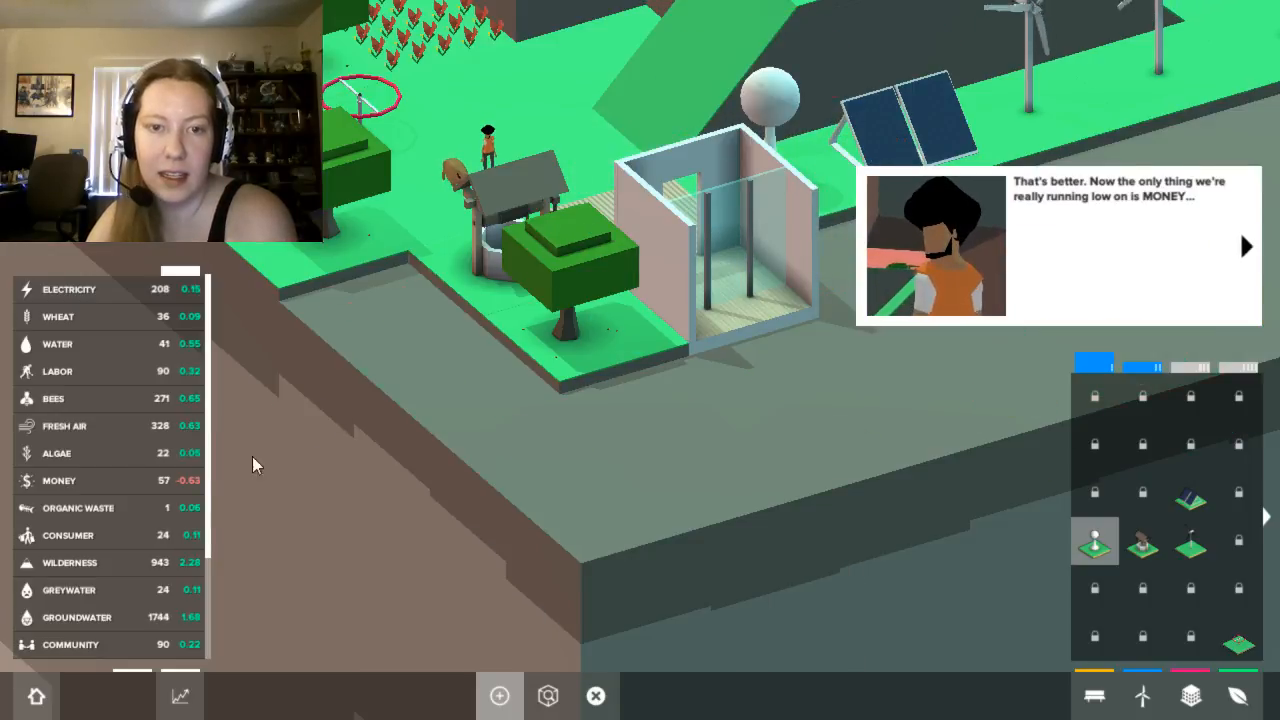
mouse_move(128, 480)
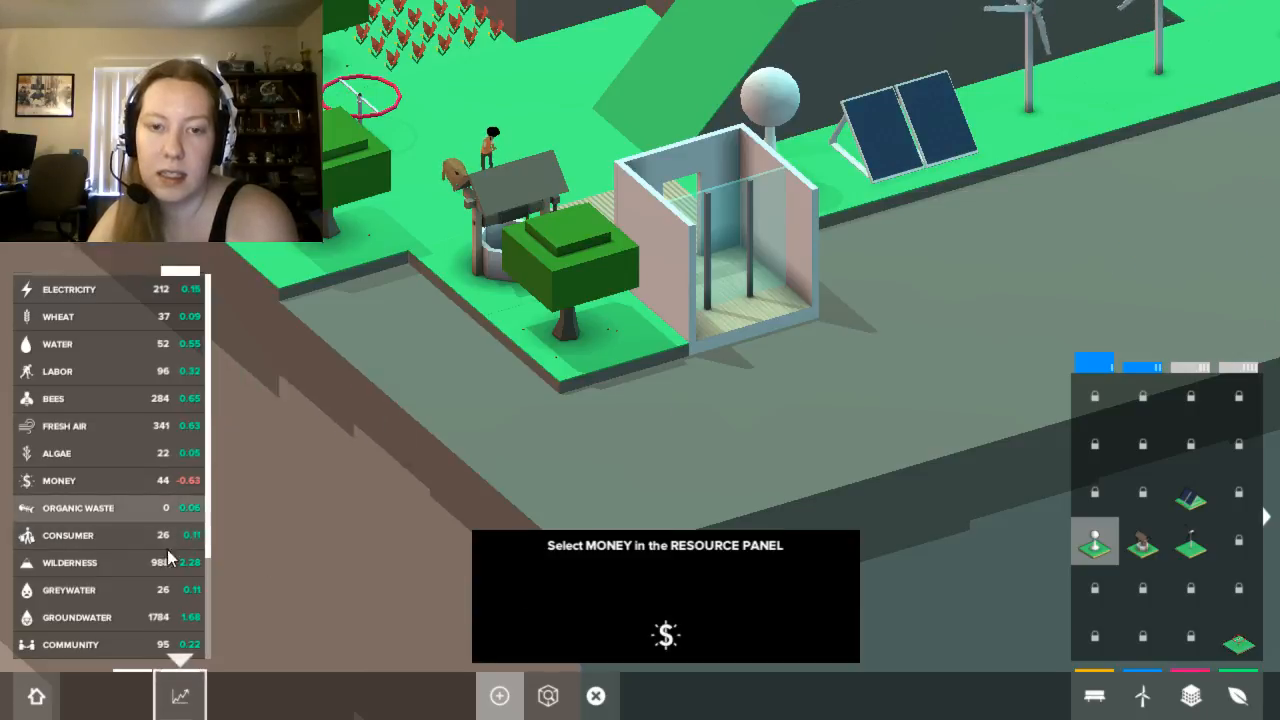
Filter blocks by Money and scroll the catalogue to the Corner Store.
click(60, 480)
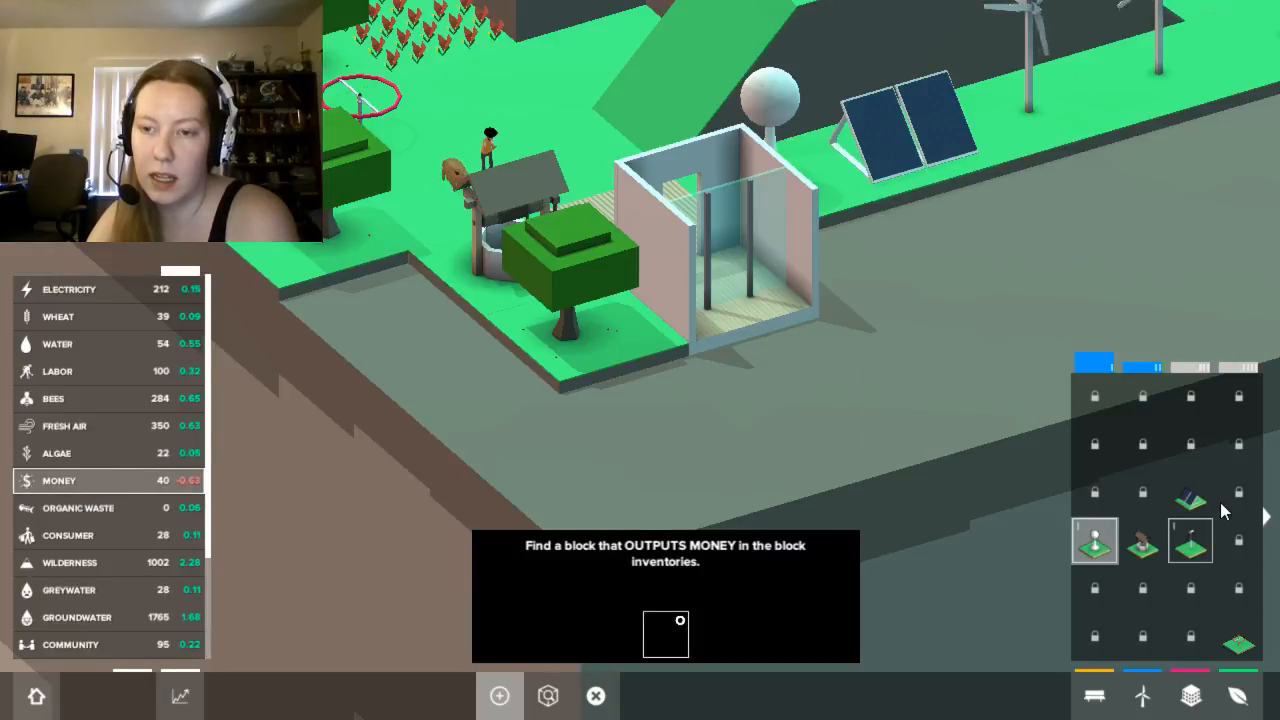
mouse_move(1150, 384)
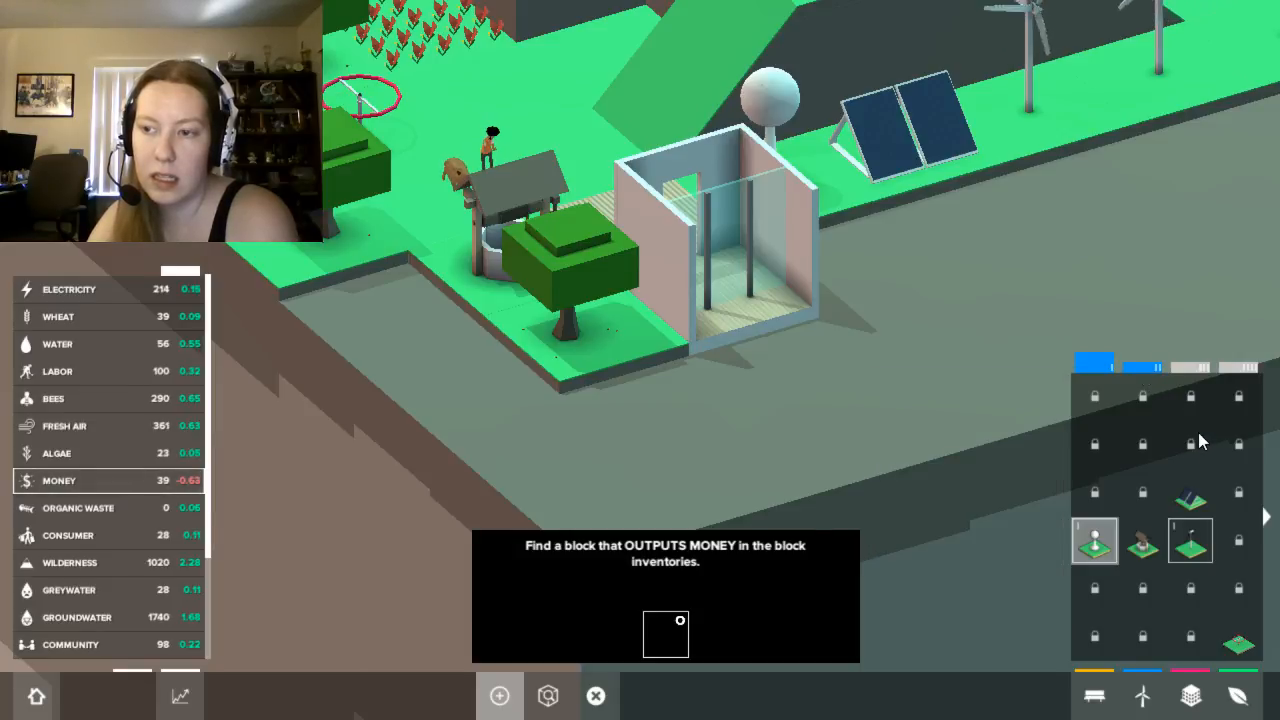
scroll(up, 3)
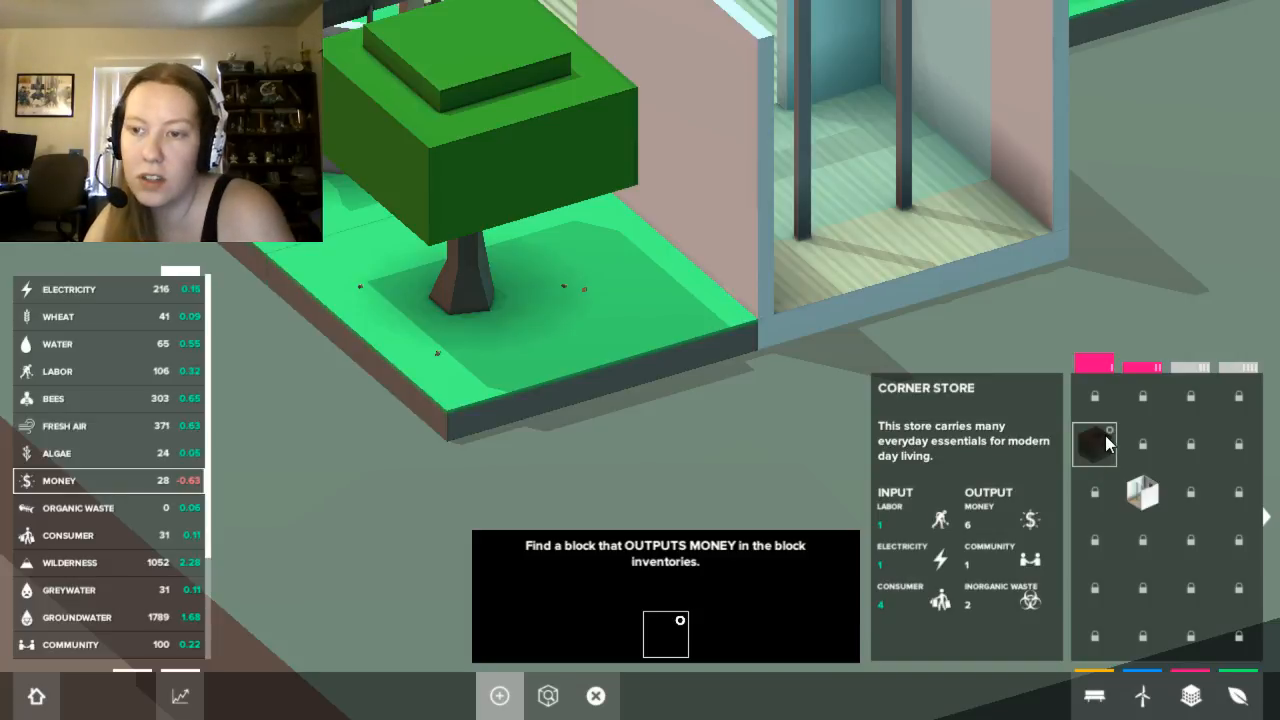
Build a Corner Store beside the apartment and check the Money resource trend.
click(1094, 444)
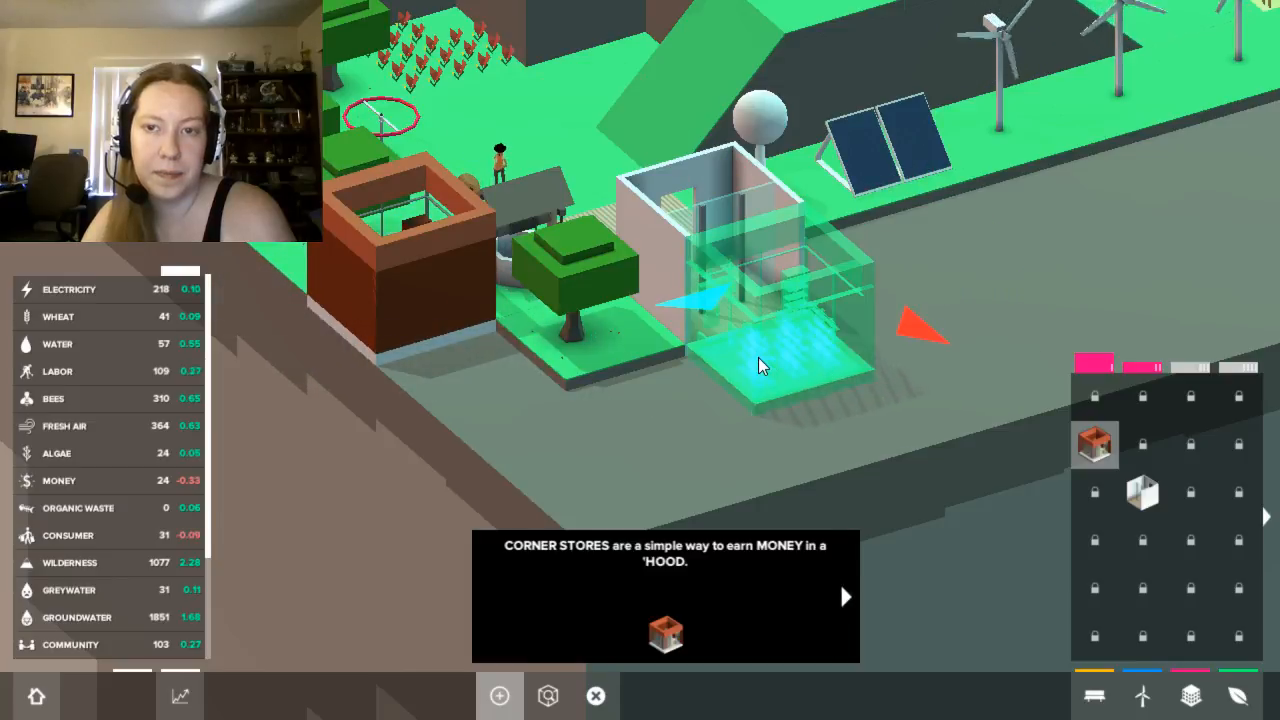
mouse_move(1016, 408)
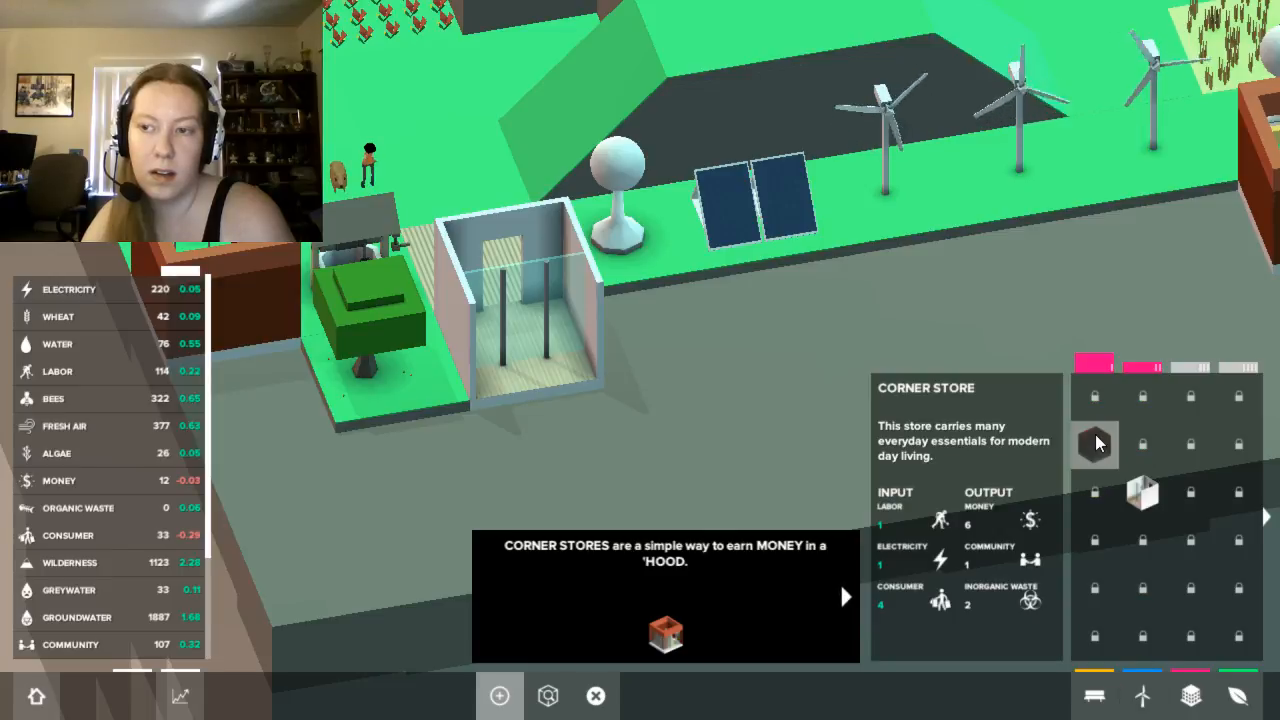
click(1094, 444)
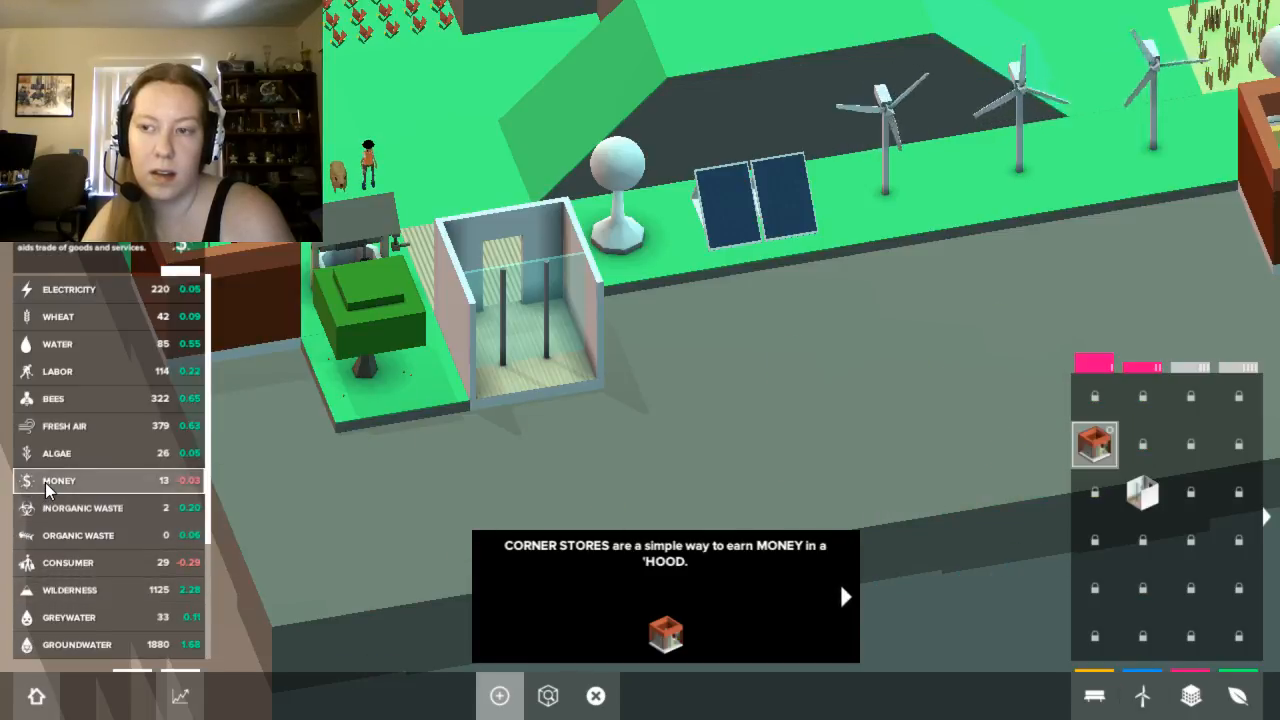
click(950, 330)
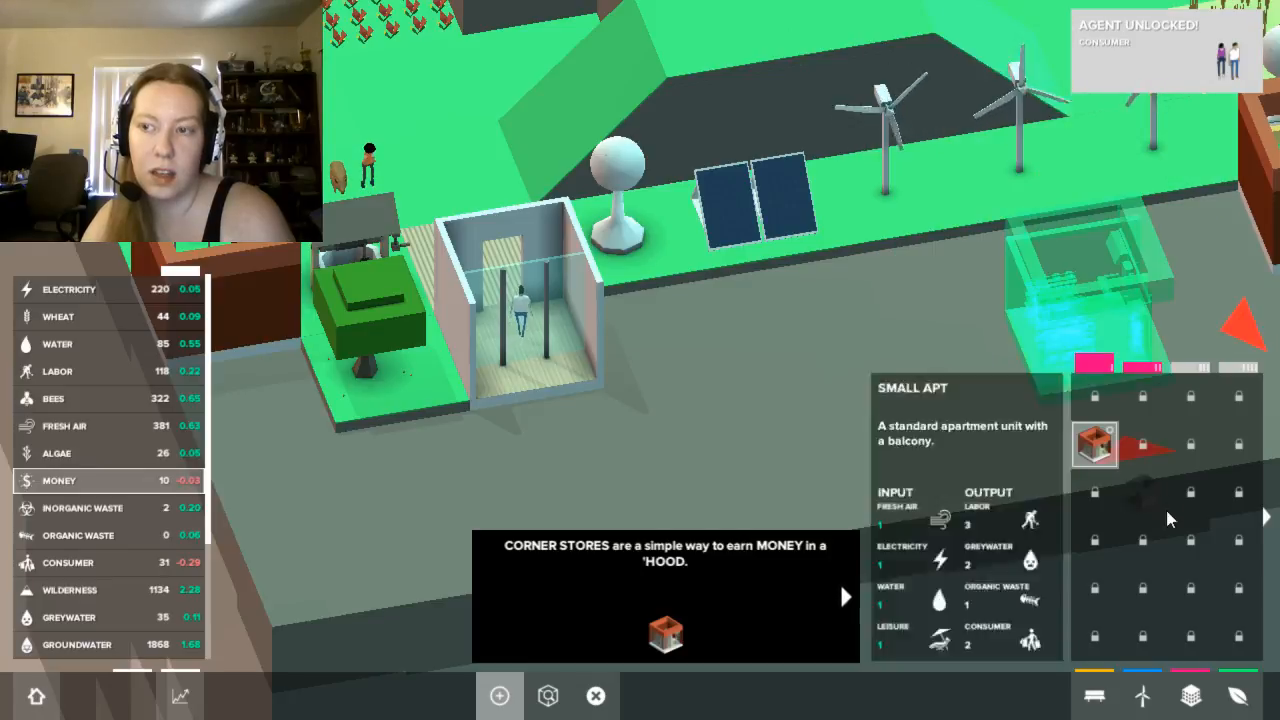
Switch to the destroy tool to remove the block at the left edge.
click(1190, 696)
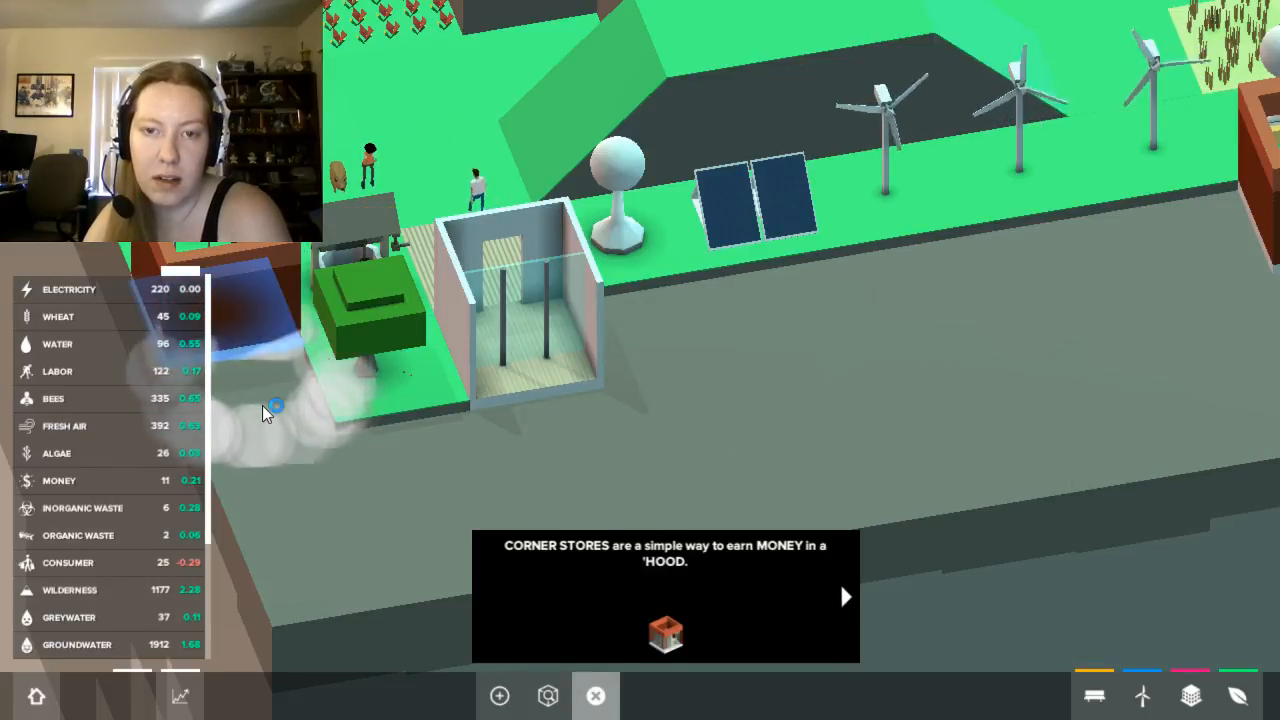
mouse_move(1190, 696)
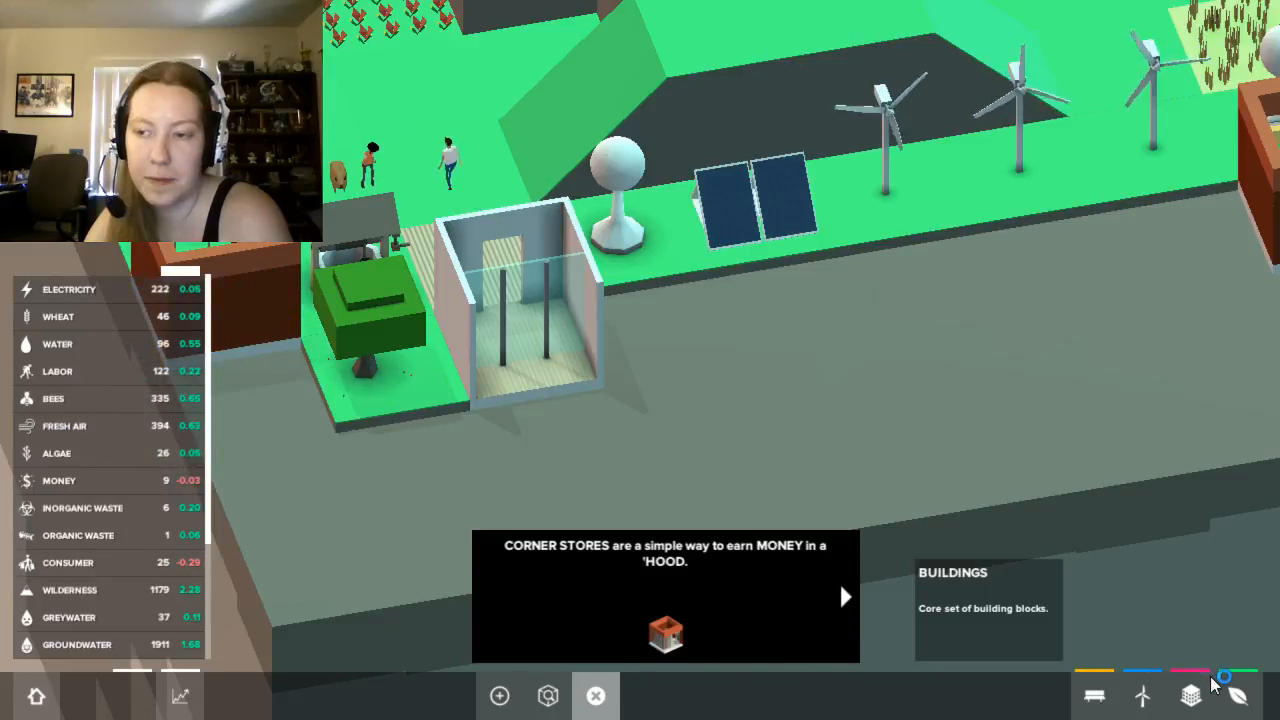
Bring up the Buildings category to place more corner stores.
click(1190, 696)
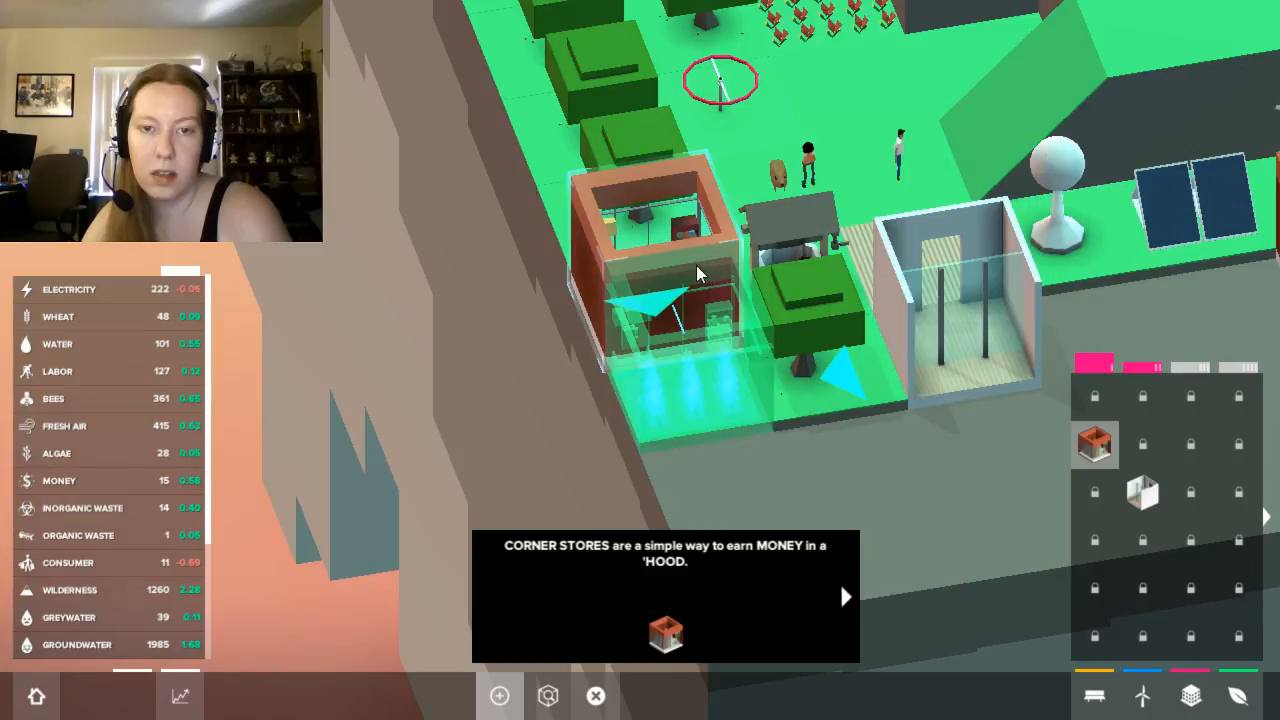
mouse_move(164, 304)
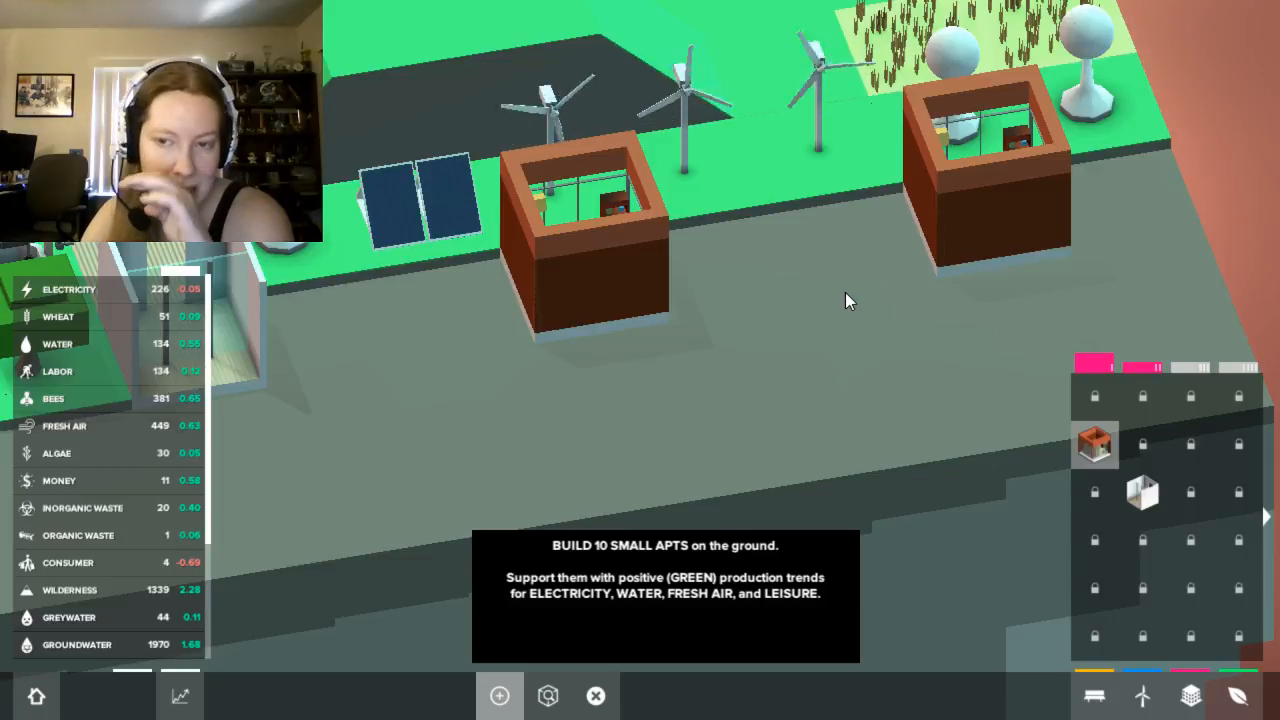
mouse_move(848, 316)
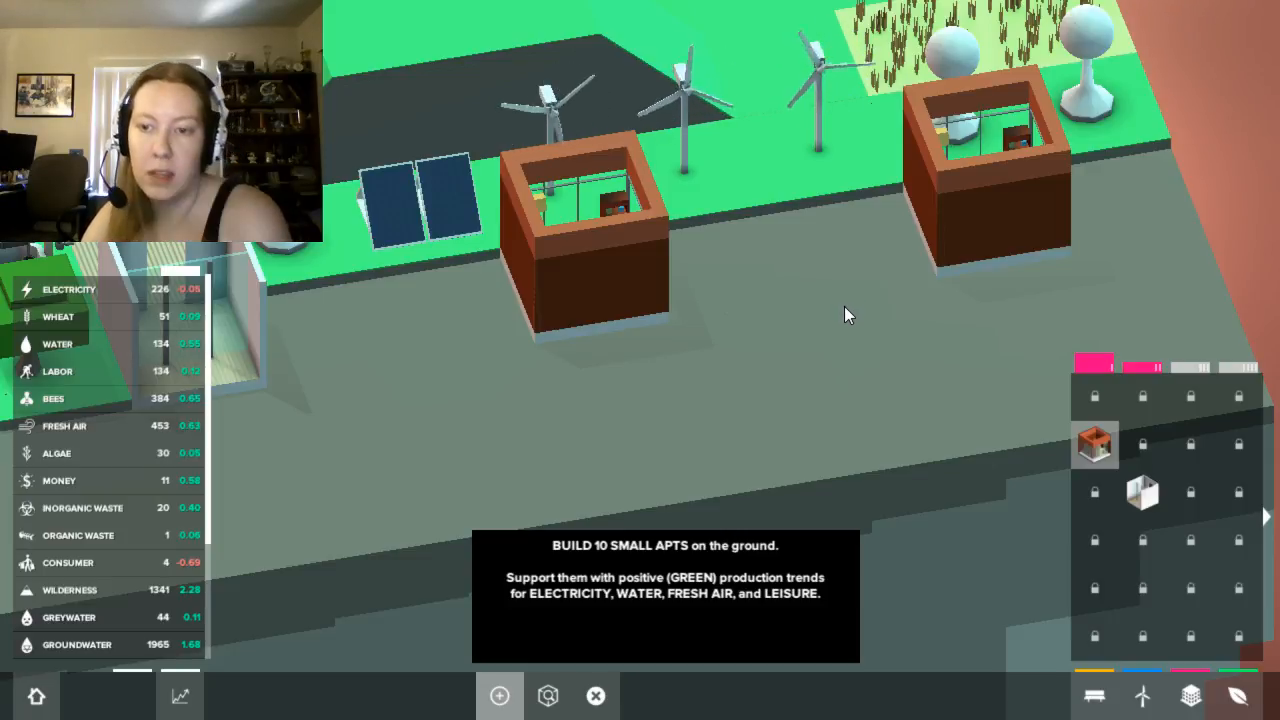